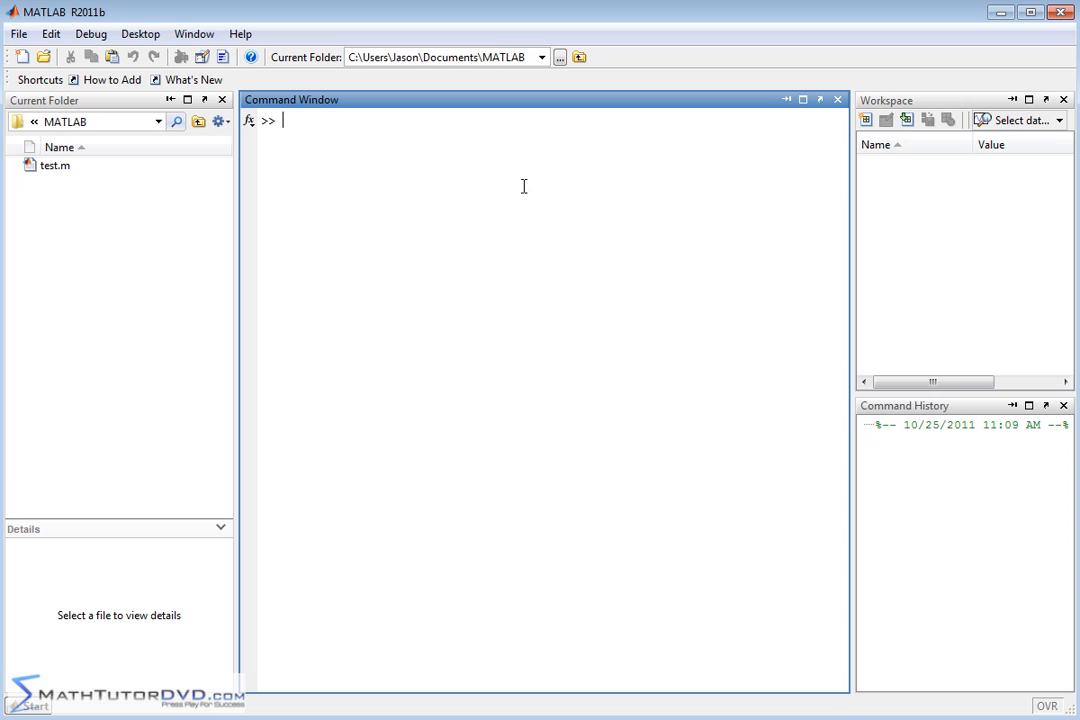
pyautogui.moveTo(474, 130)
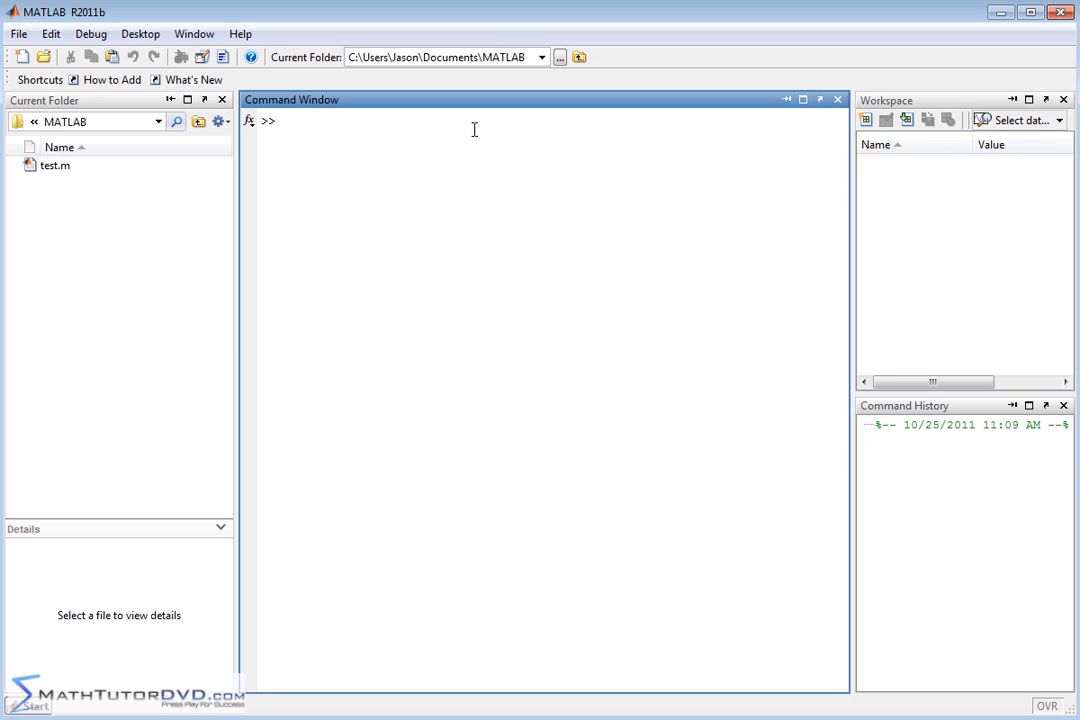
# Step: Define the row vector a = [3 4 5] at the command prompt
pyautogui.write('a')
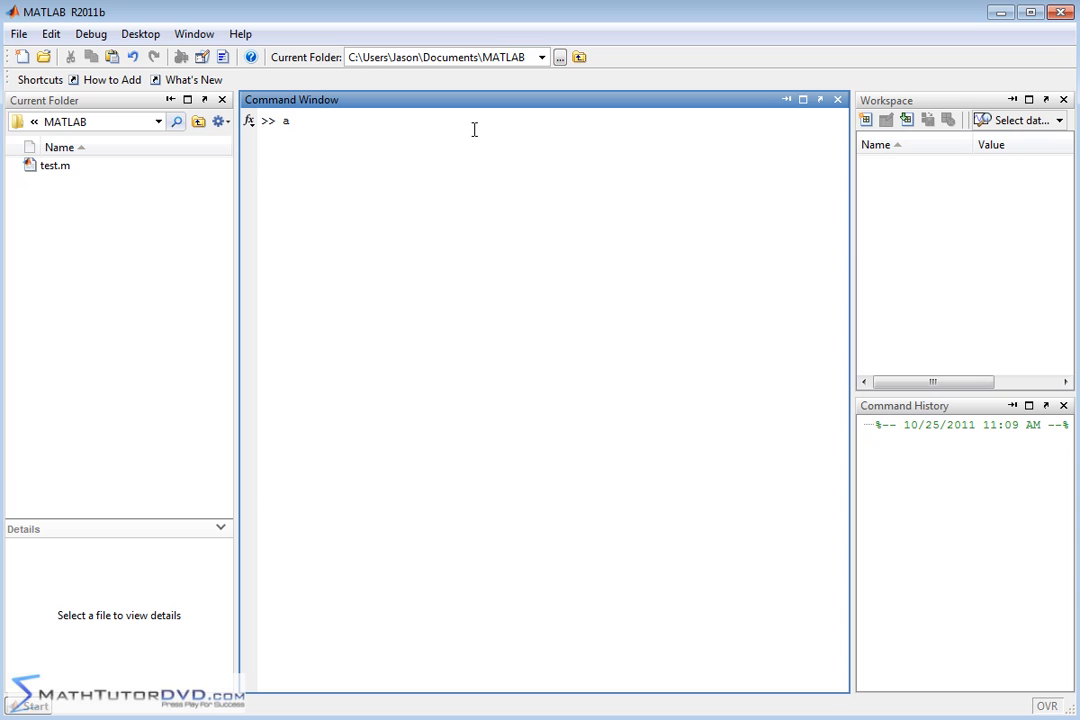
pyautogui.write('=[')
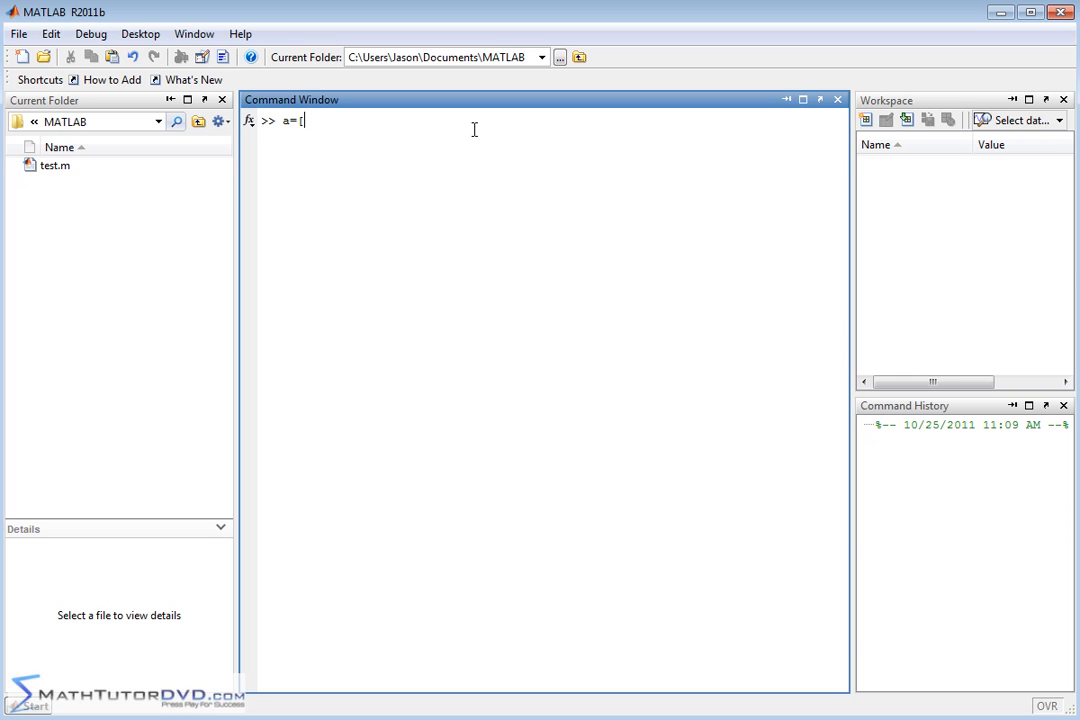
pyautogui.write('3 4 5')
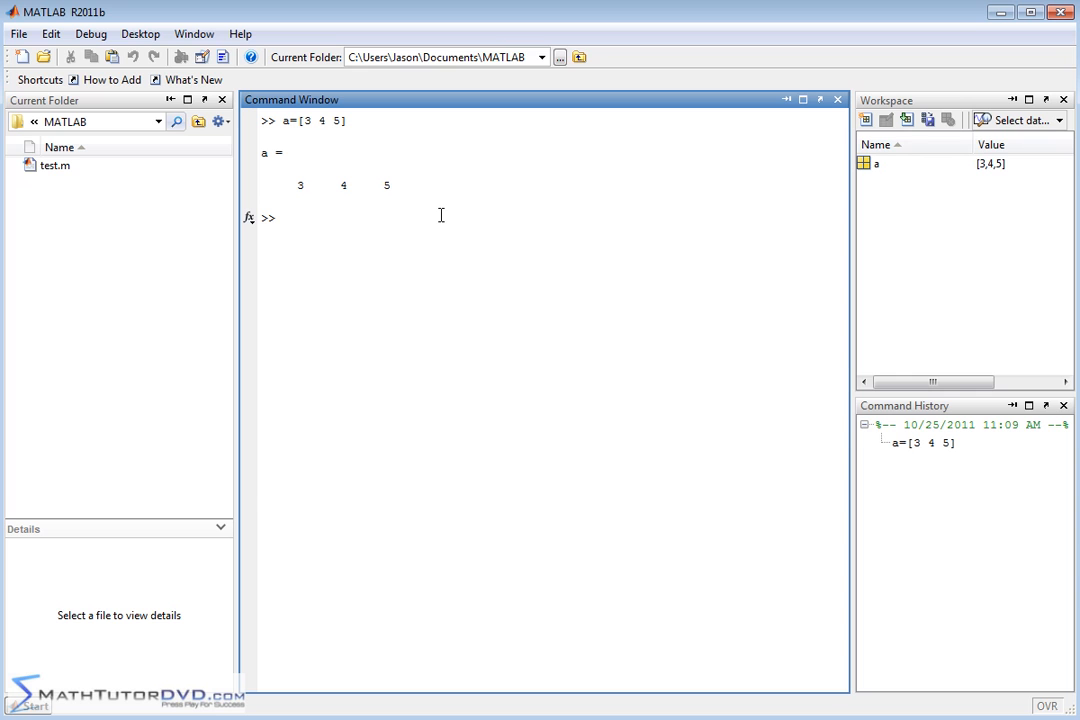
# Step: Define b = [0:0.1:3], a 1x31 vector from 0 to 3 in 0.1 steps
pyautogui.write('b=')
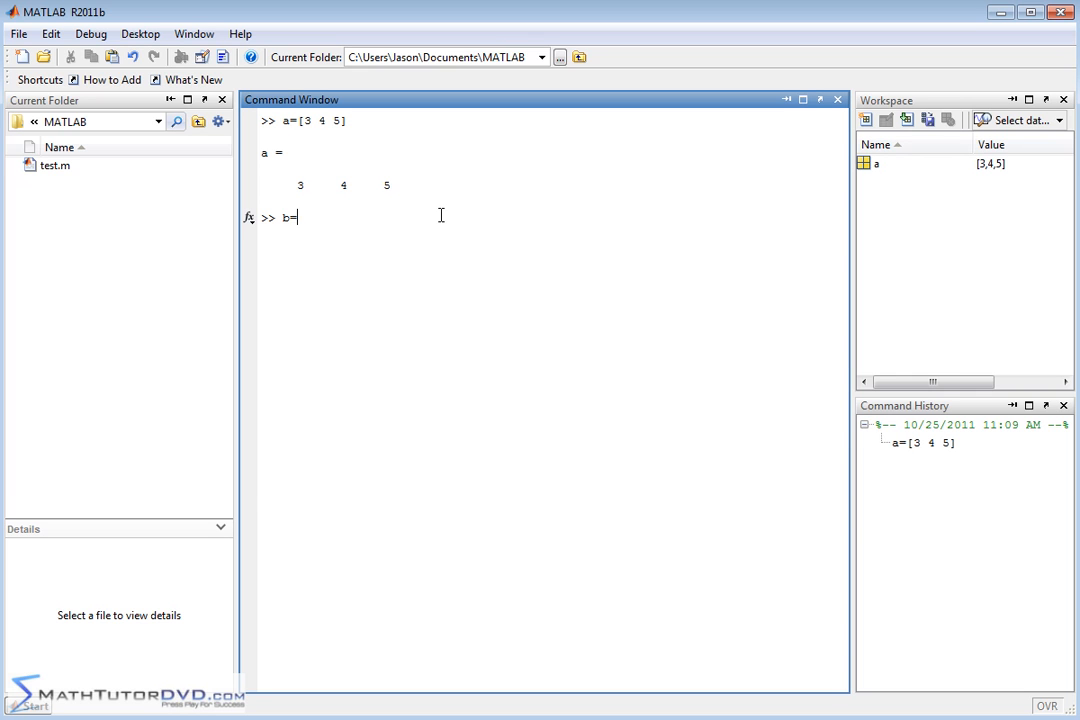
pyautogui.write('[')
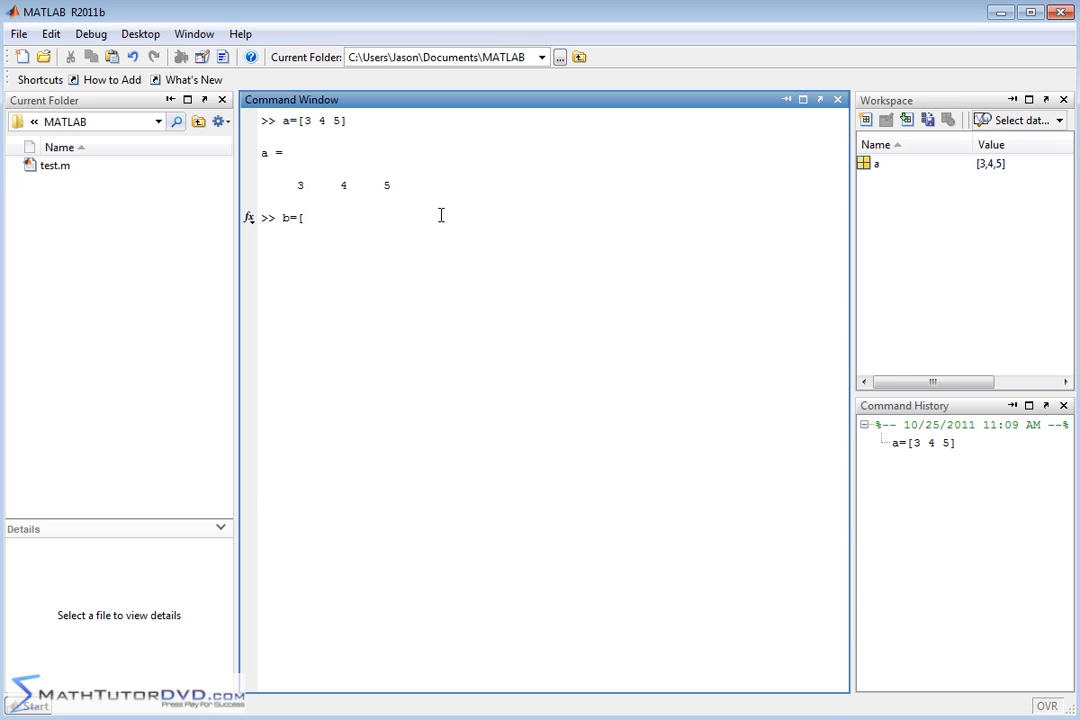
pyautogui.write('0')
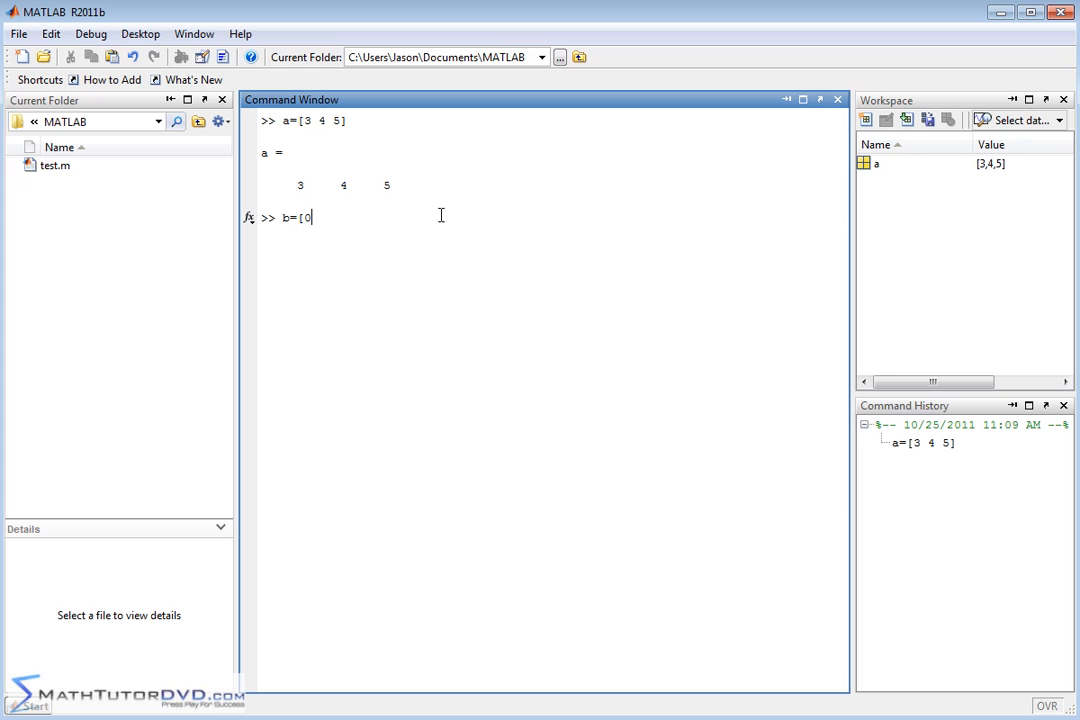
pyautogui.write(':')
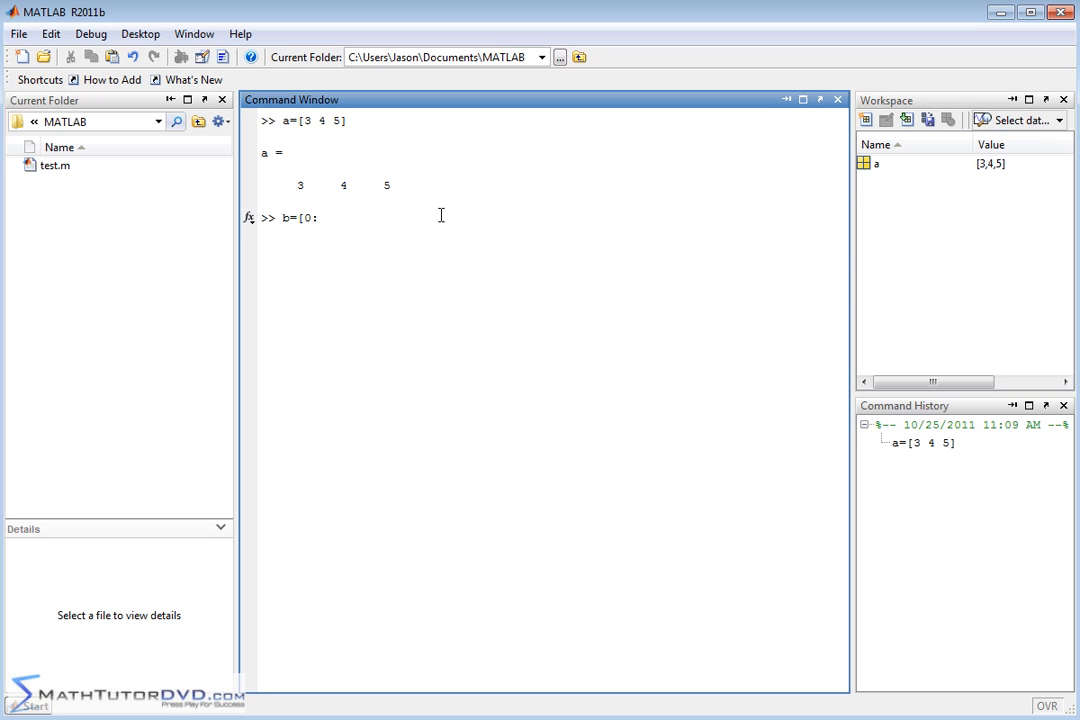
pyautogui.write('3')
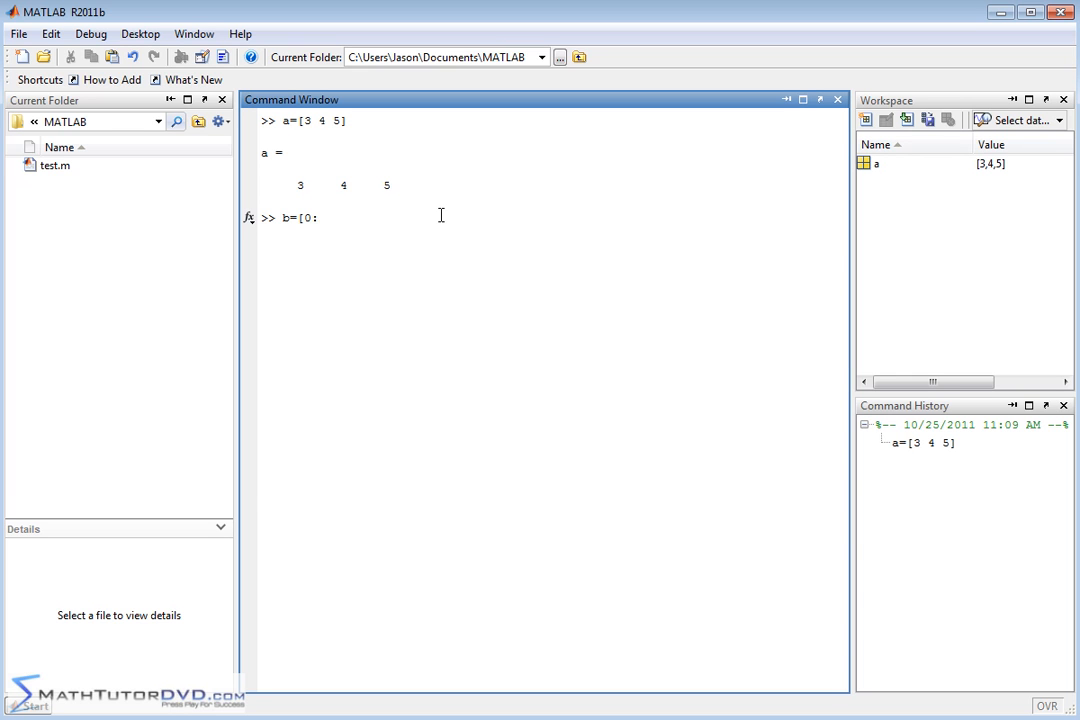
pyautogui.write('0.1:3')
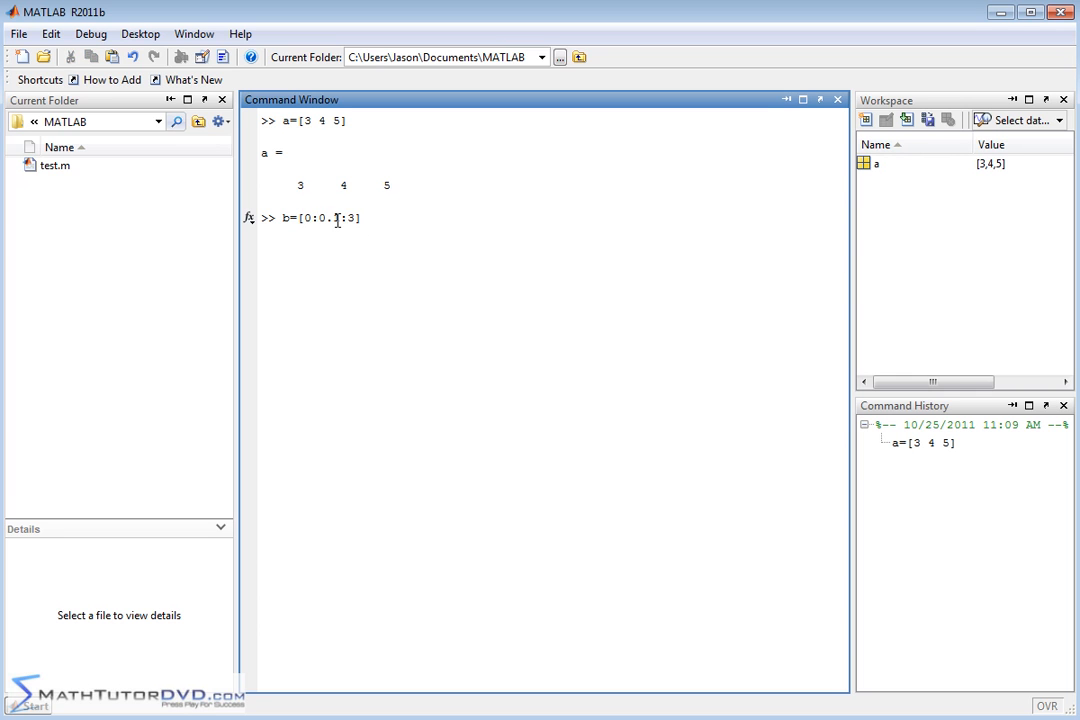
pyautogui.press('enter')
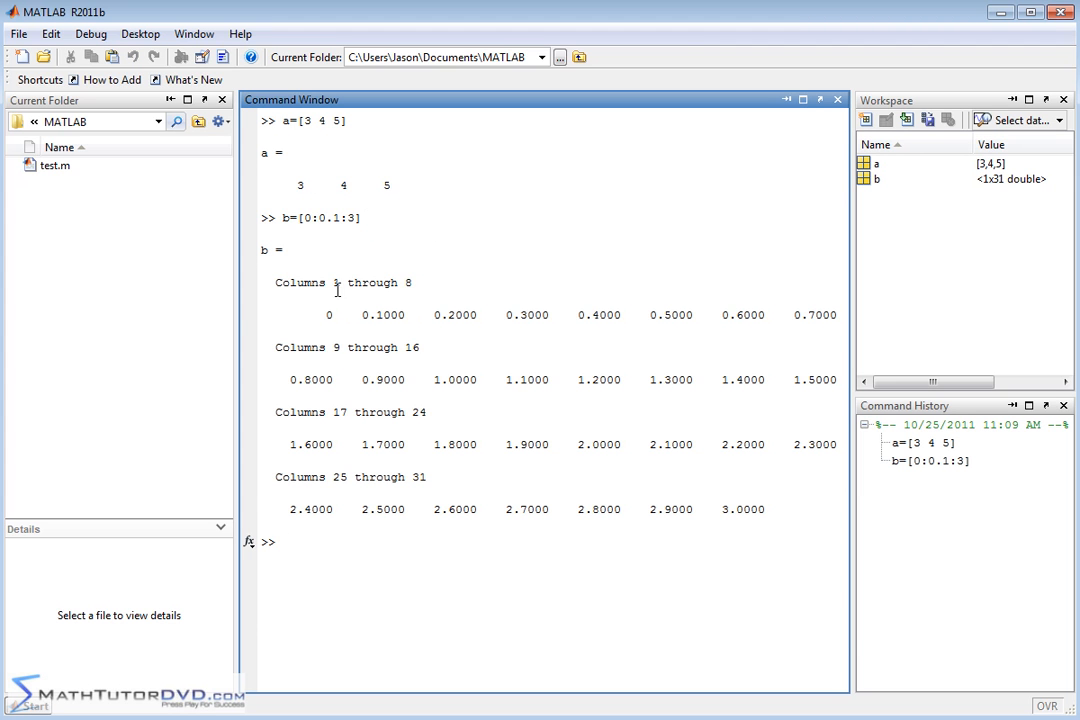
pyautogui.moveTo(400, 468)
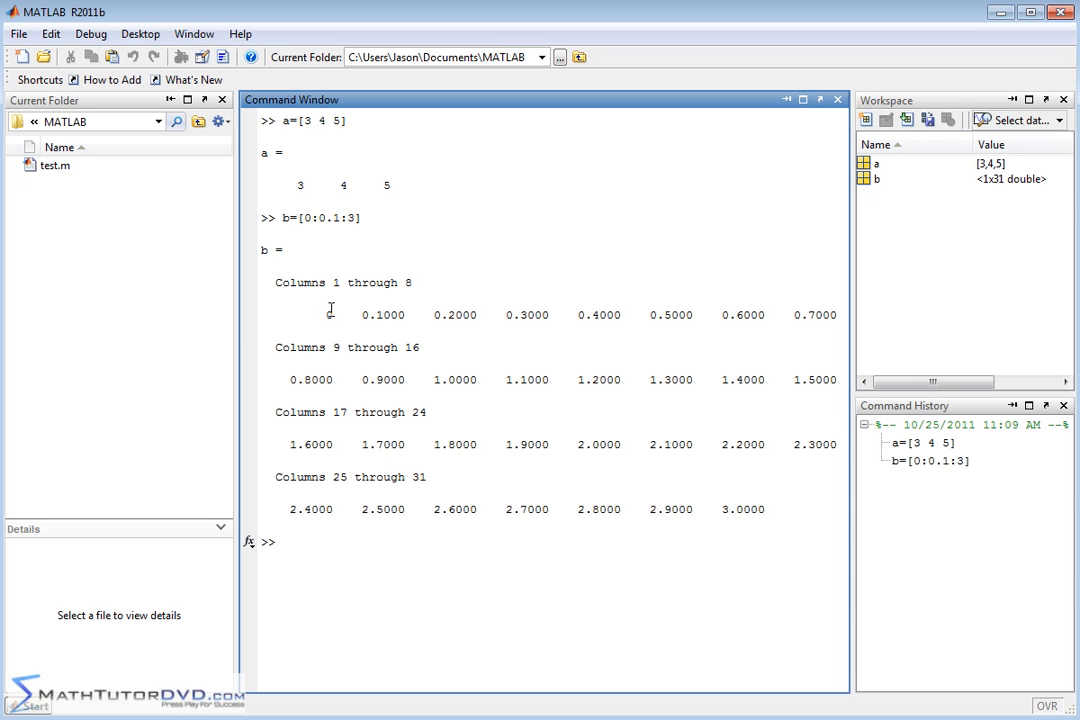
pyautogui.moveTo(400, 304)
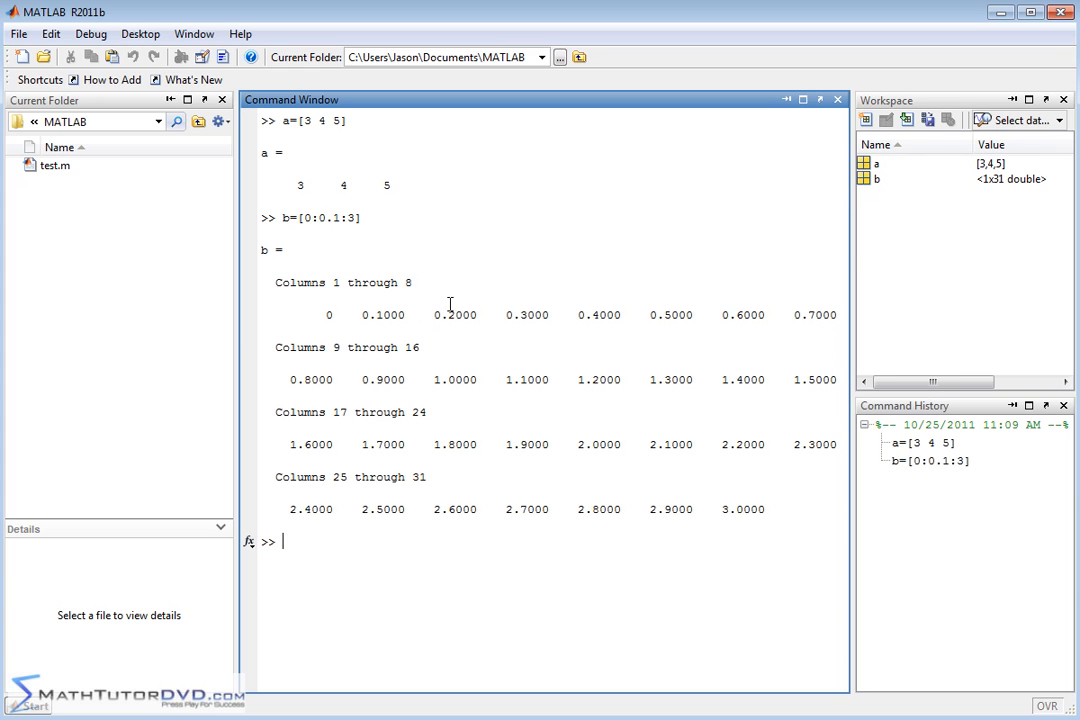
pyautogui.moveTo(804, 316)
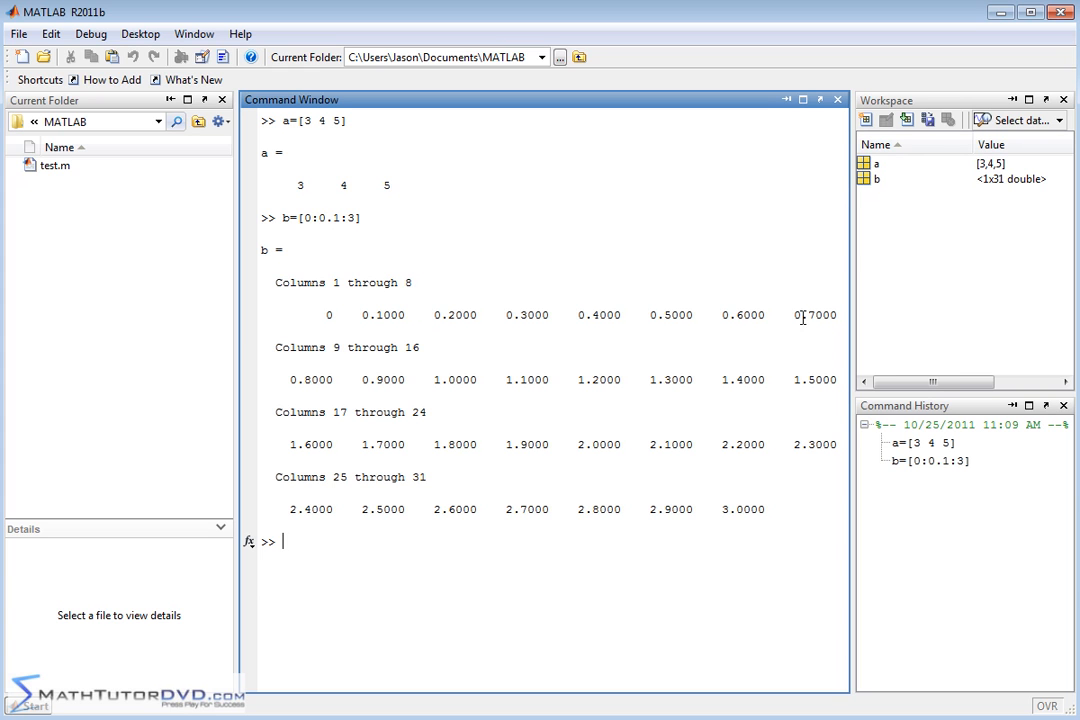
pyautogui.moveTo(748, 452)
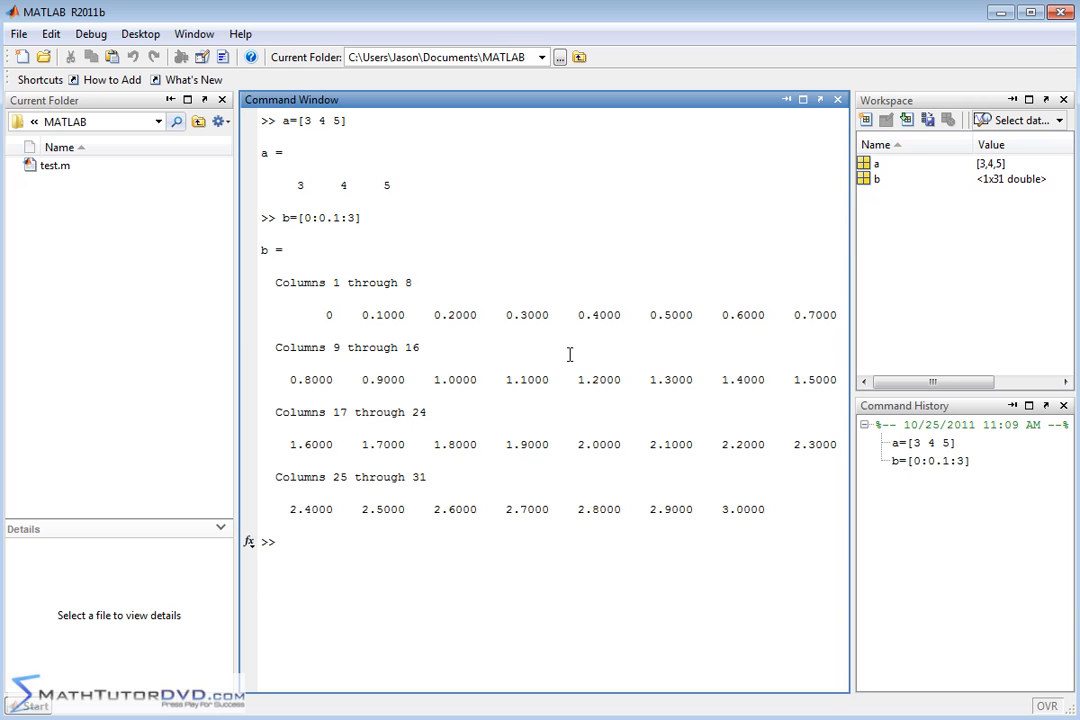
pyautogui.moveTo(500, 436)
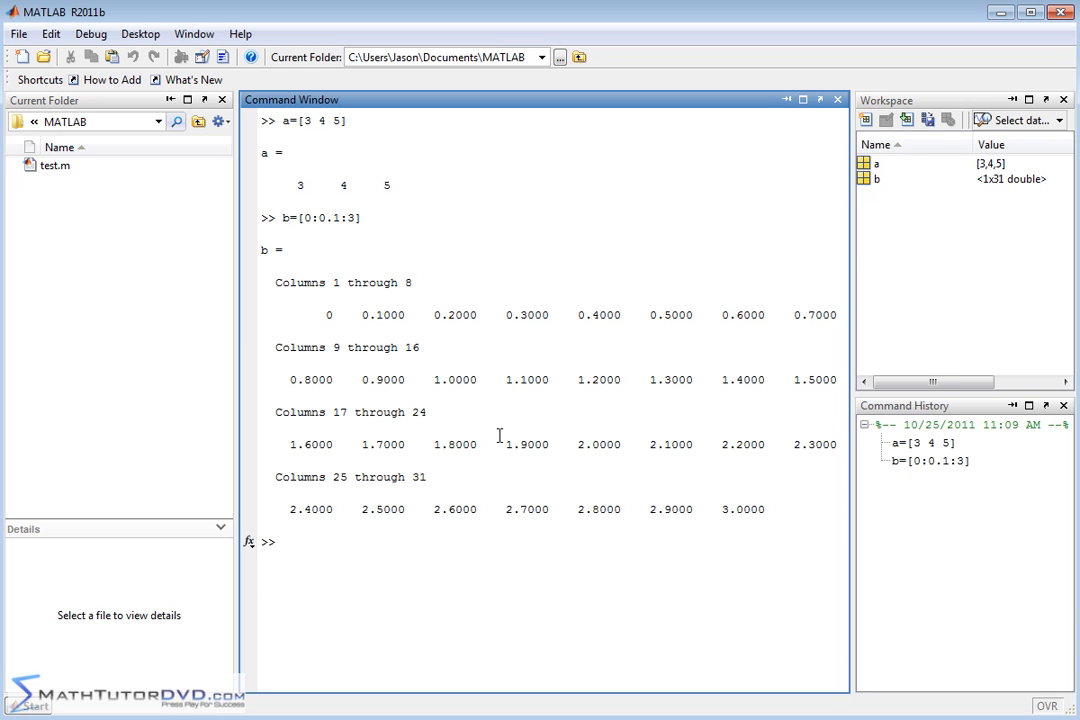
# Step: Redefine b as the integer ranges [0:3] and then [0:7]
pyautogui.write('b=[0:0.1:3]')
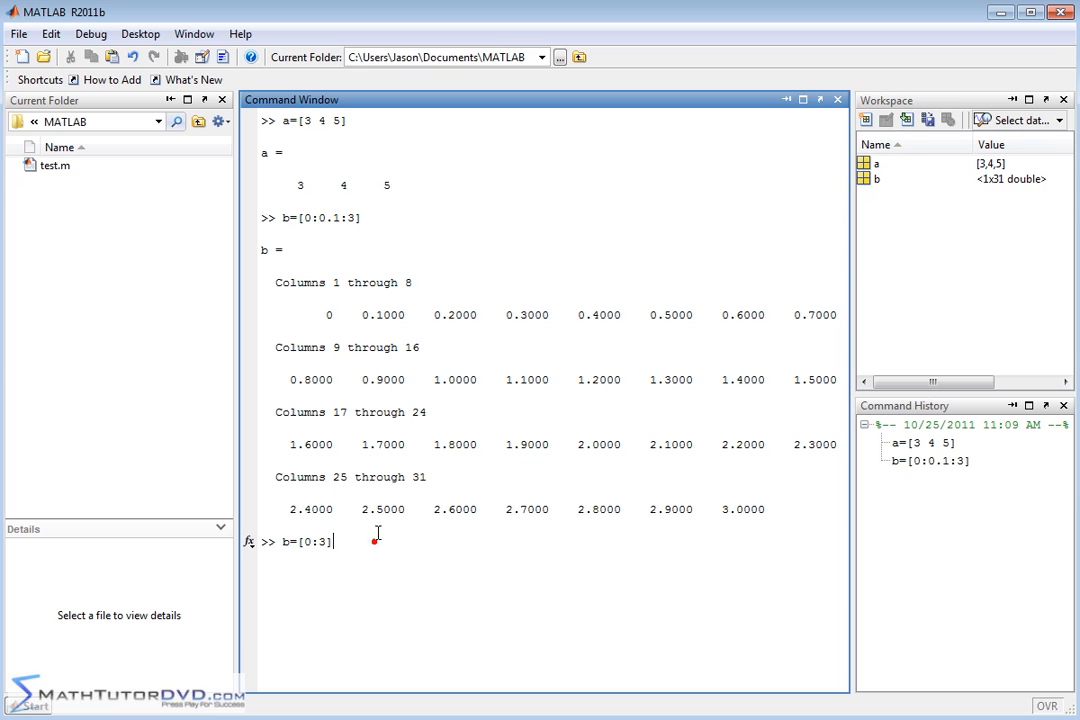
pyautogui.press('enter')
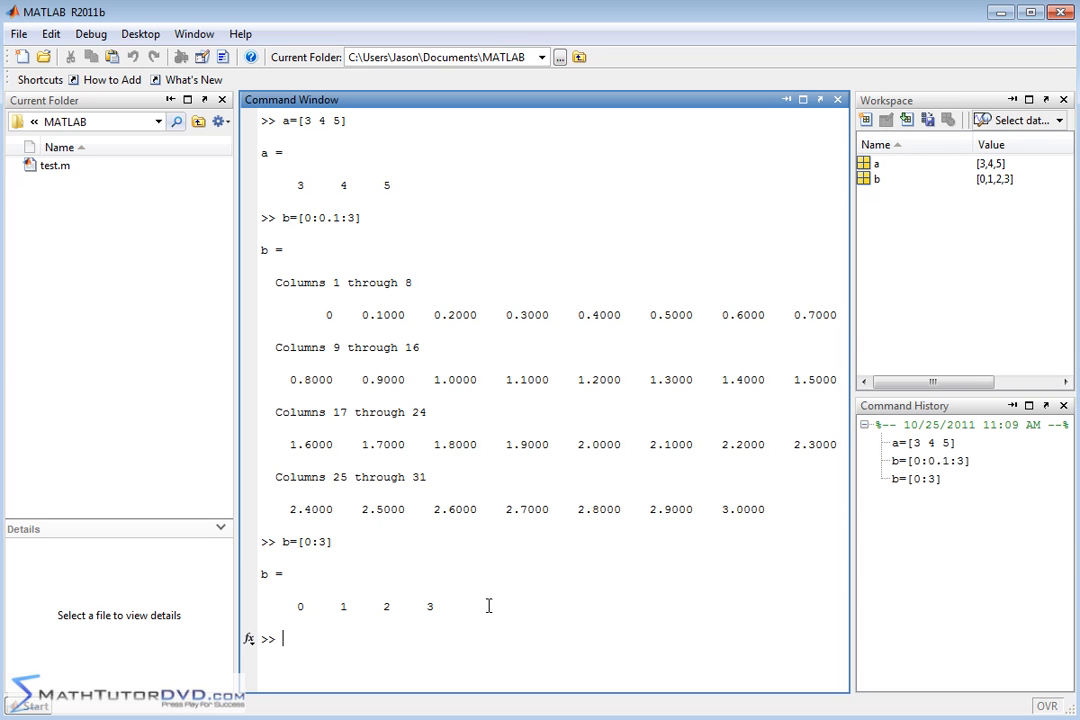
pyautogui.moveTo(332, 548)
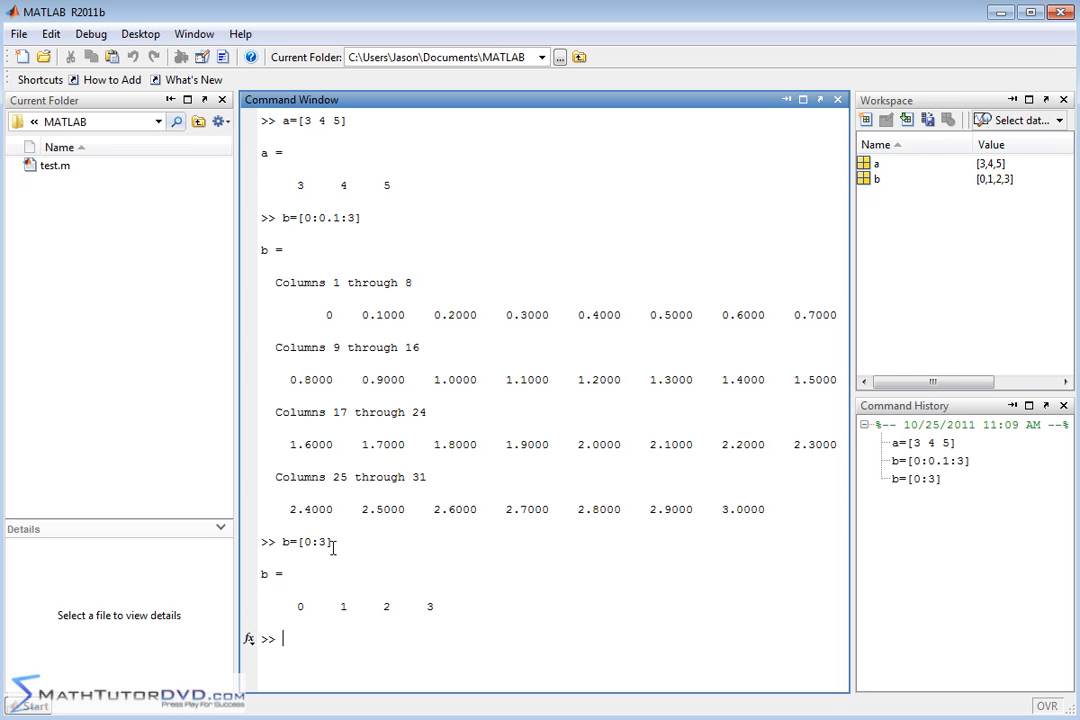
pyautogui.write('b=[0:7')
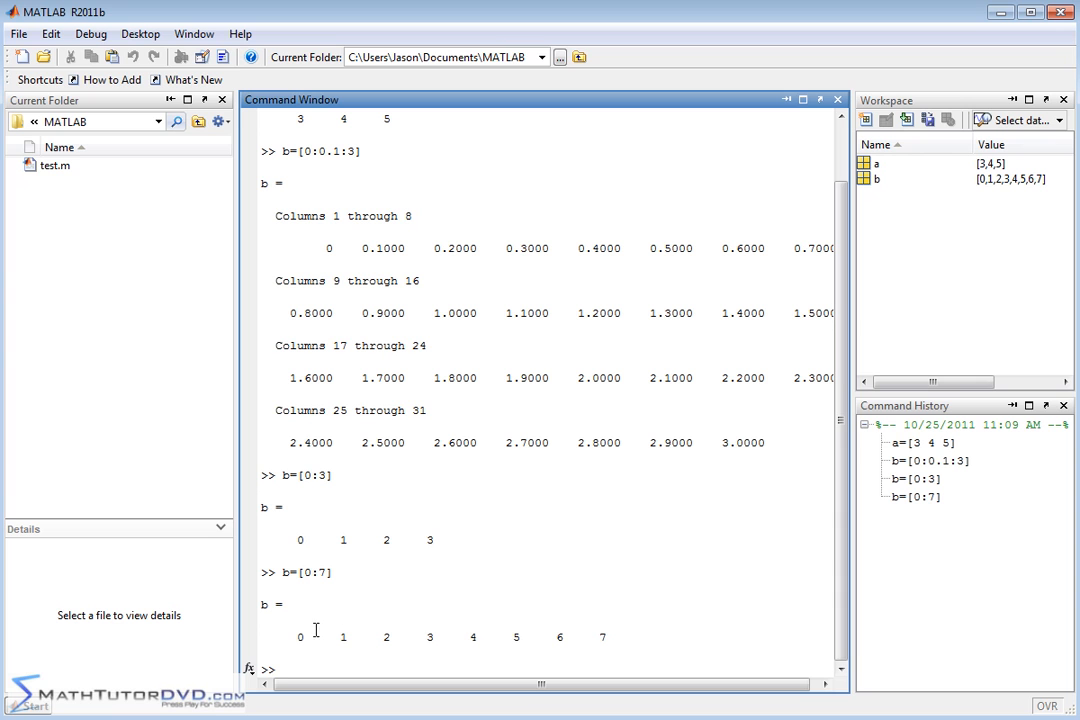
pyautogui.write('b=[0:7]')
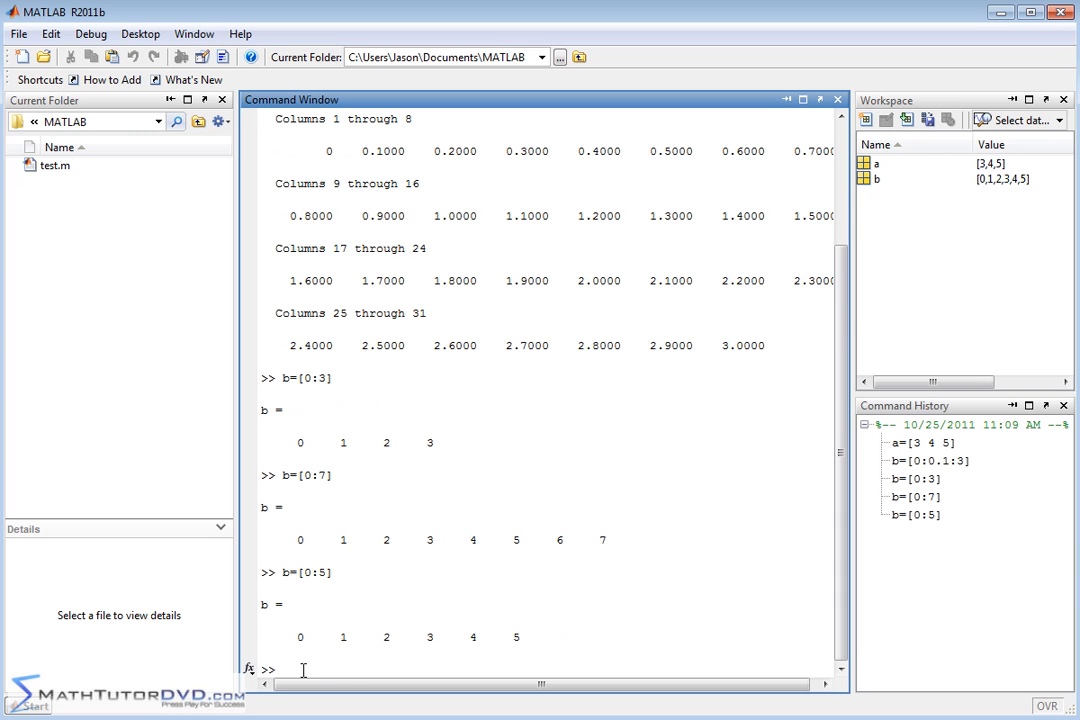
pyautogui.moveTo(476, 636)
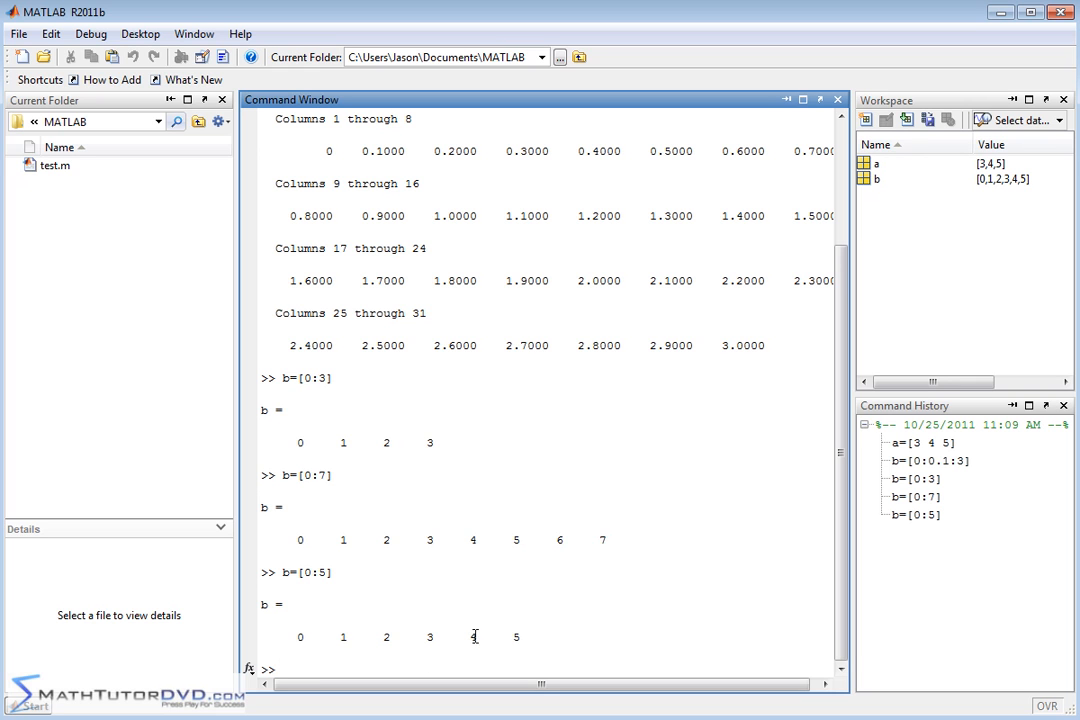
# Step: Redefine b as [0:5], then as [0:0.5:2] giving 0, 0.5, 1, 1.5, 2
pyautogui.write('b=[0:5]')
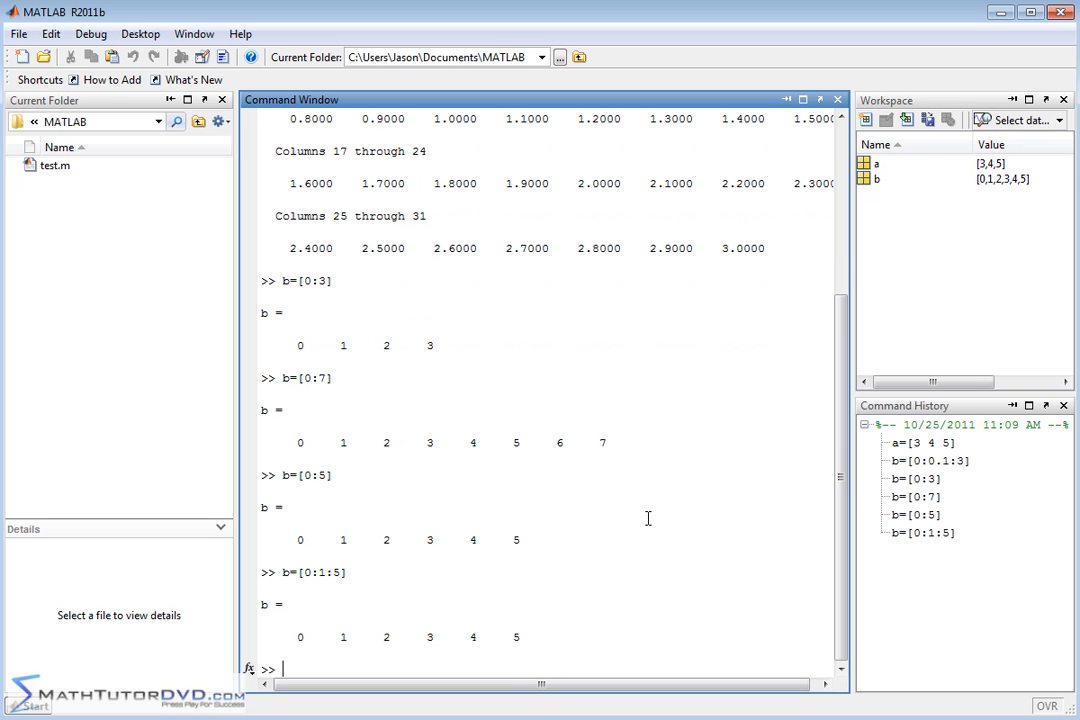
pyautogui.write('b=[0::5]')
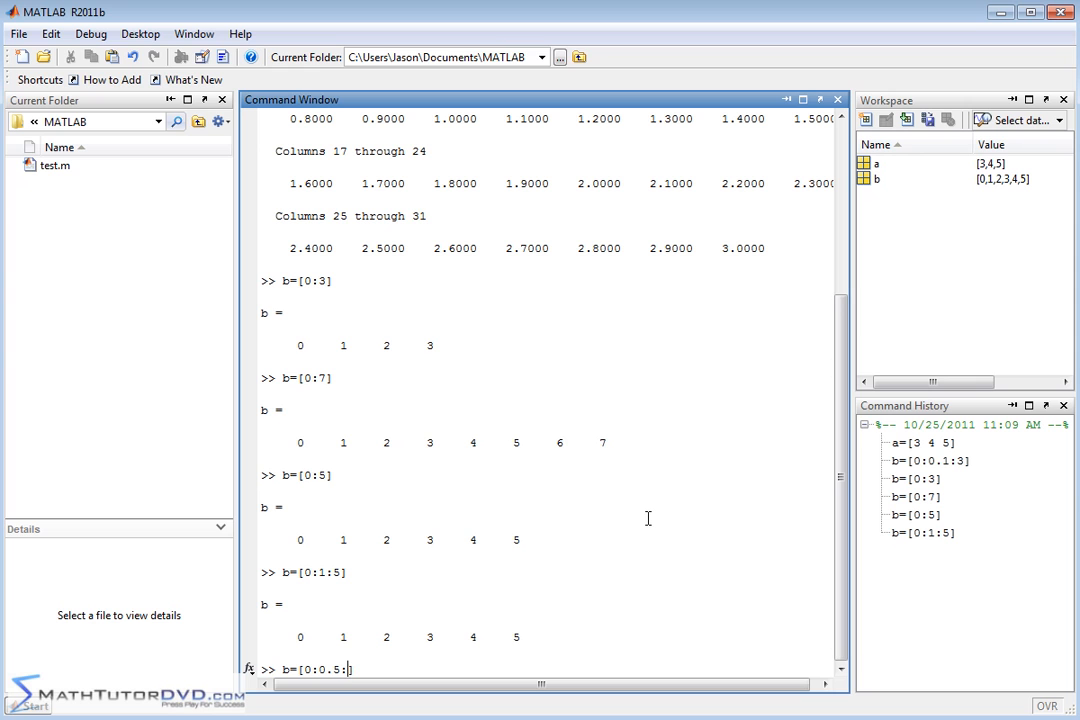
pyautogui.write('2]')
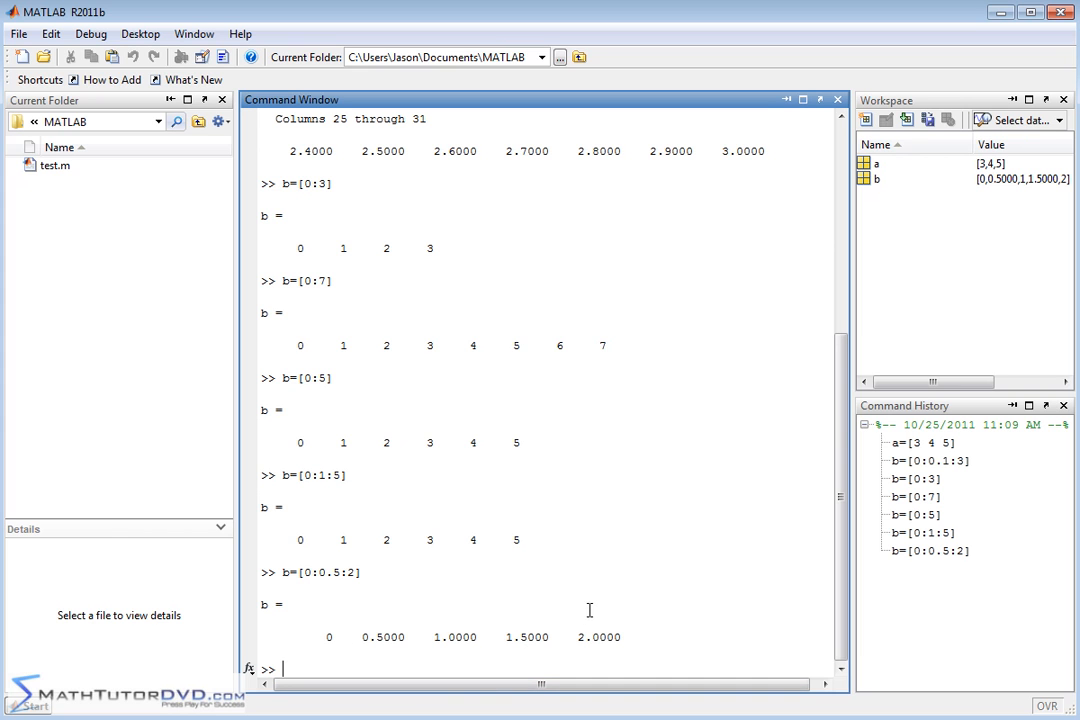
# Step: Clear the window and compose s=[-218:0.25:-100] at the prompt without running it
pyautogui.write('clc')
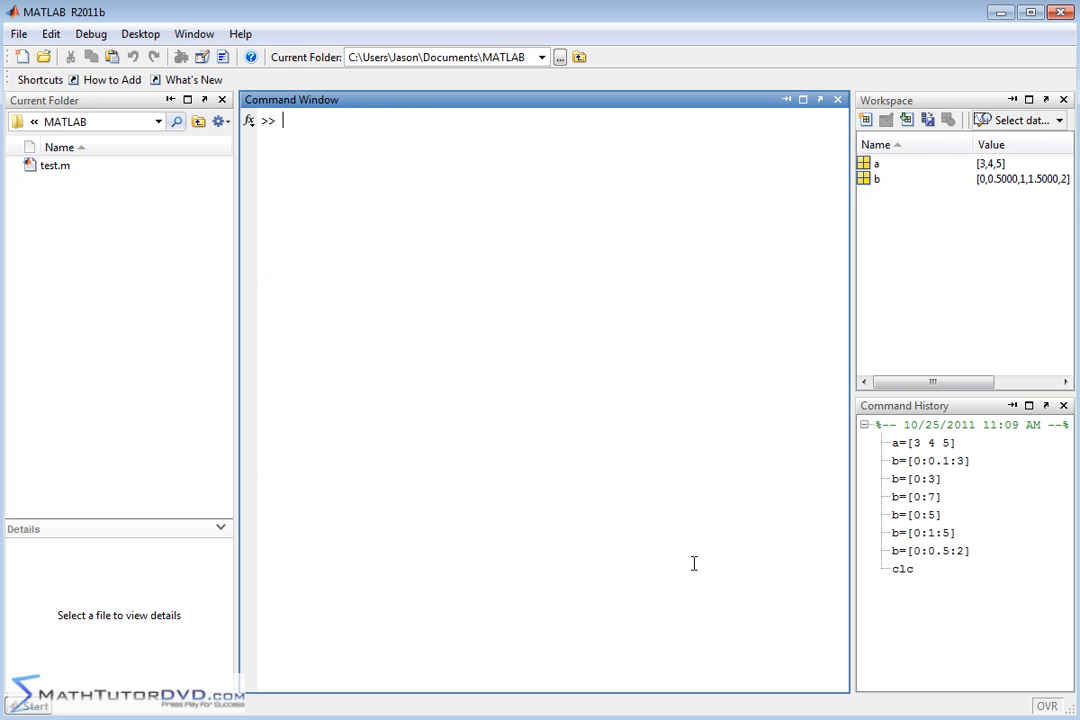
pyautogui.write('s=')
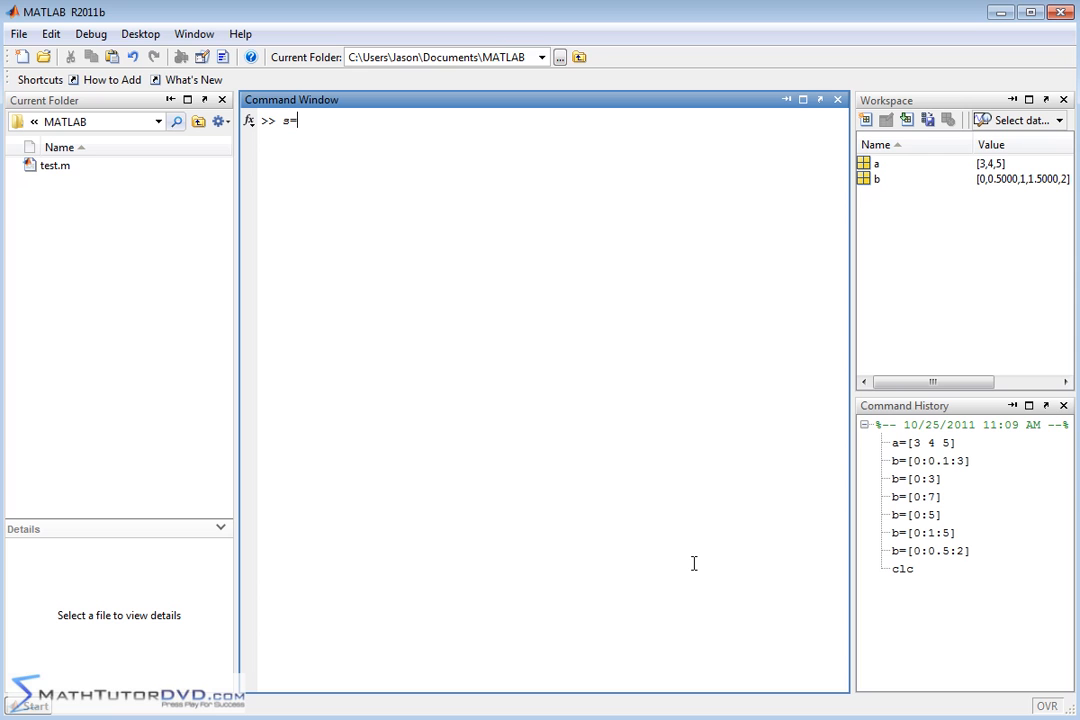
pyautogui.write('[')
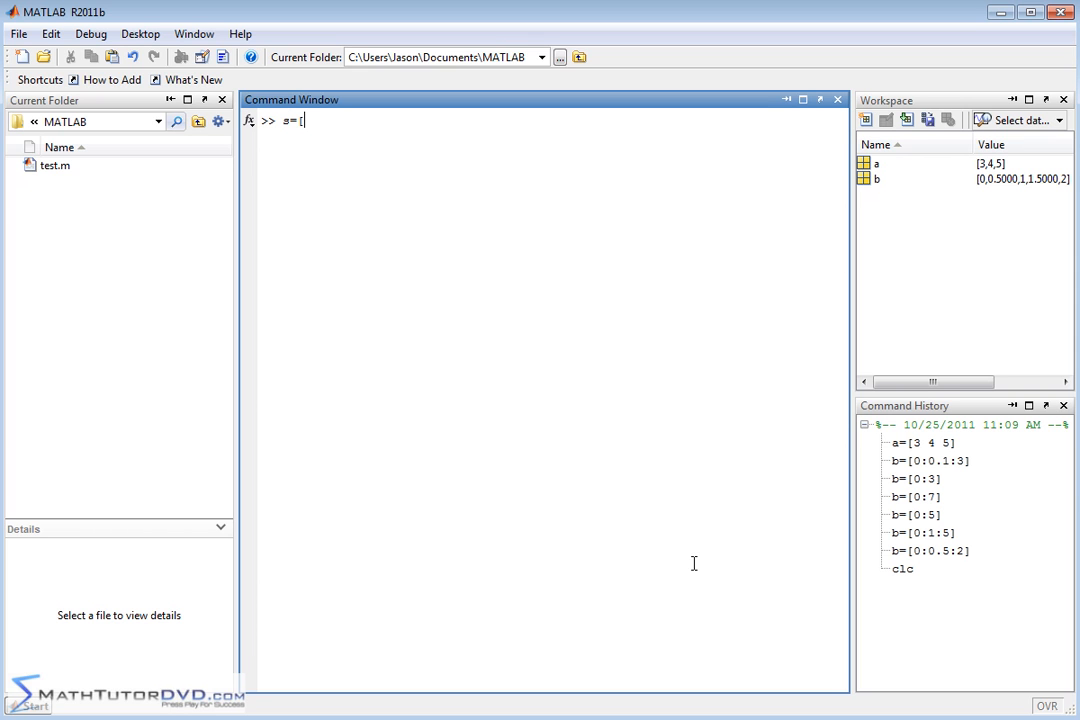
pyautogui.write('-2')
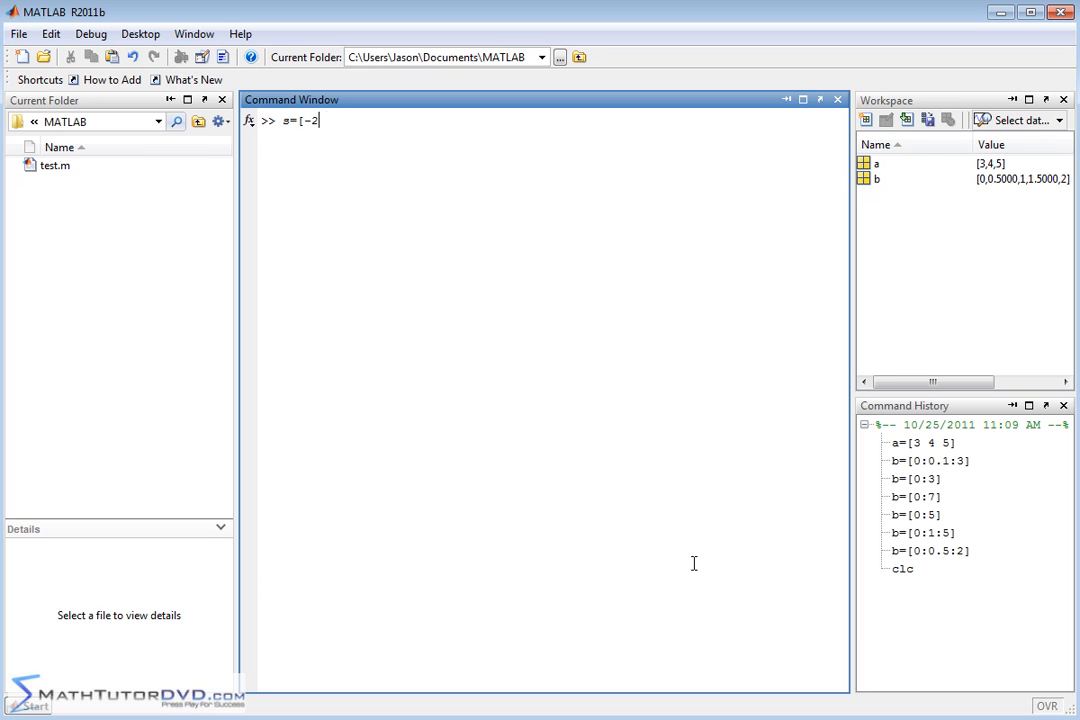
pyautogui.write('18')
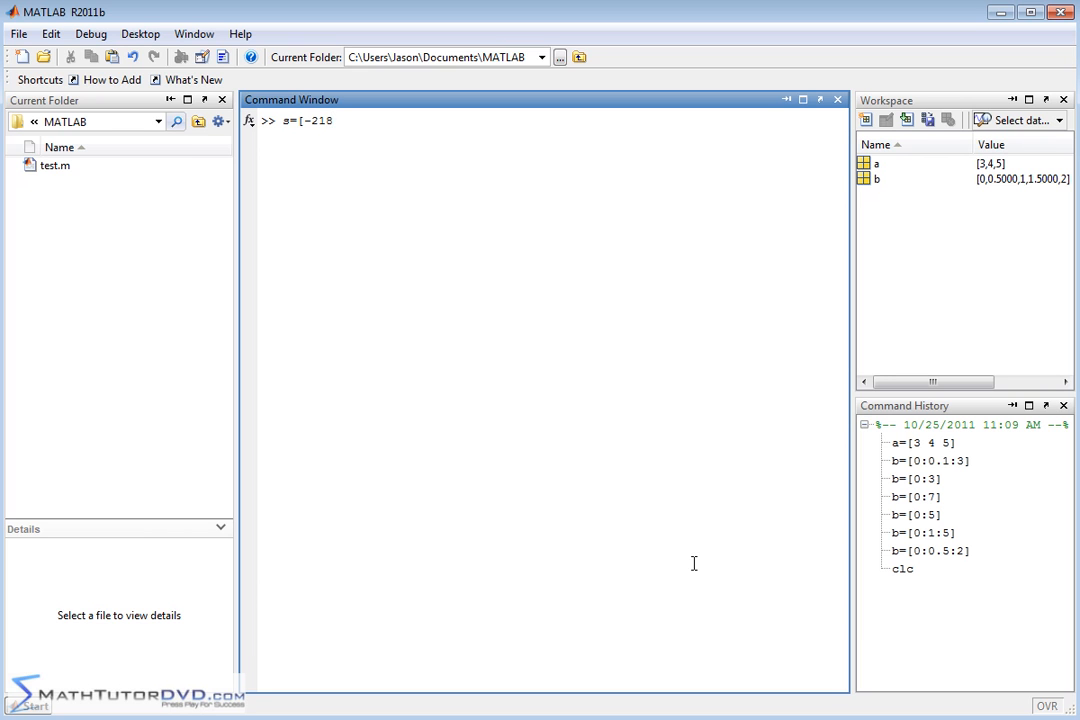
pyautogui.write(':0.')
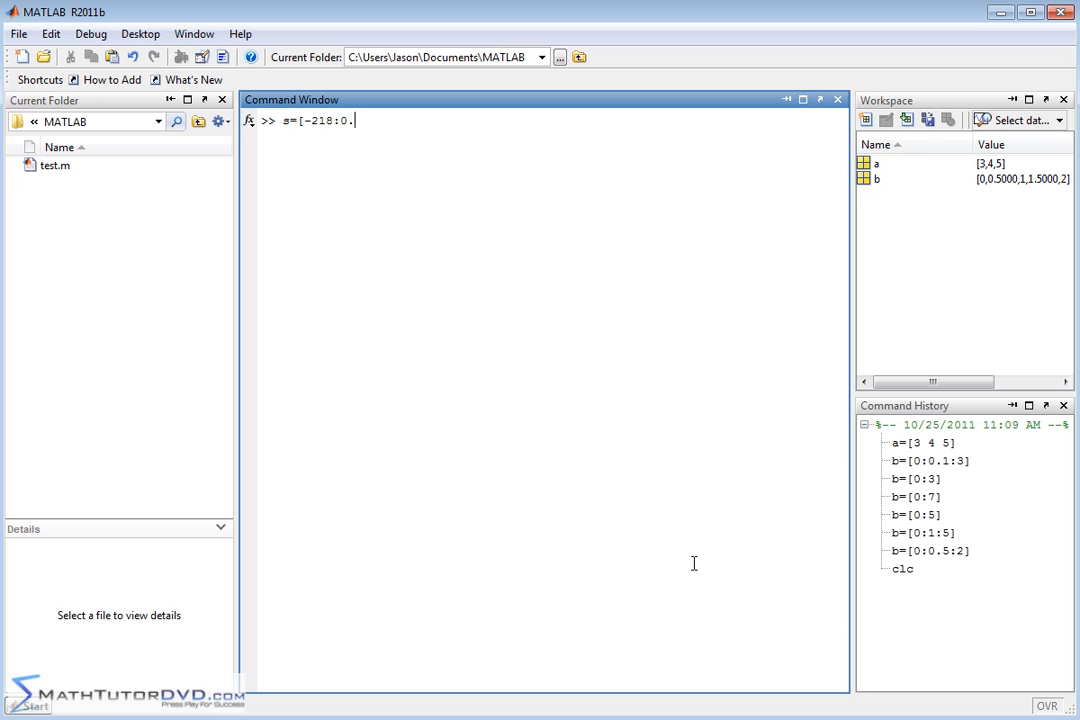
pyautogui.write('25')
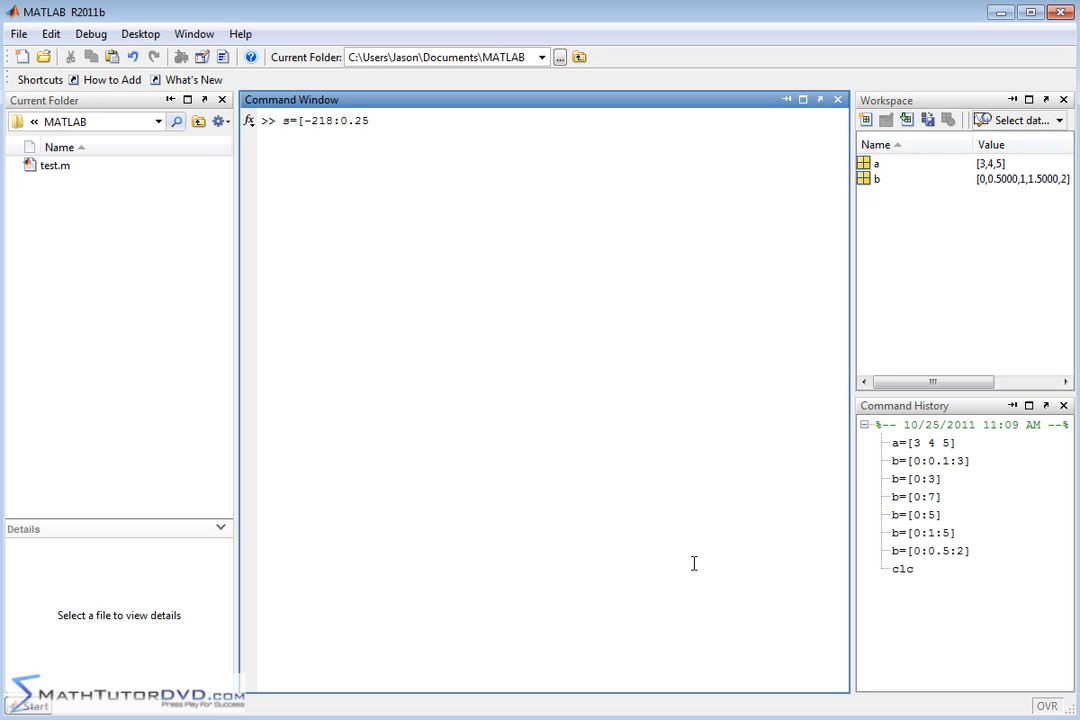
pyautogui.write(':')
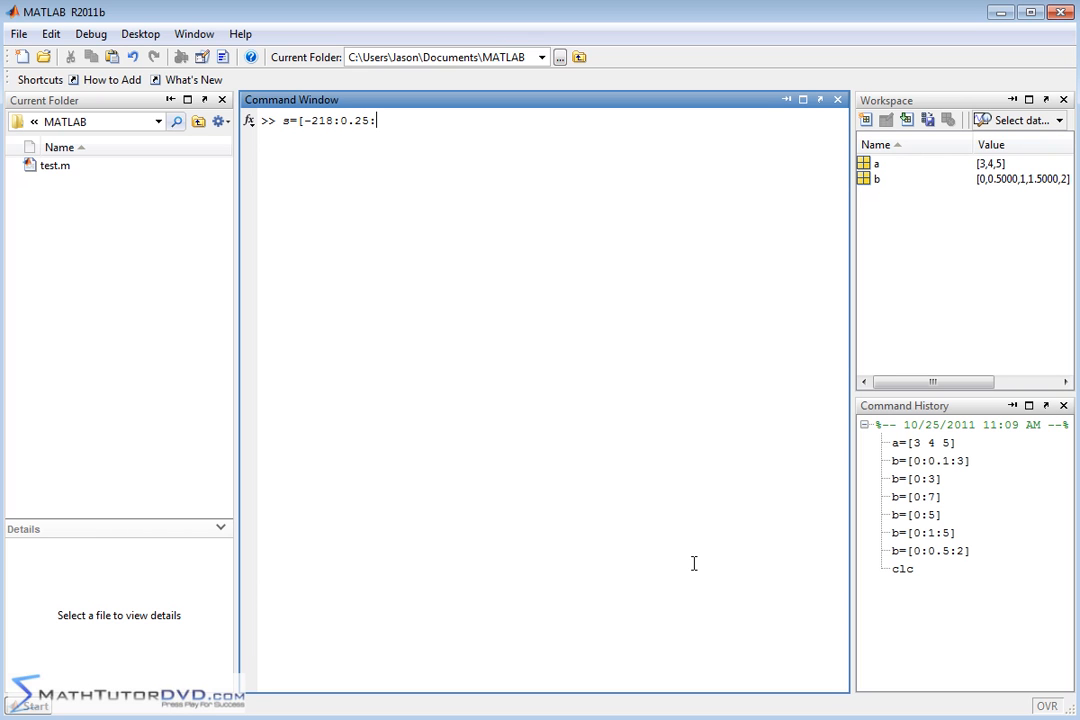
pyautogui.write('-')
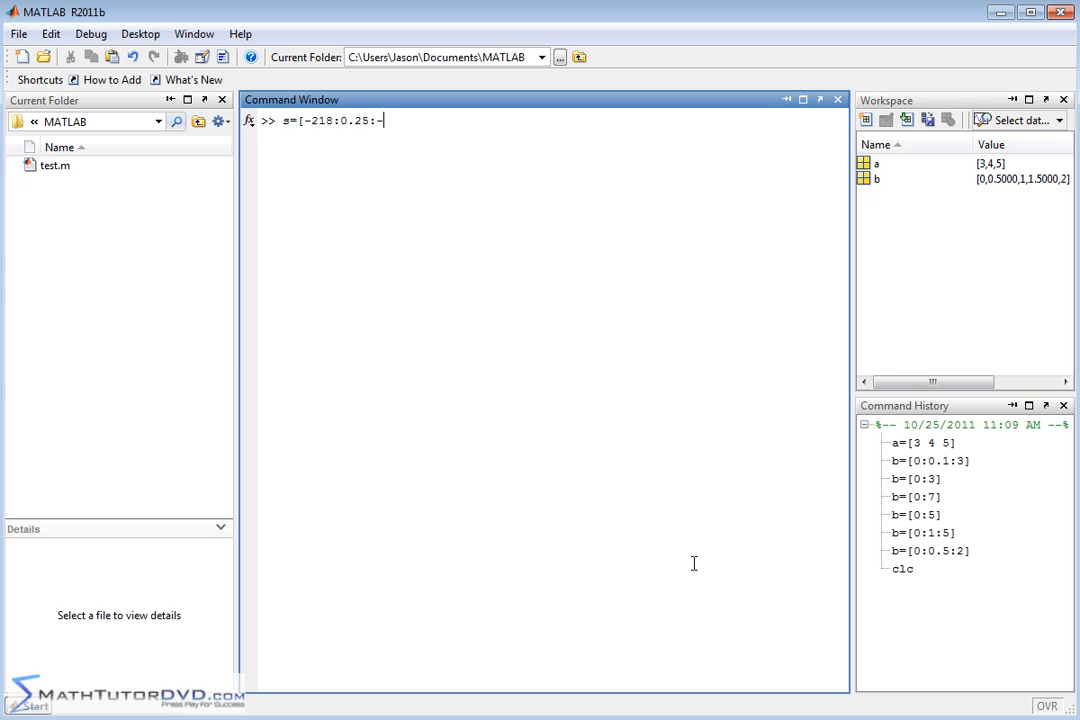
pyautogui.write('100')
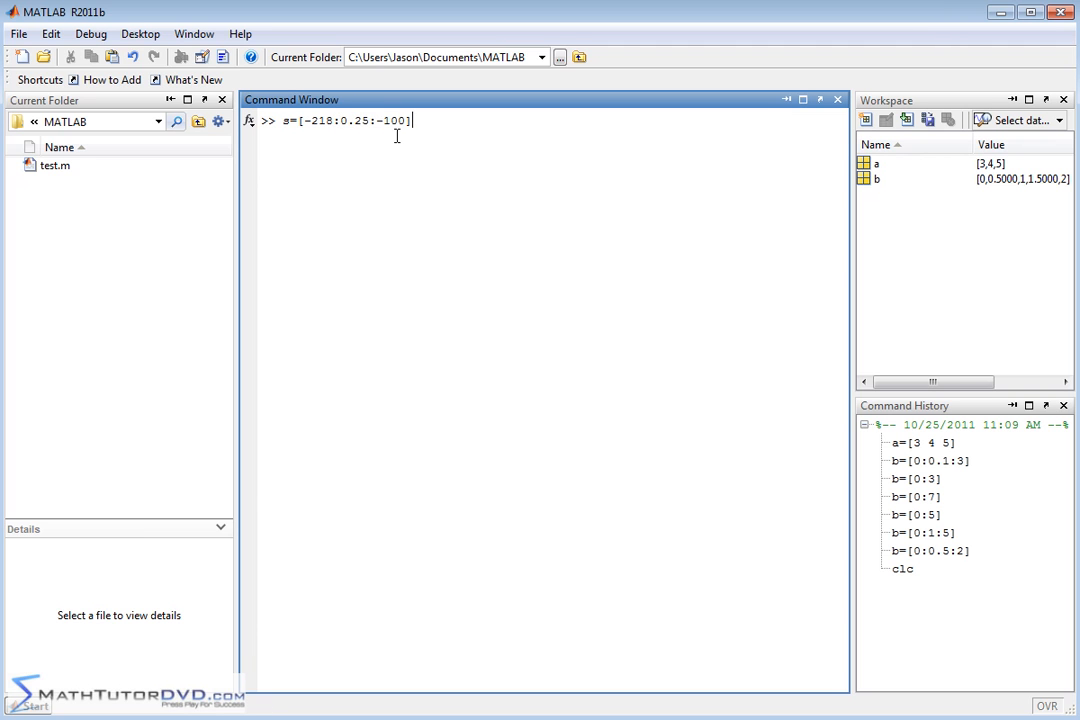
pyautogui.moveTo(476, 244)
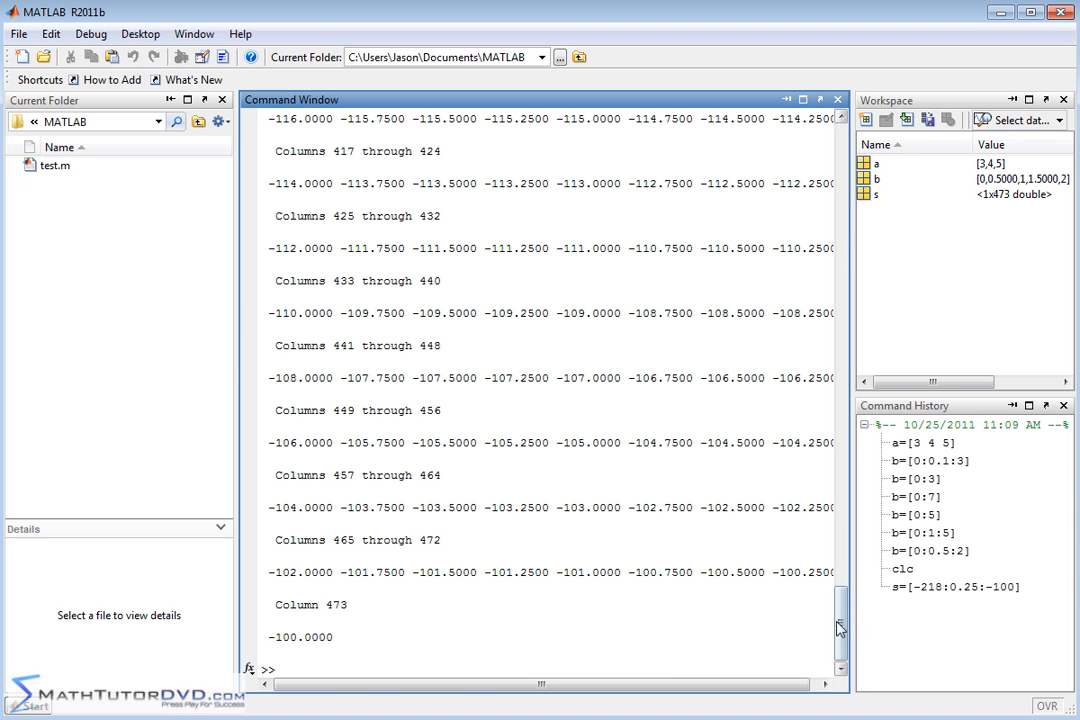
# Step: Review the 473 printed values of s and recall the s=[-218:0.25:-100] command
pyautogui.moveTo(840, 628); pyautogui.dragTo(840, 460)
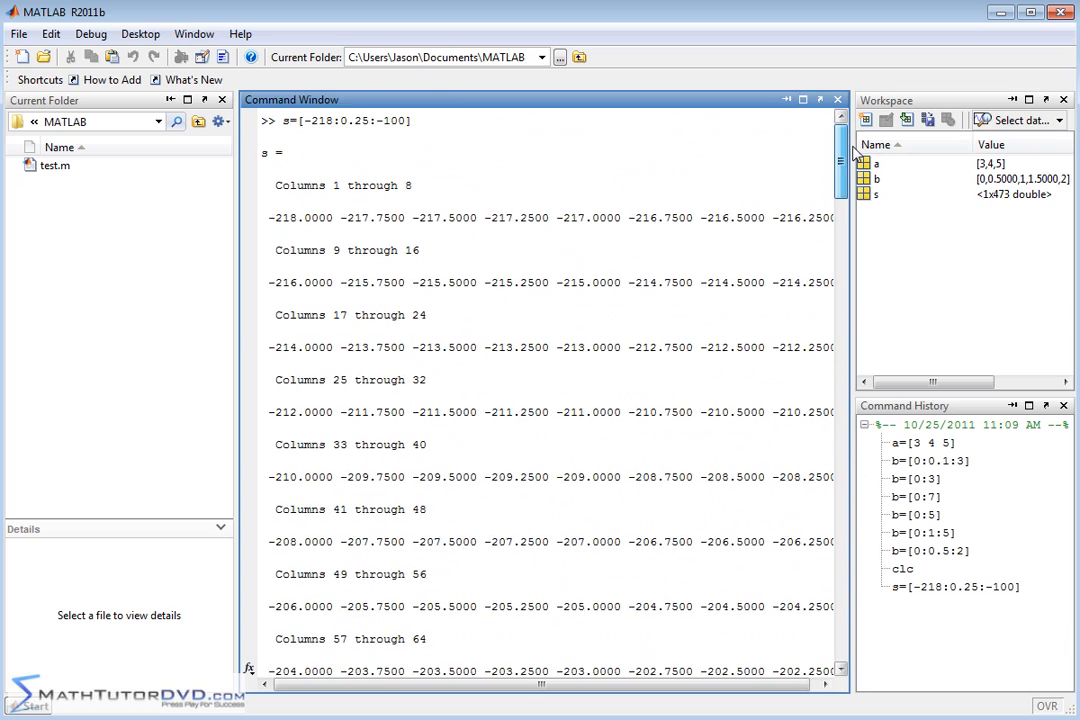
pyautogui.scroll(-3)
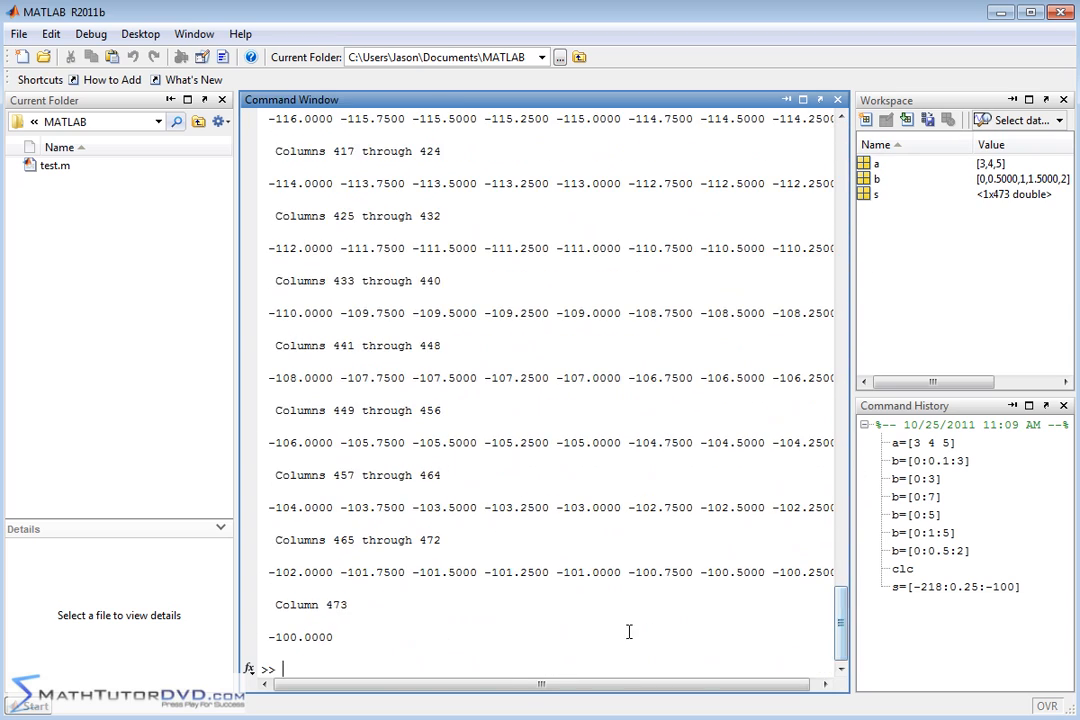
pyautogui.write('s=[-218:0.25:-100]')
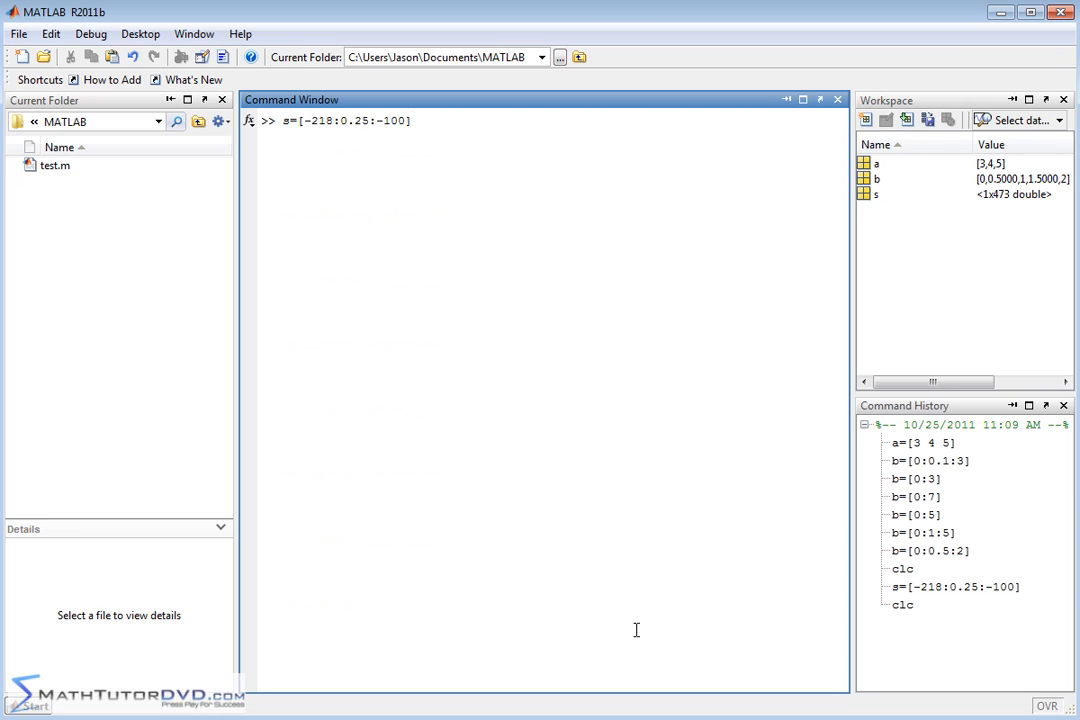
# Step: Rerun s=[-218:0.25:-100]; with a semicolon so its values are not printed
pyautogui.write(';')
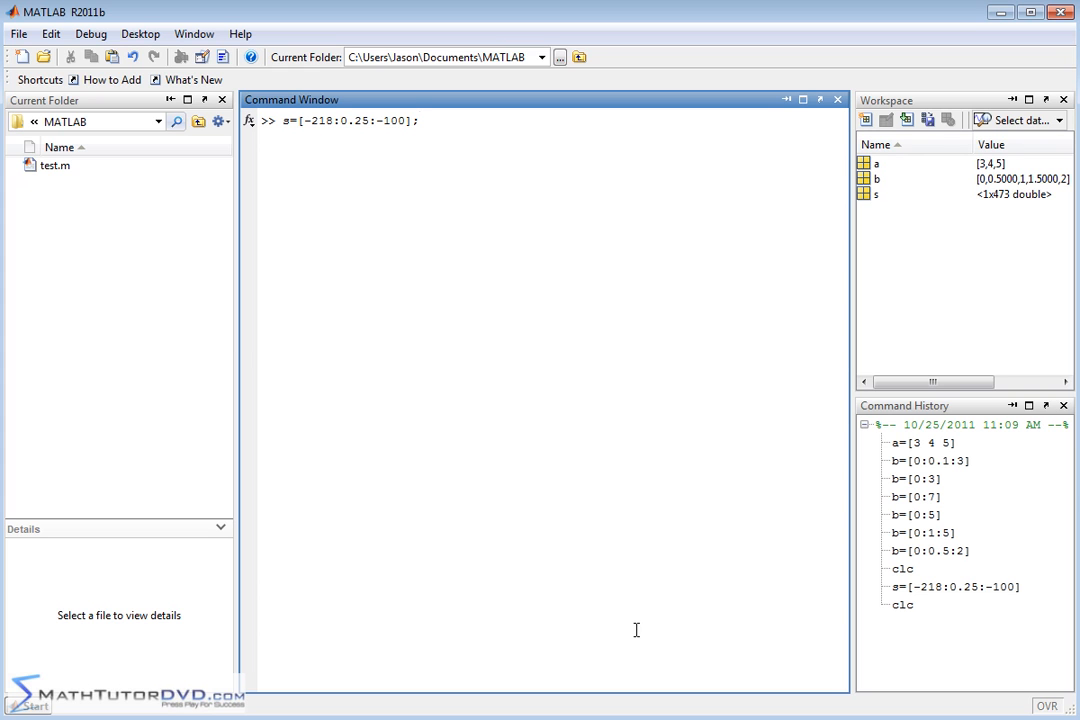
pyautogui.press('enter')
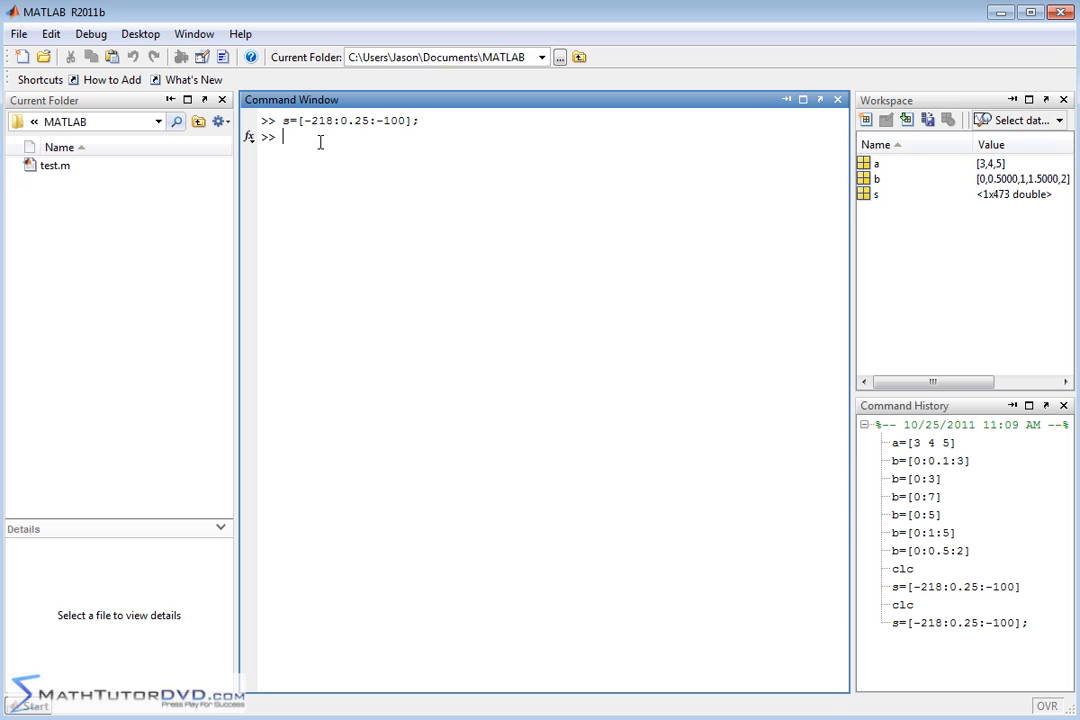
pyautogui.moveTo(438, 362)
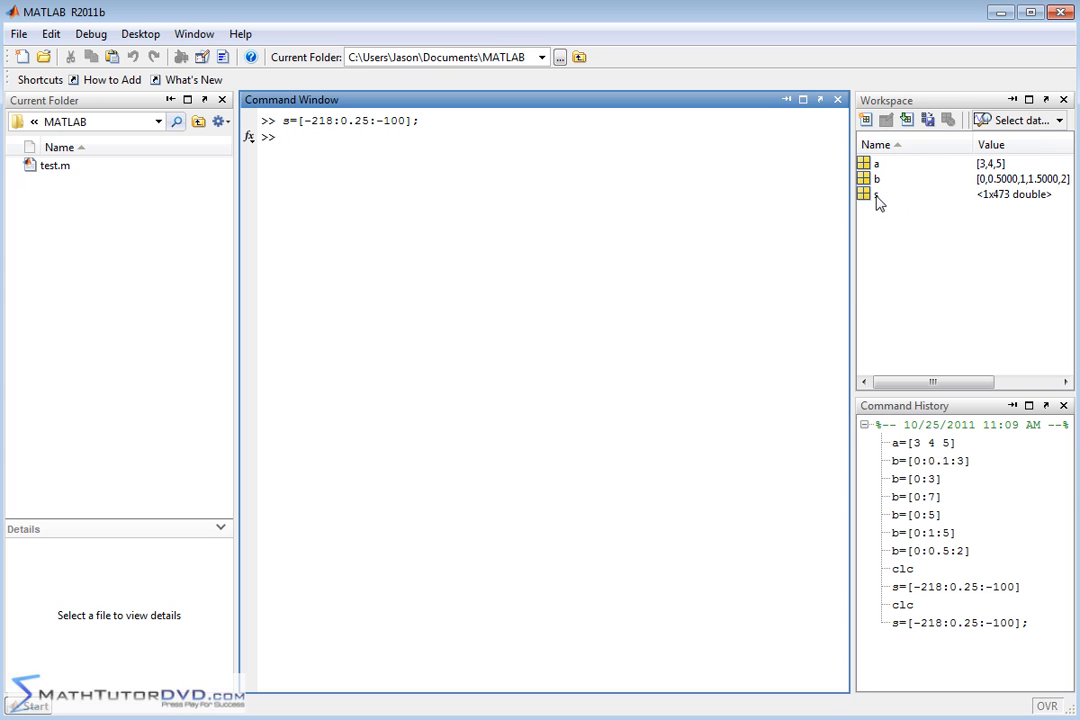
pyautogui.moveTo(1002, 210)
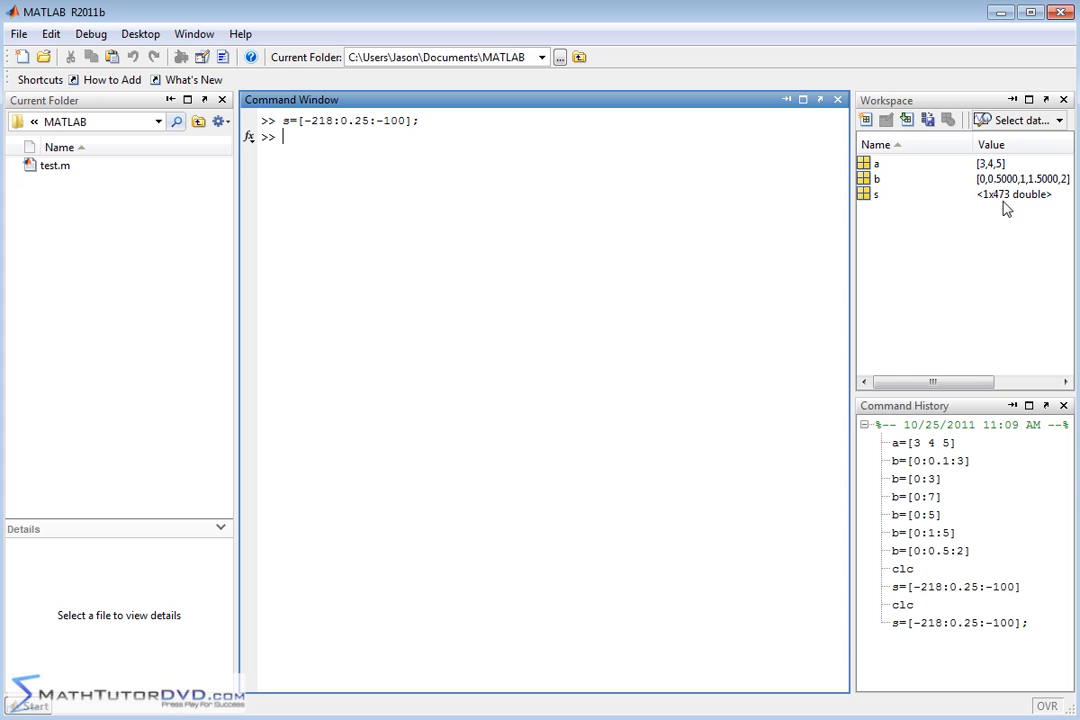
pyautogui.moveTo(996, 206)
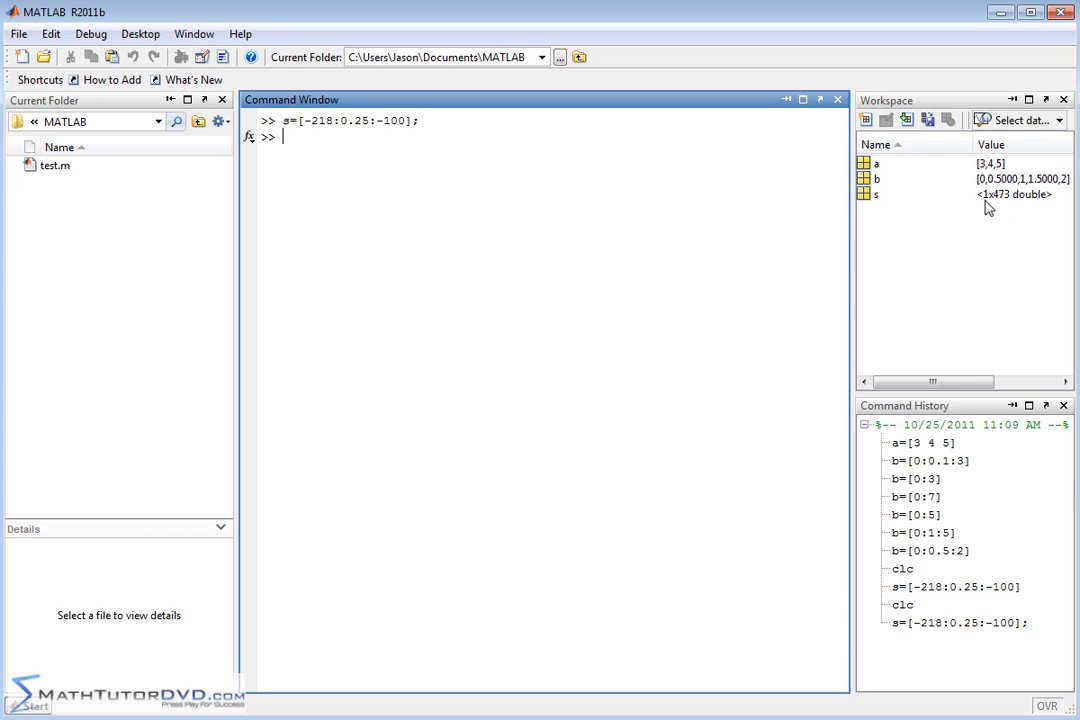
pyautogui.moveTo(1004, 210)
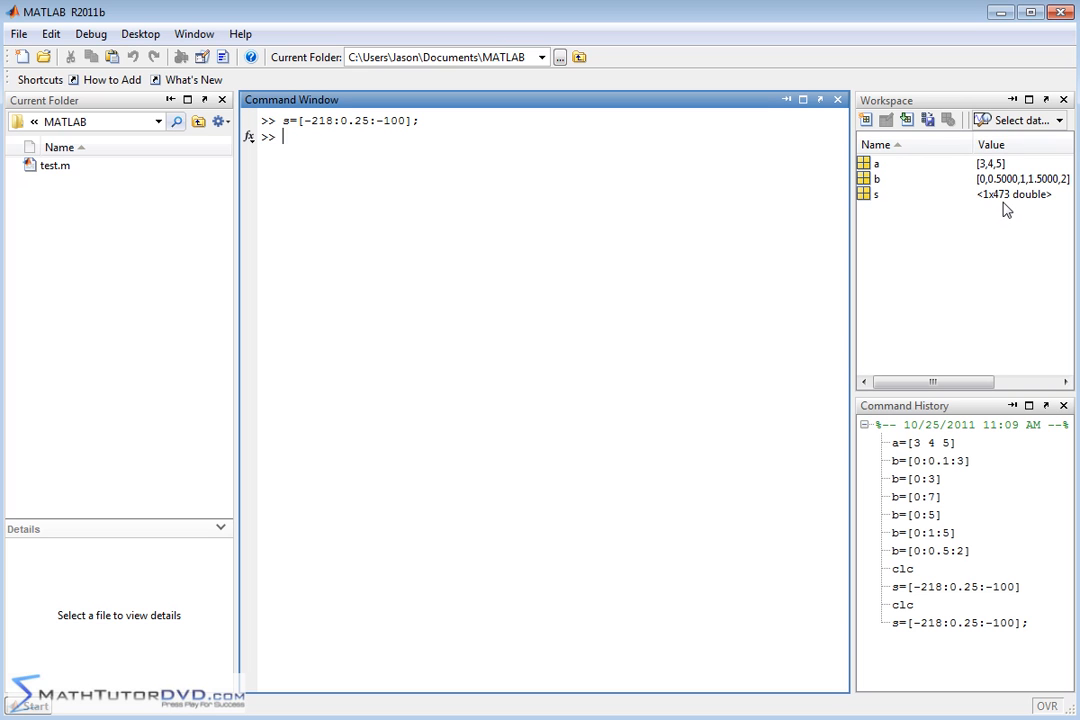
pyautogui.moveTo(1004, 200)
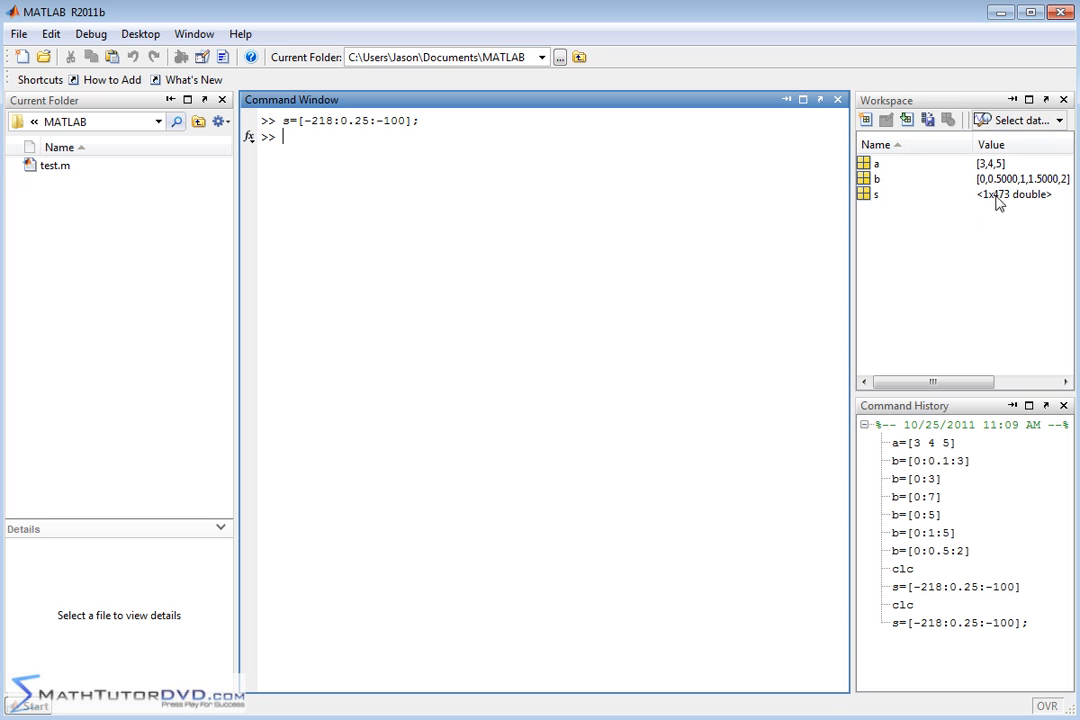
pyautogui.moveTo(618, 218)
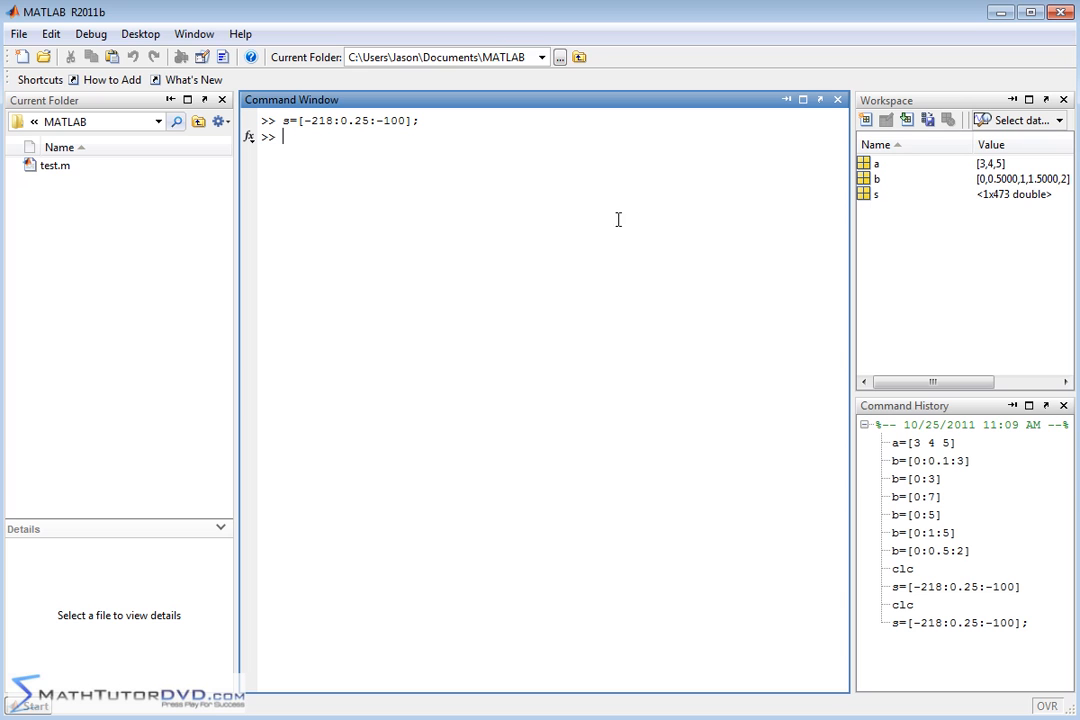
pyautogui.moveTo(718, 216)
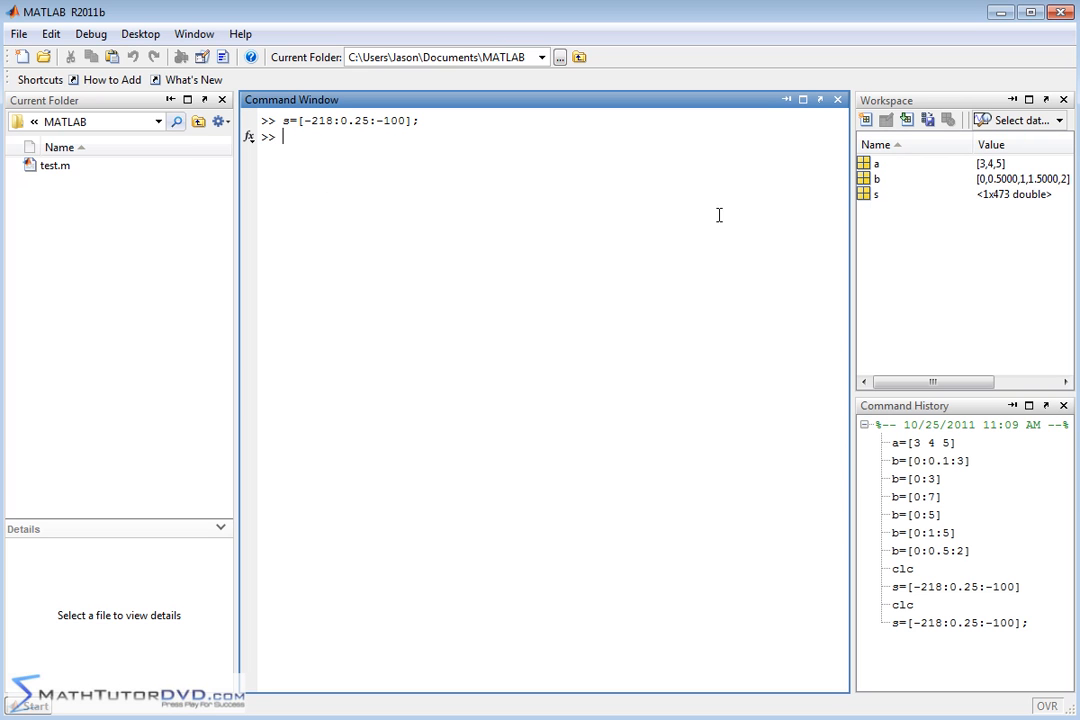
pyautogui.moveTo(1036, 204)
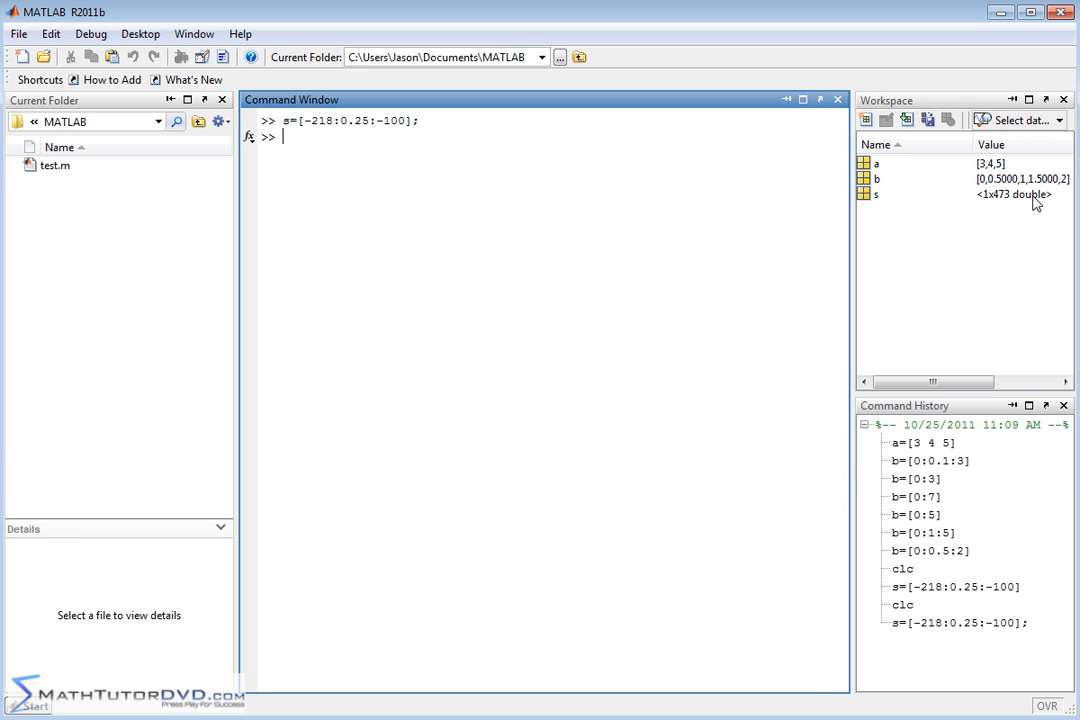
pyautogui.moveTo(1002, 210)
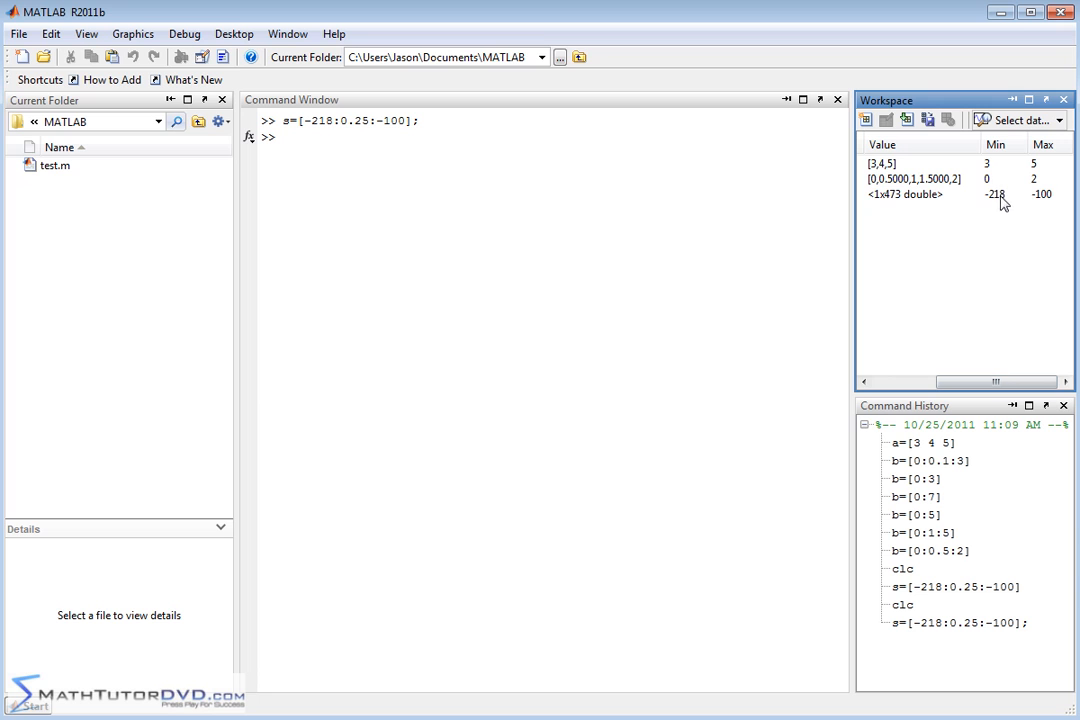
pyautogui.moveTo(1052, 206)
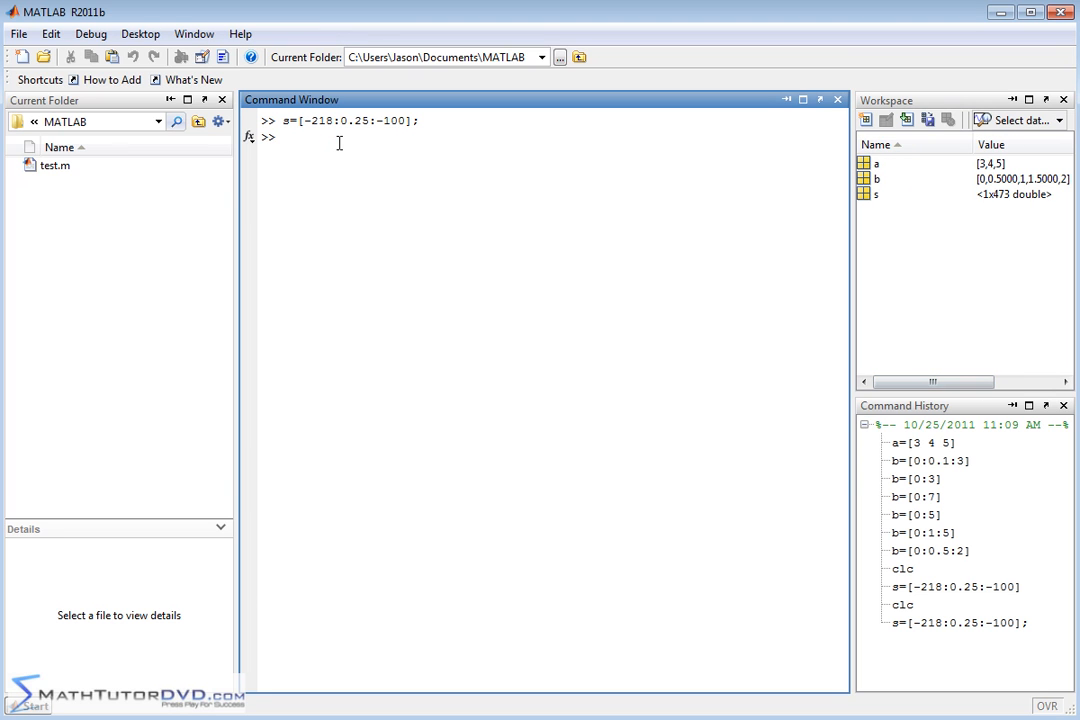
# Step: Index single elements of s, showing s(1) = -218 and s(19) = -213.5
pyautogui.write('s(')
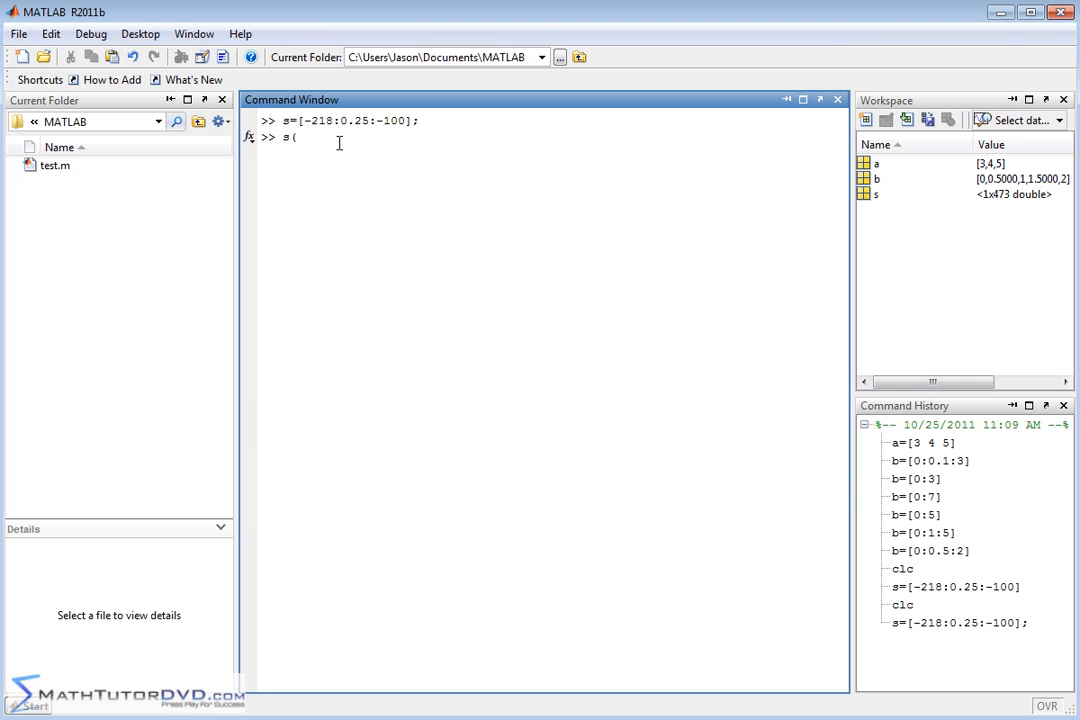
pyautogui.write('1)')
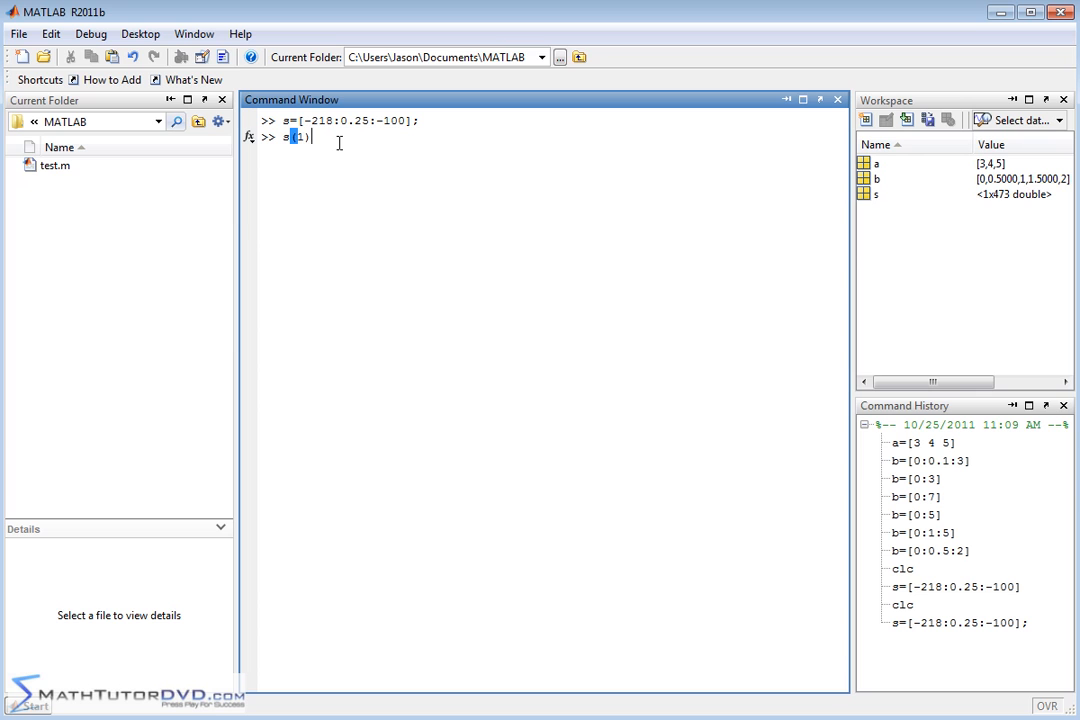
pyautogui.press('enter')
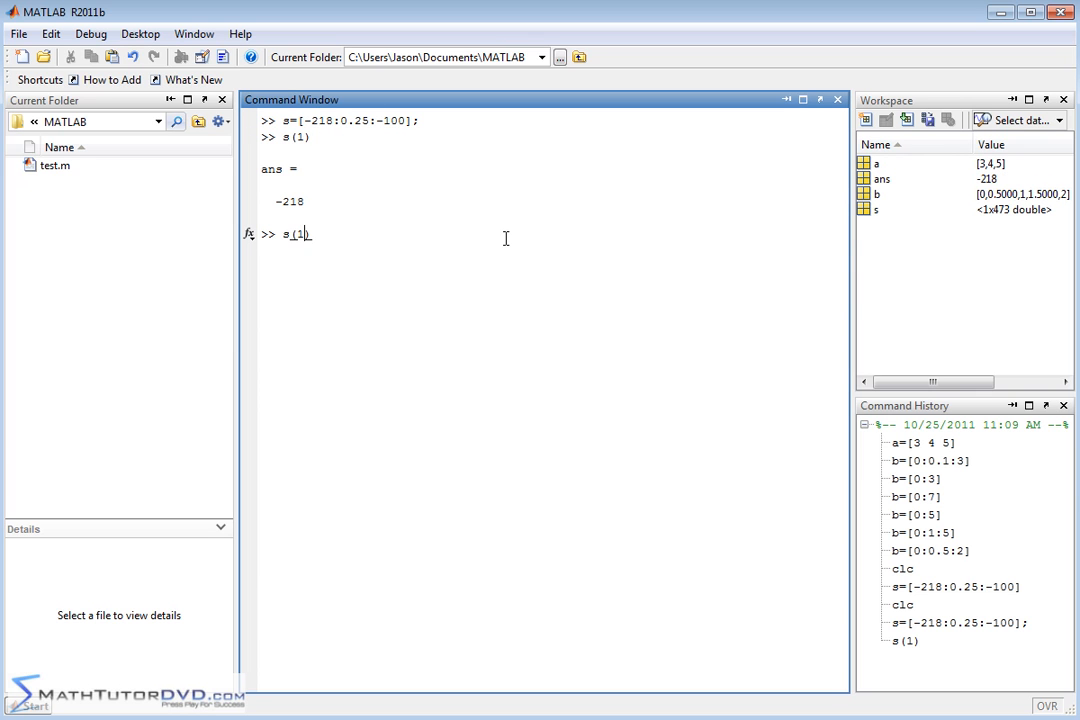
pyautogui.write('9')
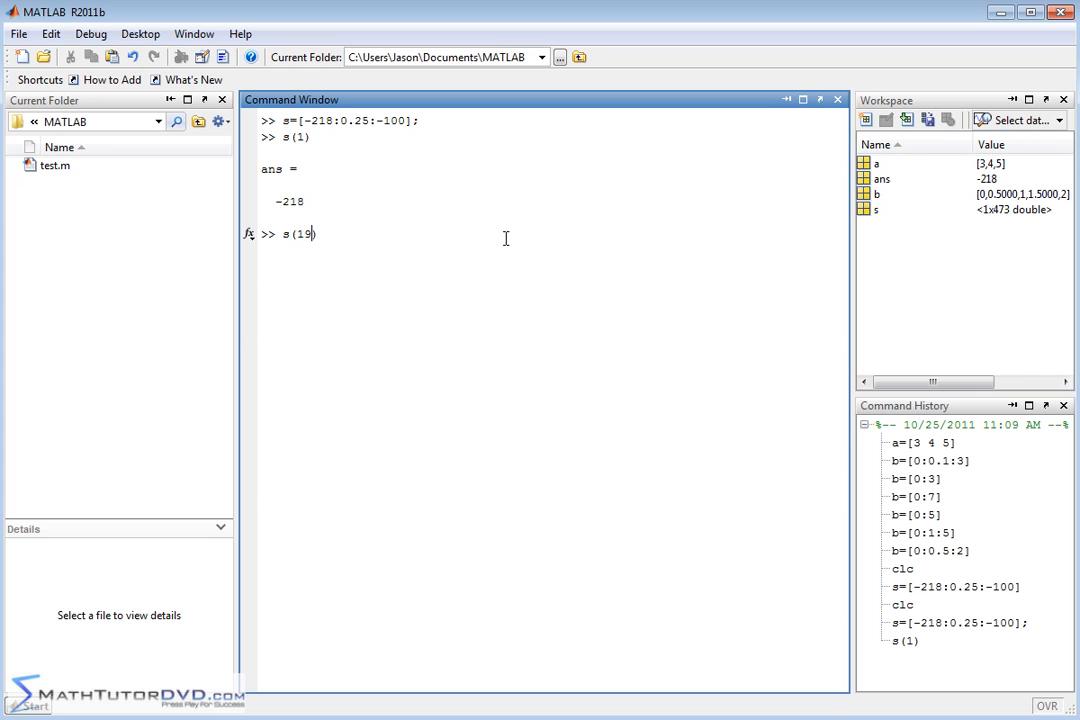
pyautogui.press('enter')
pyautogui.write('s(57')
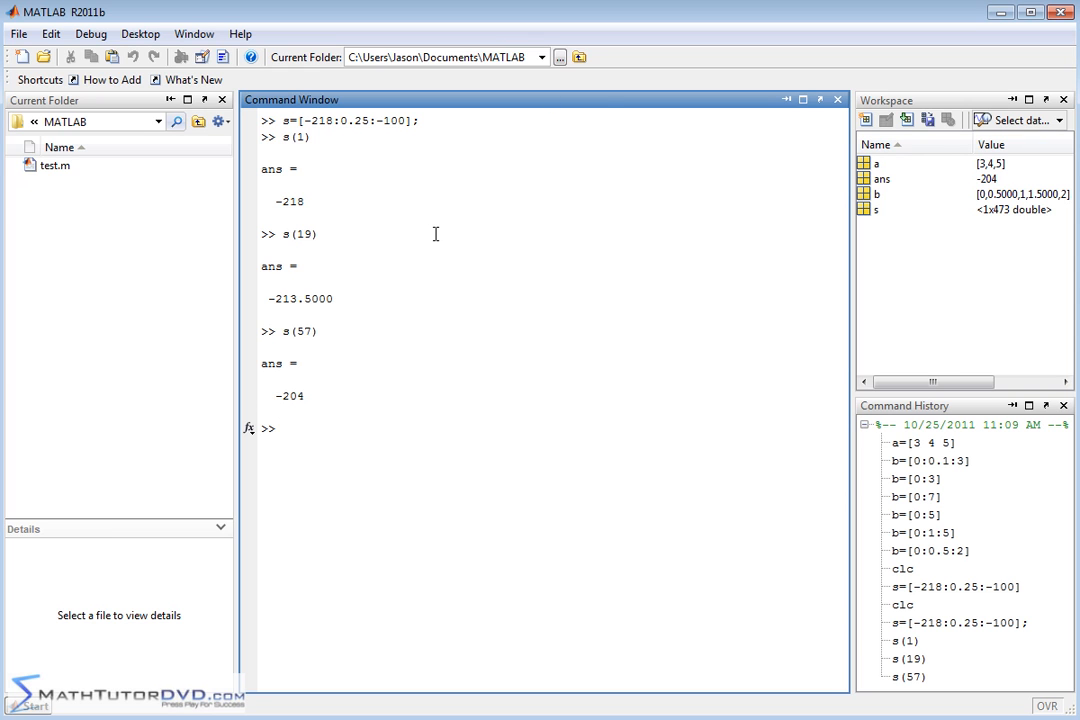
pyautogui.write('s')
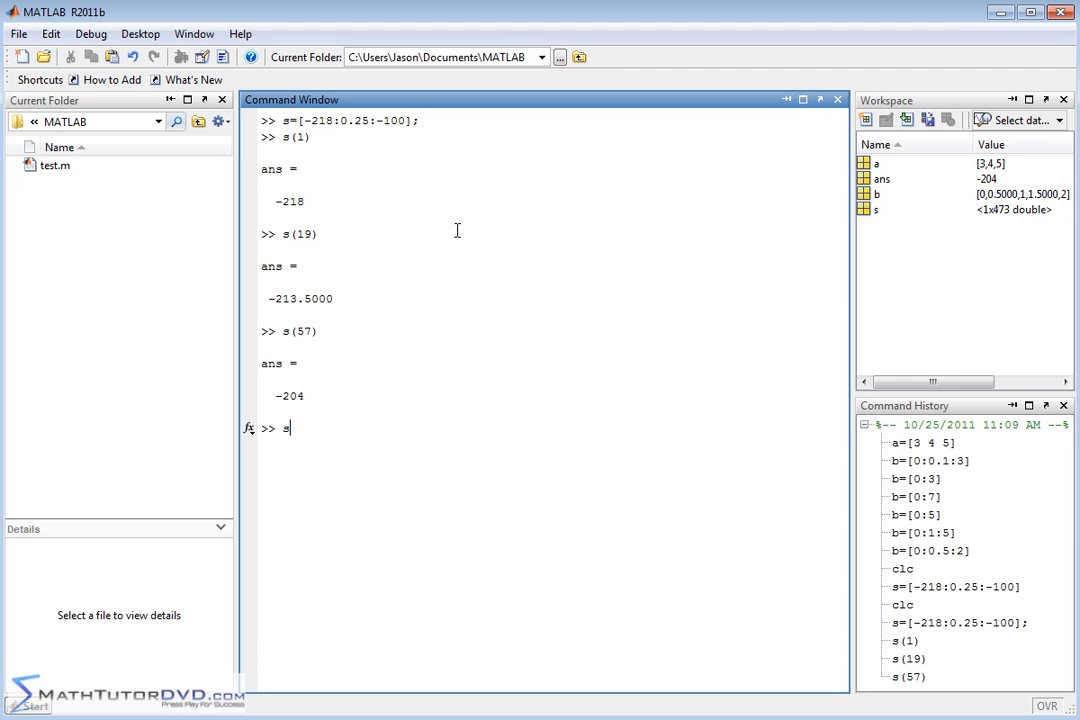
# Step: Print all 473 values of s, then clear the Command Window with clc
pyautogui.press('enter')
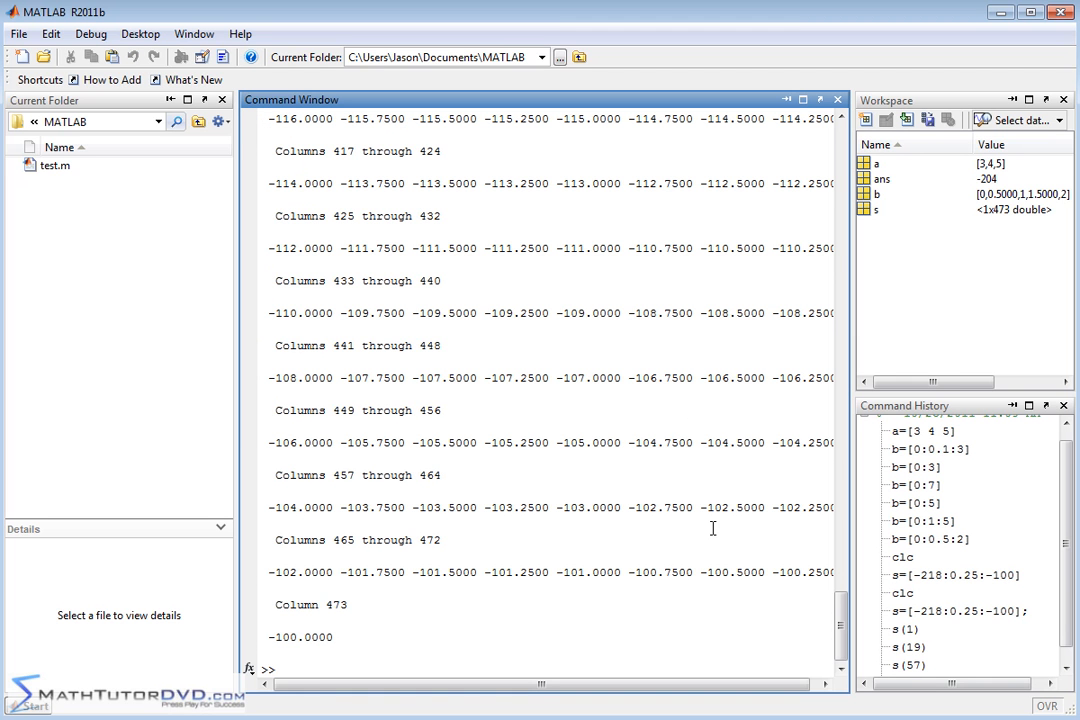
pyautogui.write('clc')
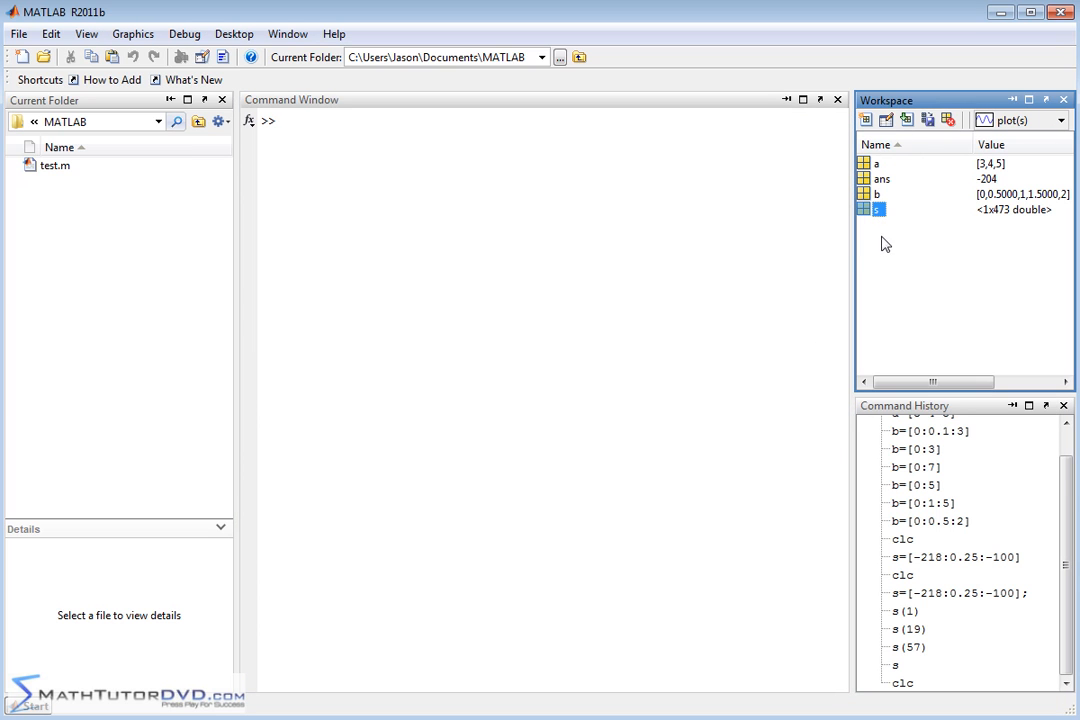
pyautogui.moveTo(884, 212)
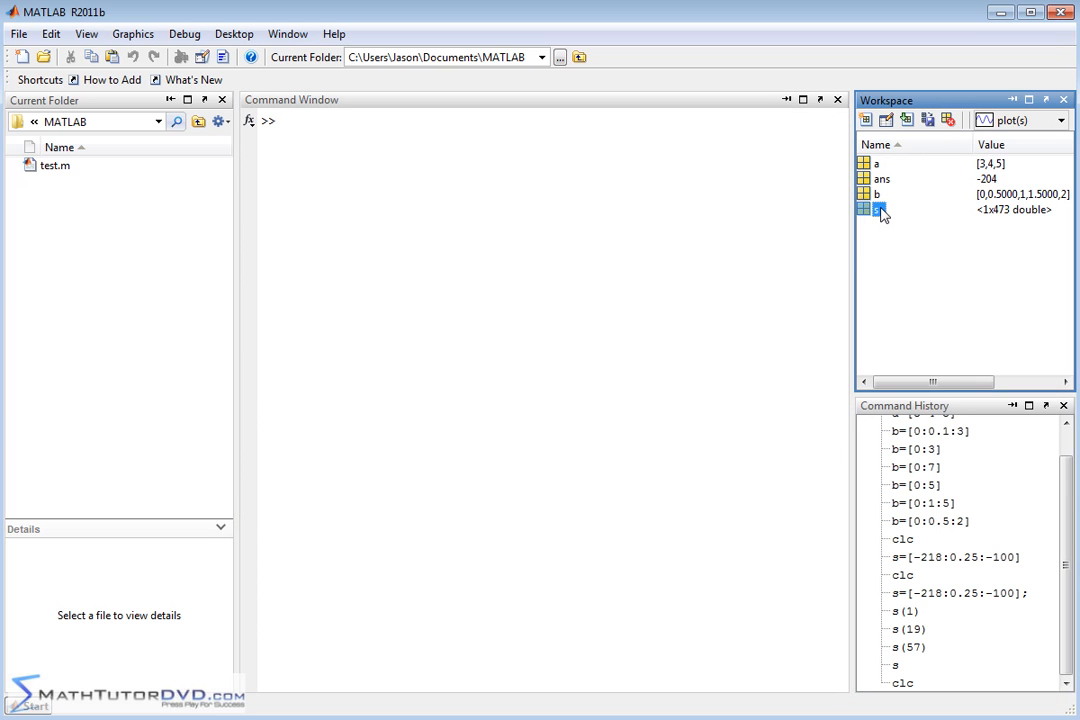
pyautogui.doubleClick(876, 210)
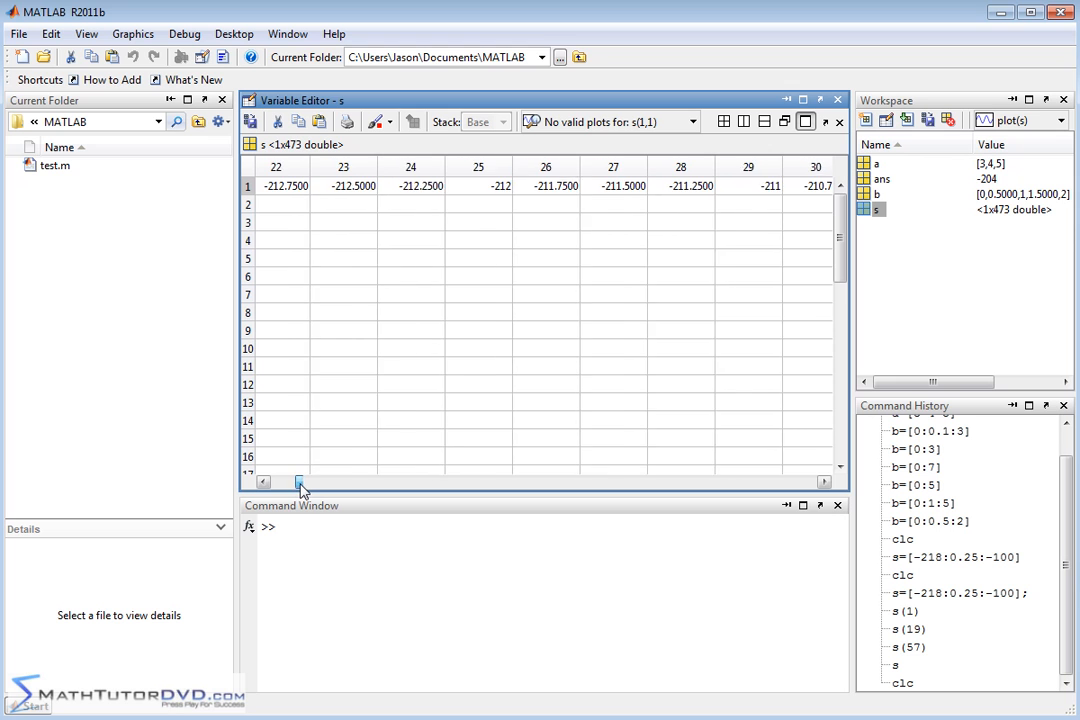
pyautogui.click(304, 480)
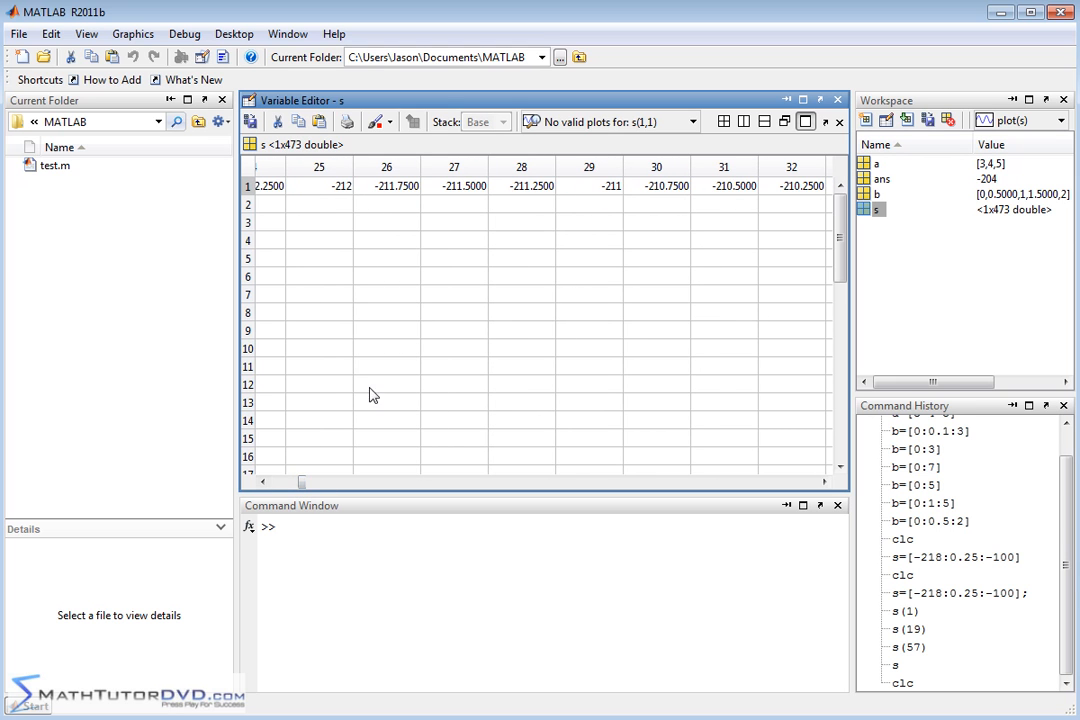
pyautogui.moveTo(300, 482); pyautogui.dragTo(596, 482)
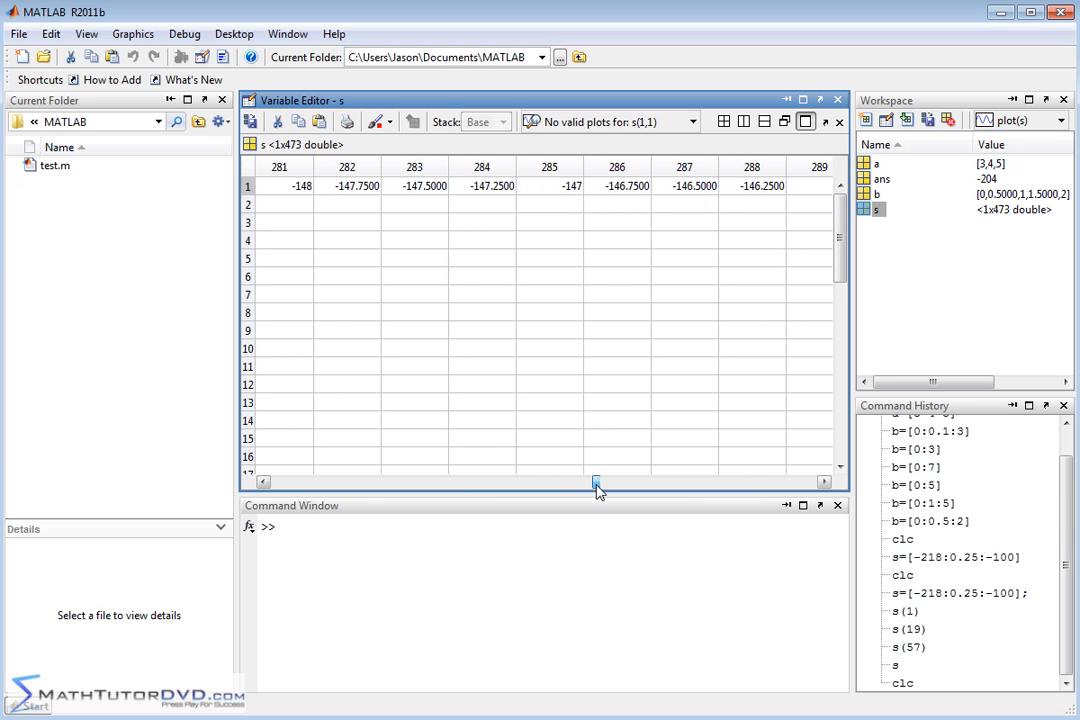
pyautogui.moveTo(596, 482); pyautogui.dragTo(732, 482)
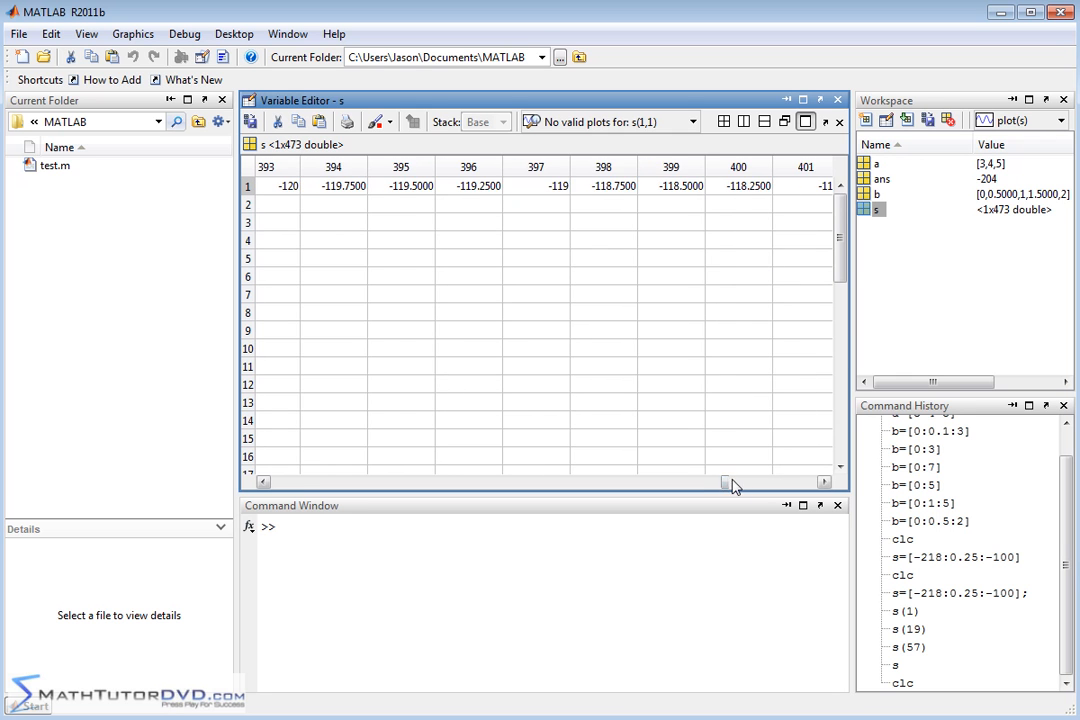
pyautogui.moveTo(730, 480); pyautogui.dragTo(656, 480)
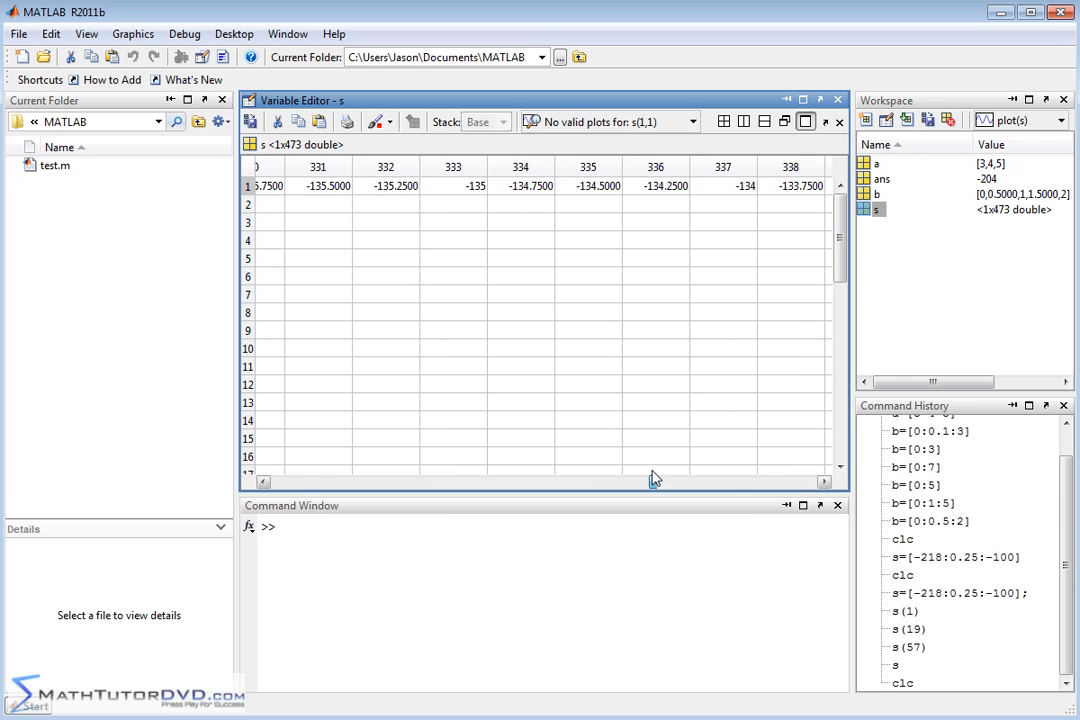
pyautogui.hscroll(-3)
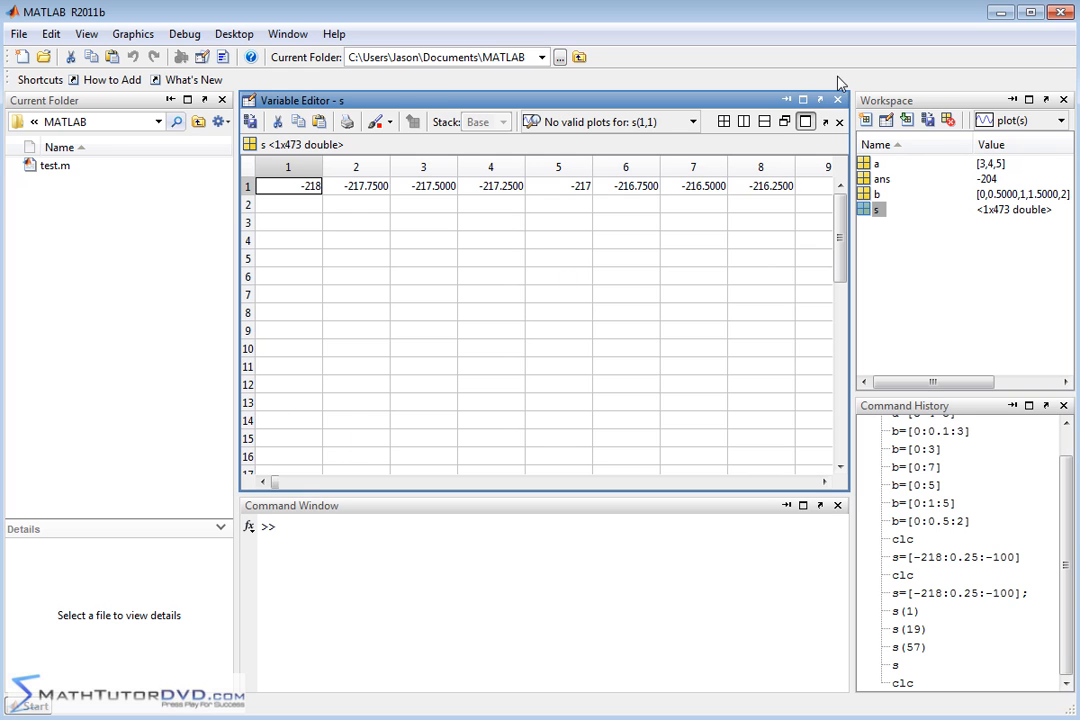
pyautogui.click(838, 100)
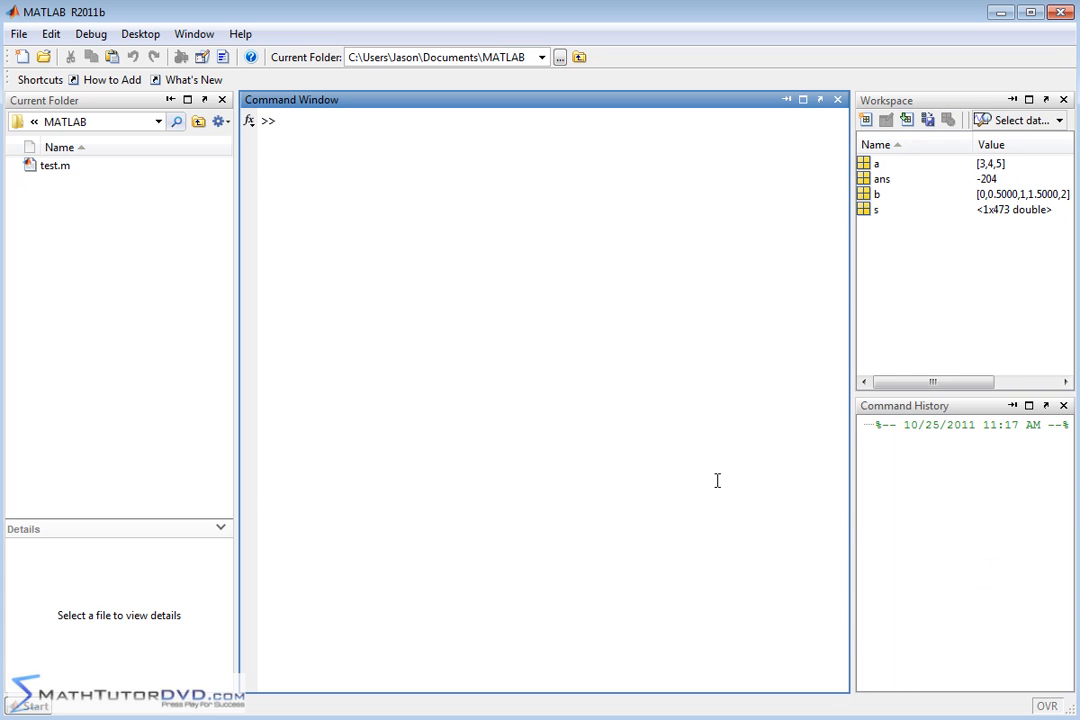
pyautogui.moveTo(536, 344)
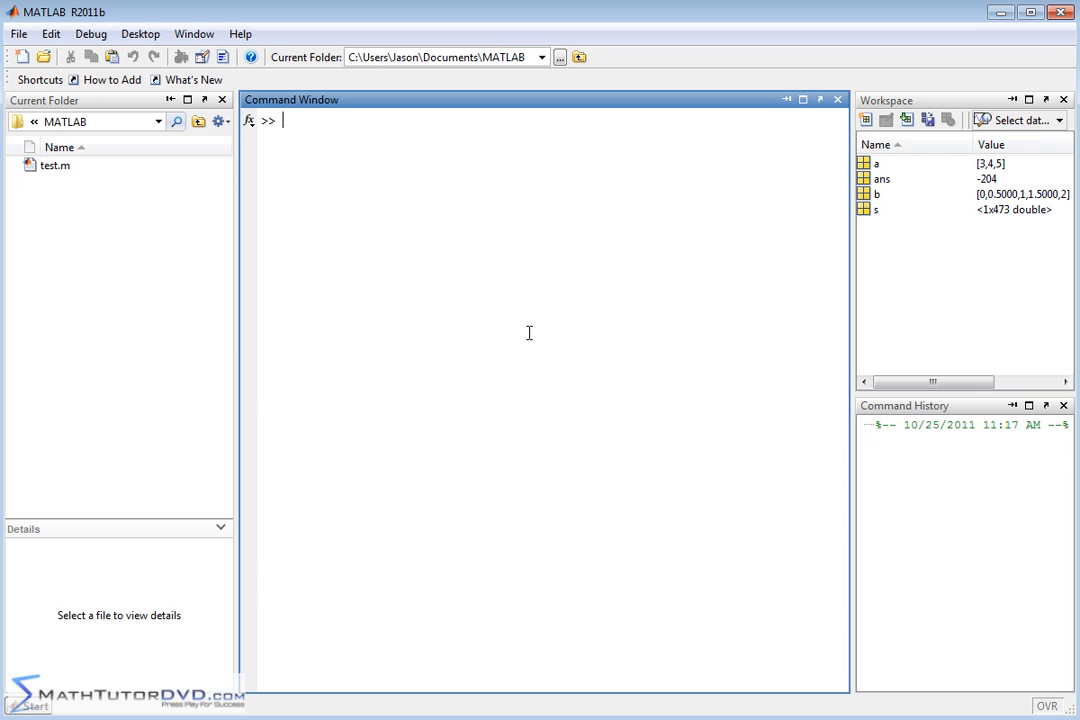
# Step: Compose t = linspace(0,10,2) for two evenly spaced points 0 and 10
pyautogui.write('t')
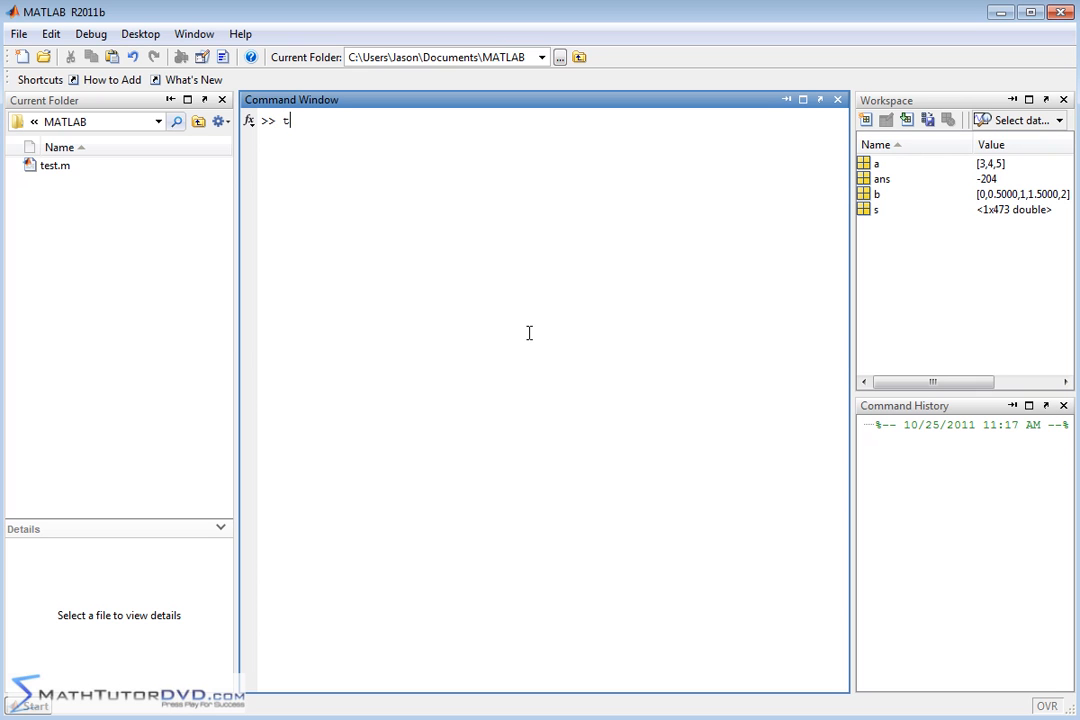
pyautogui.write('=')
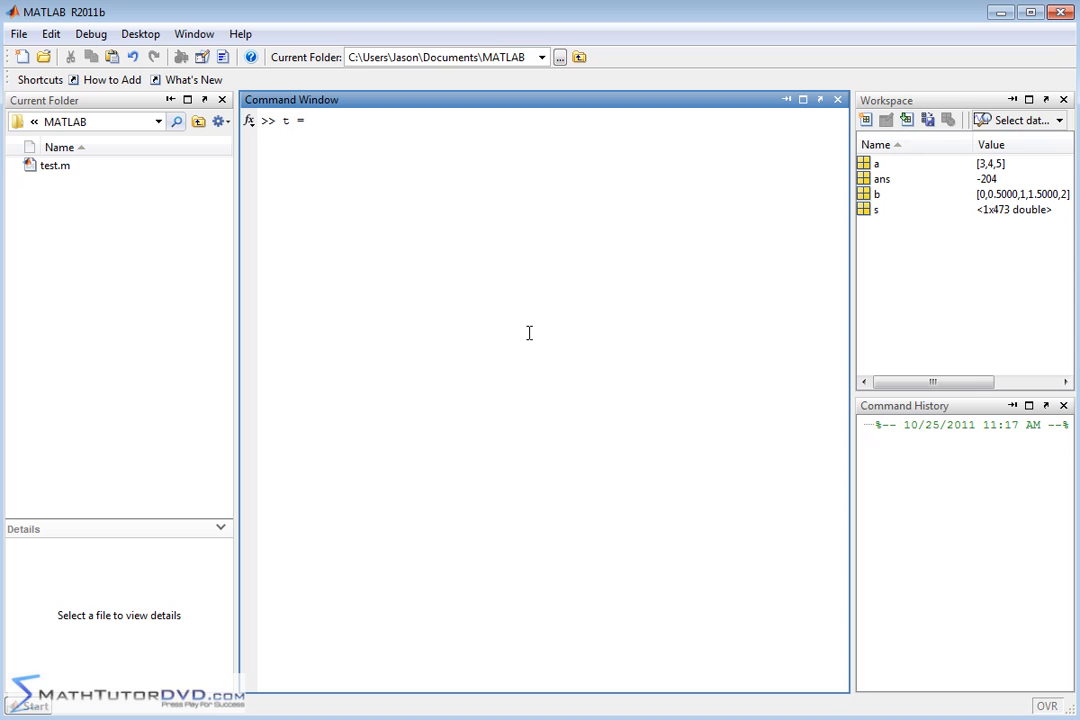
pyautogui.write('[]')
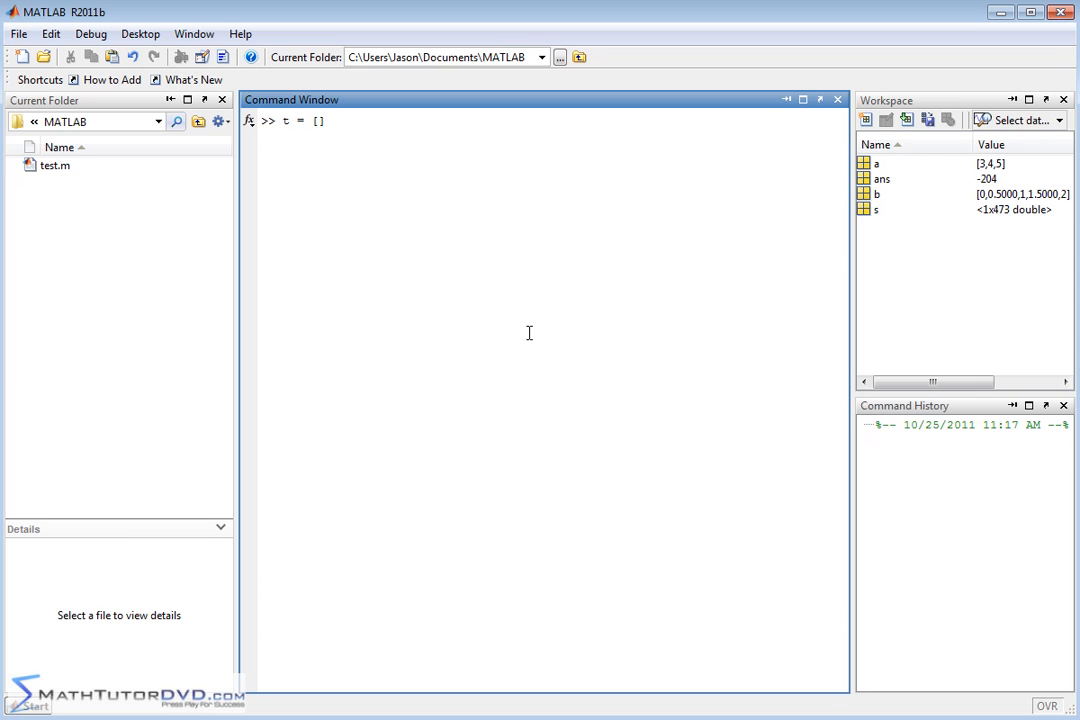
pyautogui.press('BackSpace')
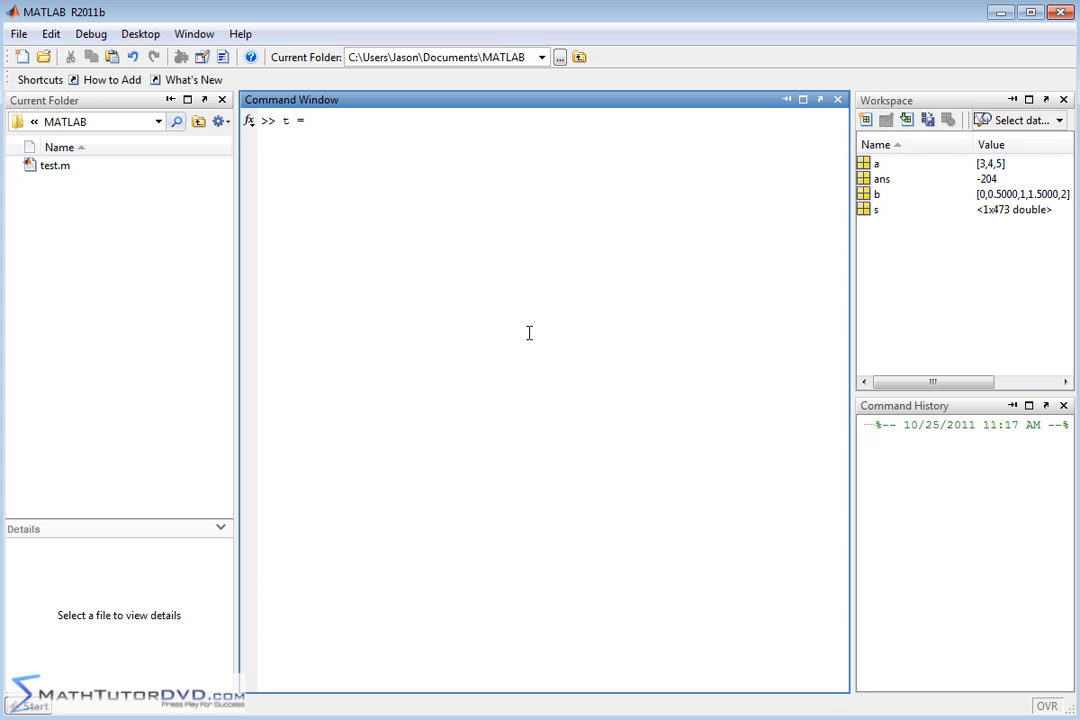
pyautogui.write('linspace')
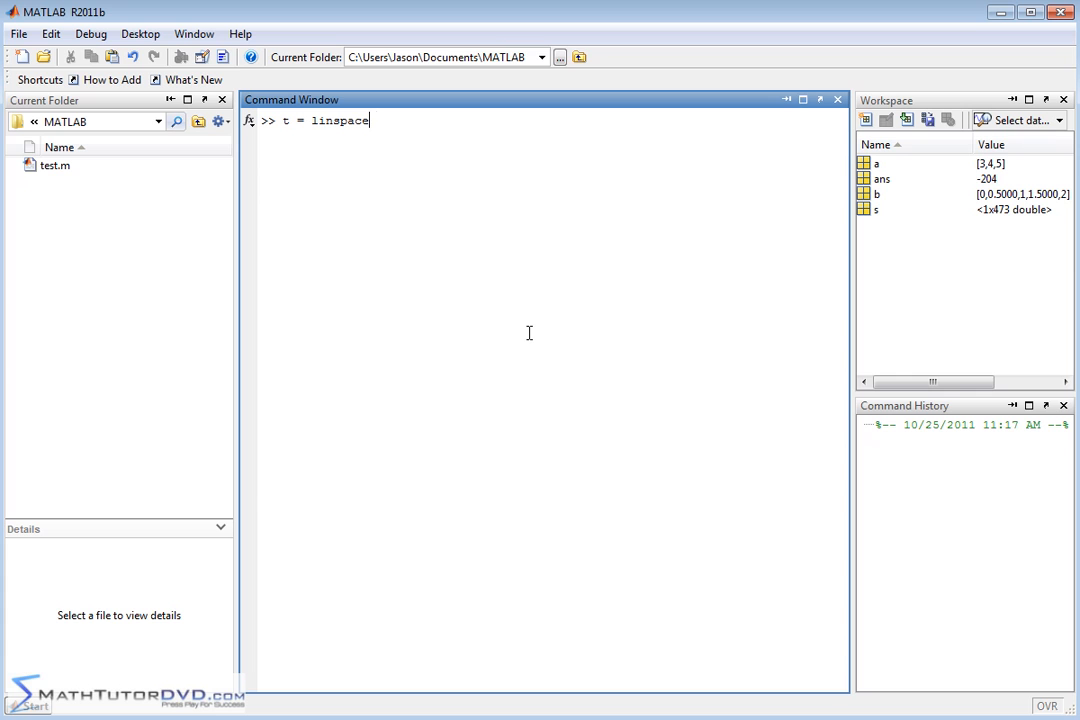
pyautogui.write('(')
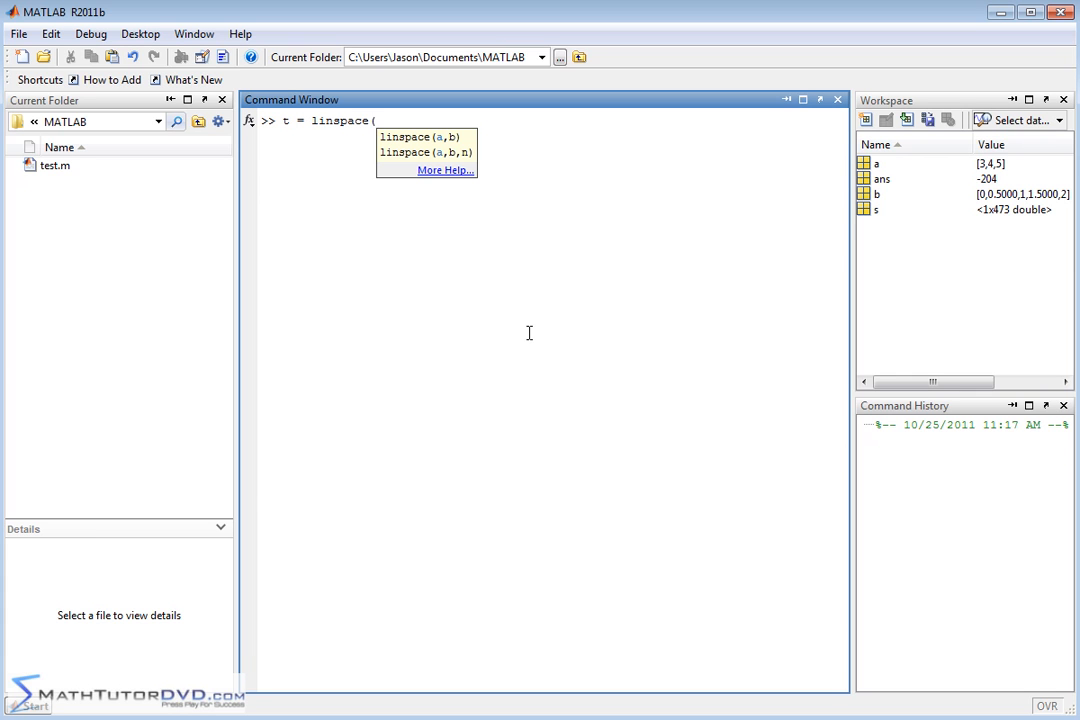
pyautogui.write('0,')
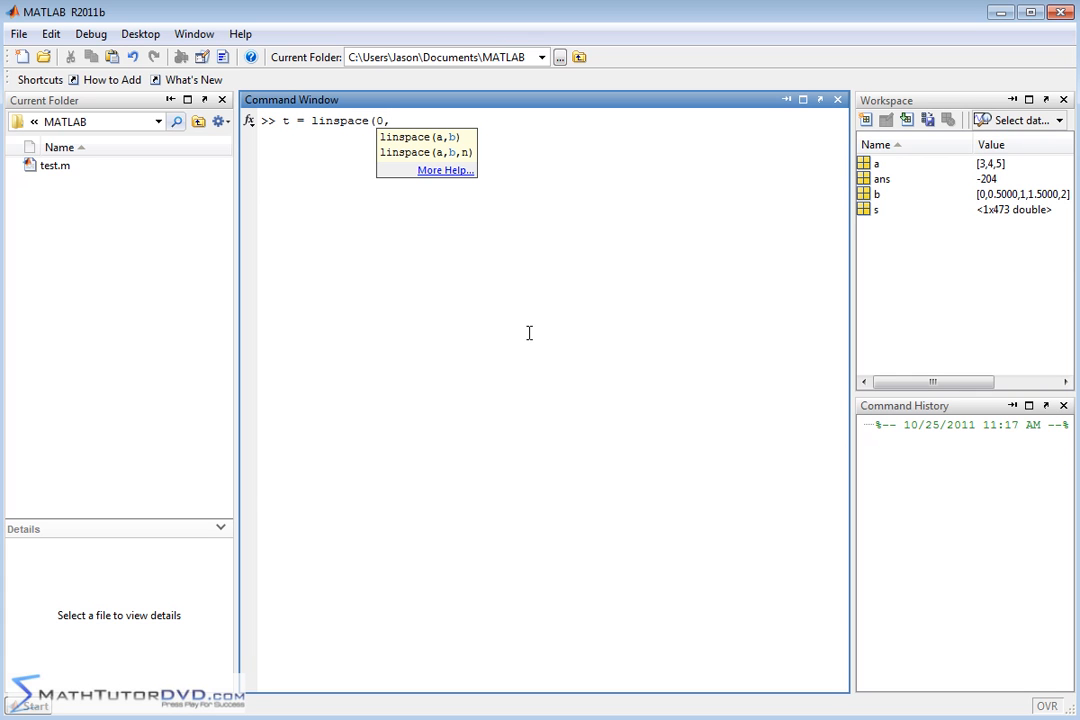
pyautogui.write('10,')
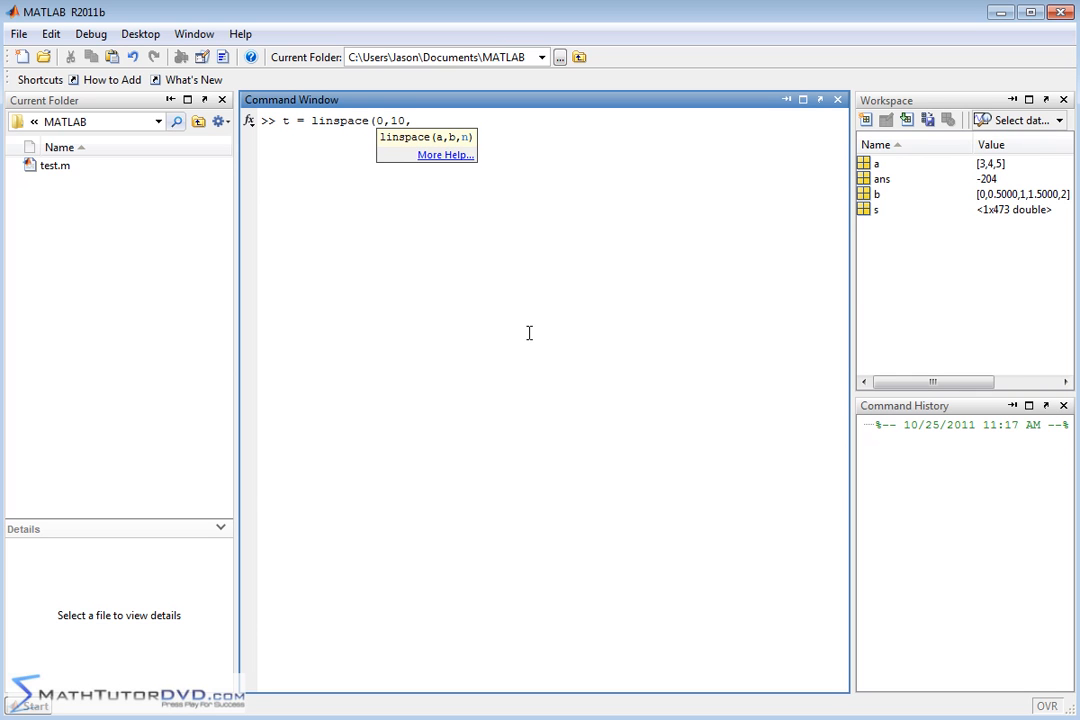
pyautogui.write('2)')
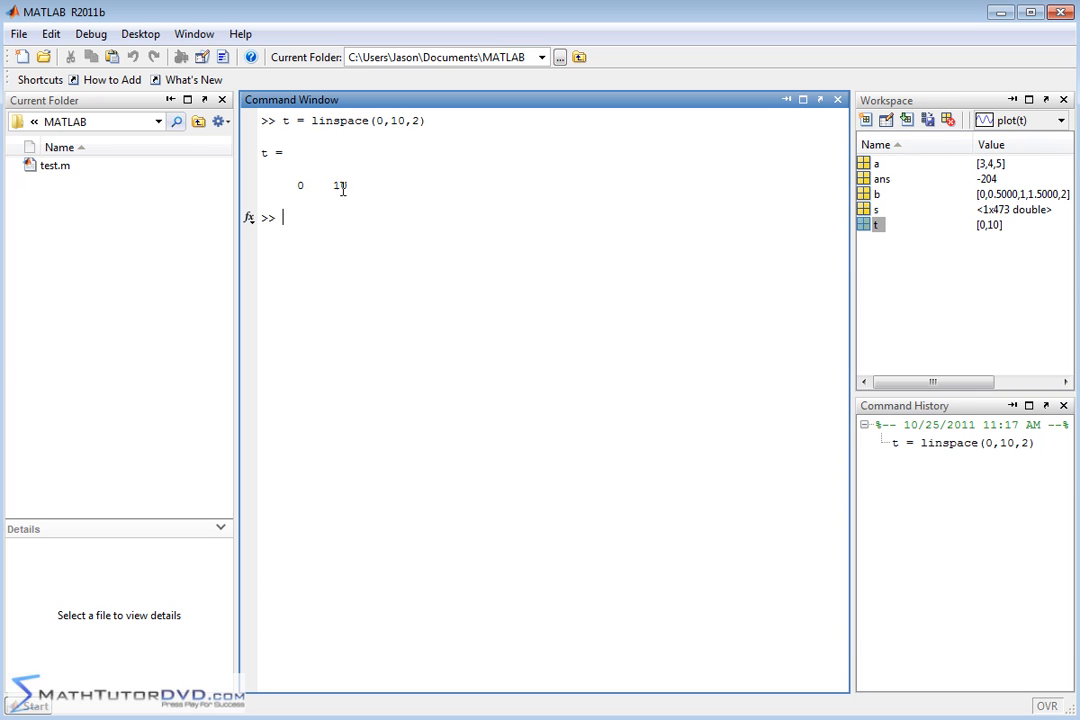
# Step: Rerun t = linspace(0,10,n) with 3 and then 4 points, giving 0, 3.3333, 6.6667, 10
pyautogui.write('t = linspace(0,10,2)')
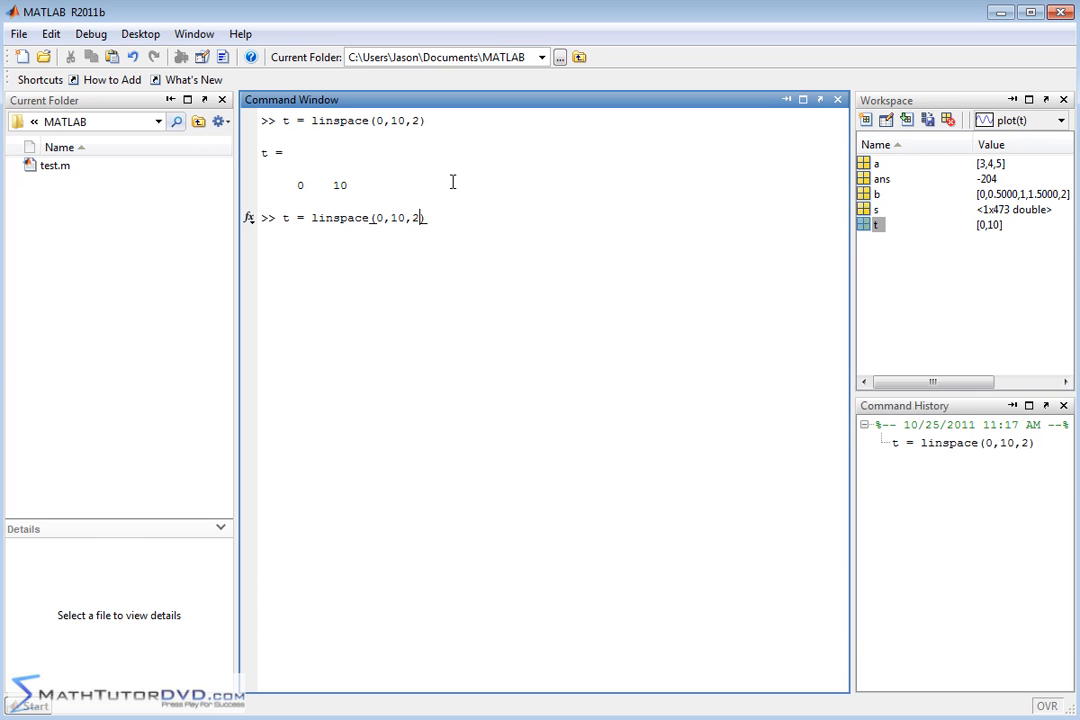
pyautogui.write('3')
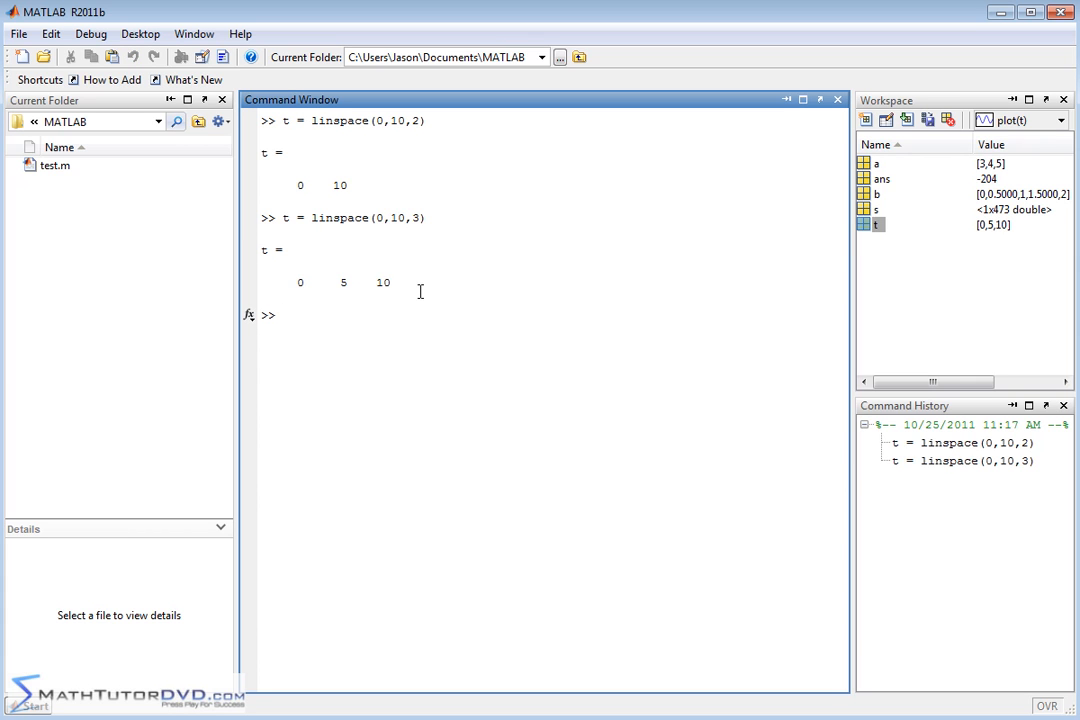
pyautogui.moveTo(338, 302)
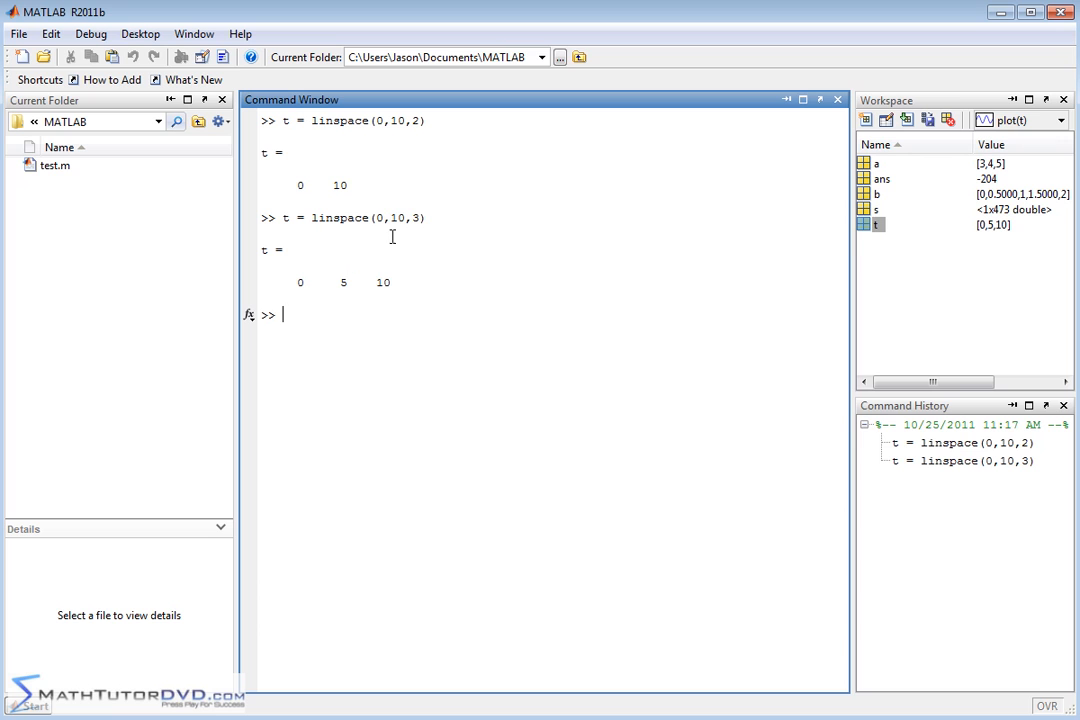
pyautogui.doubleClick(416, 218)
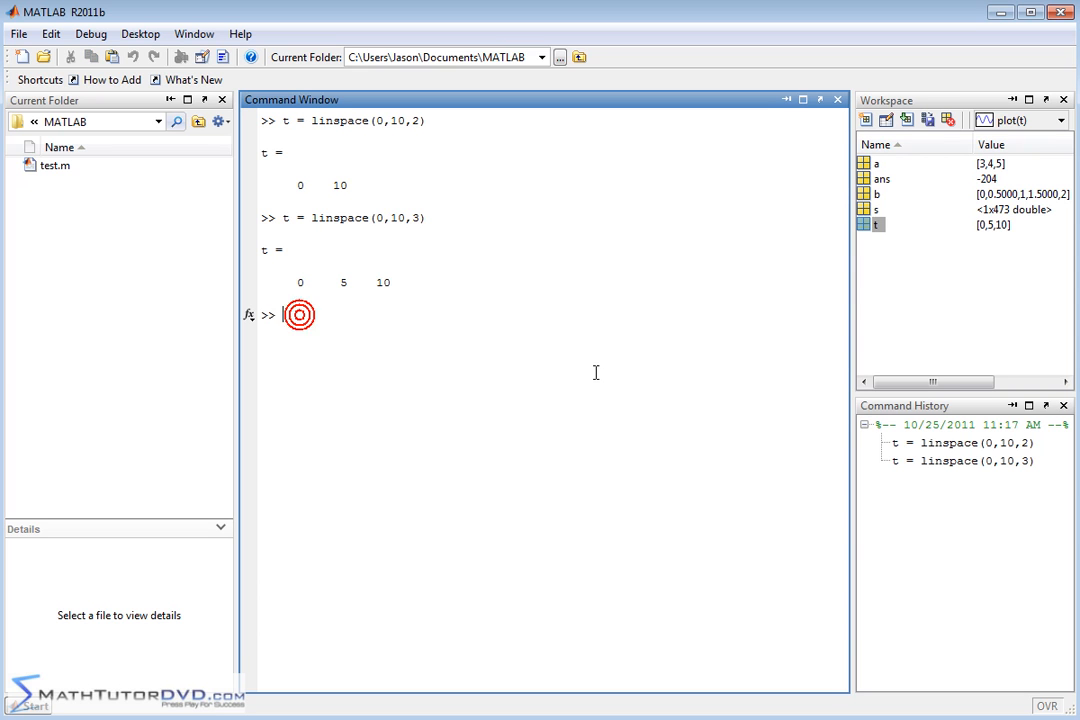
pyautogui.write('t = linspace(0,10,4)')
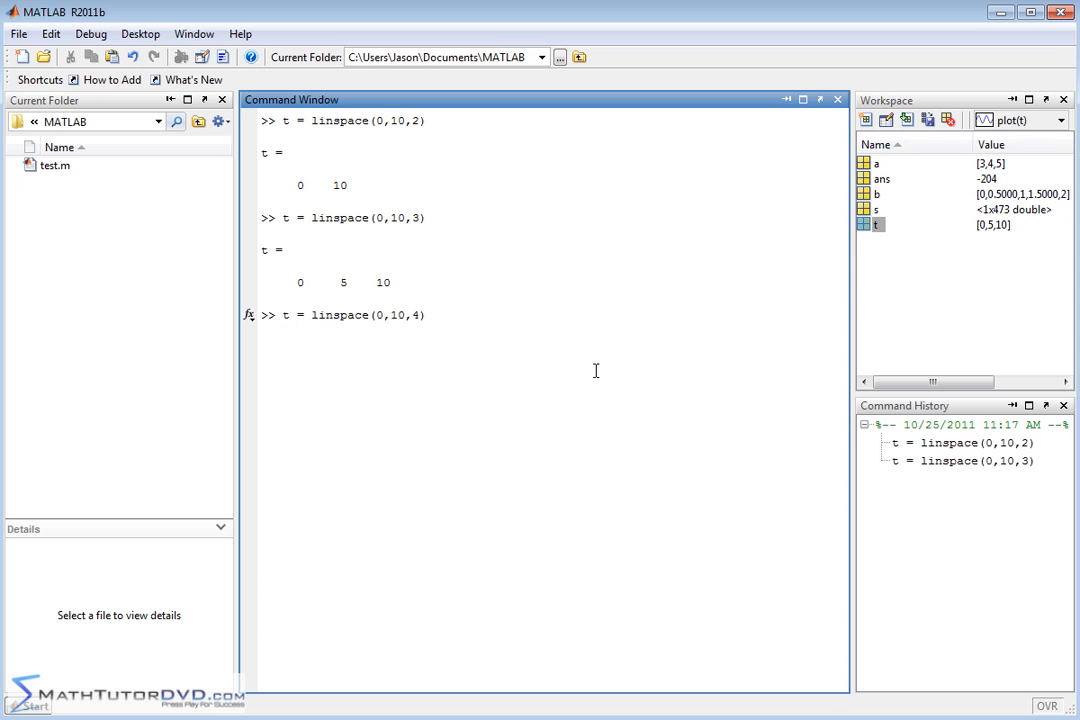
pyautogui.moveTo(508, 328)
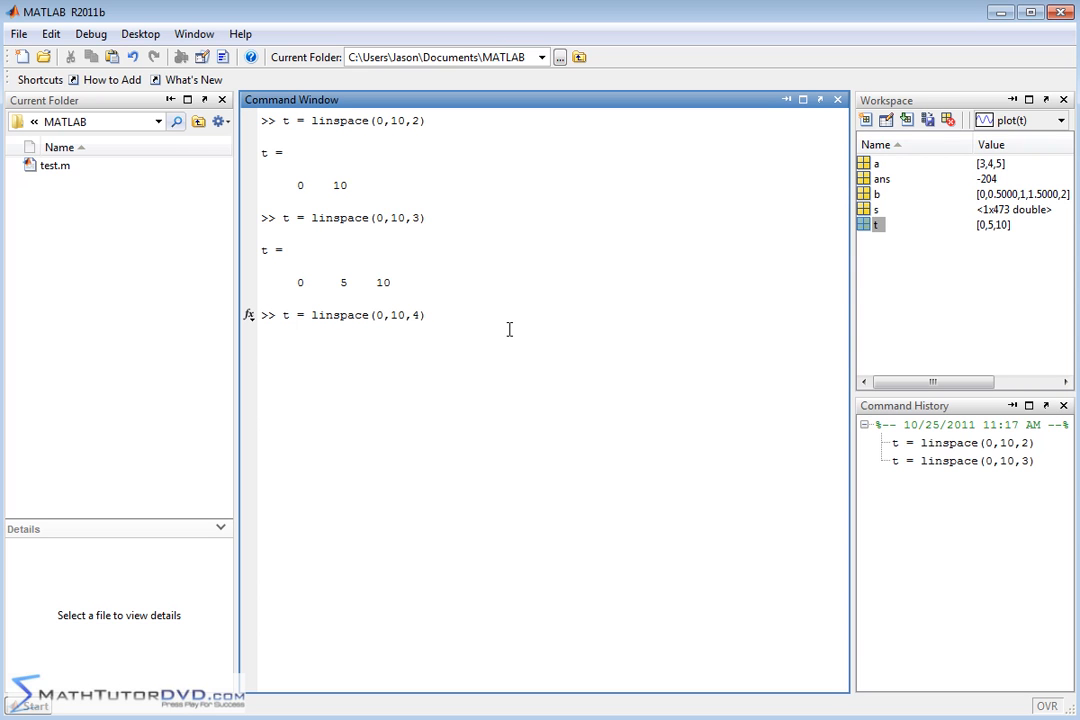
pyautogui.press('enter')
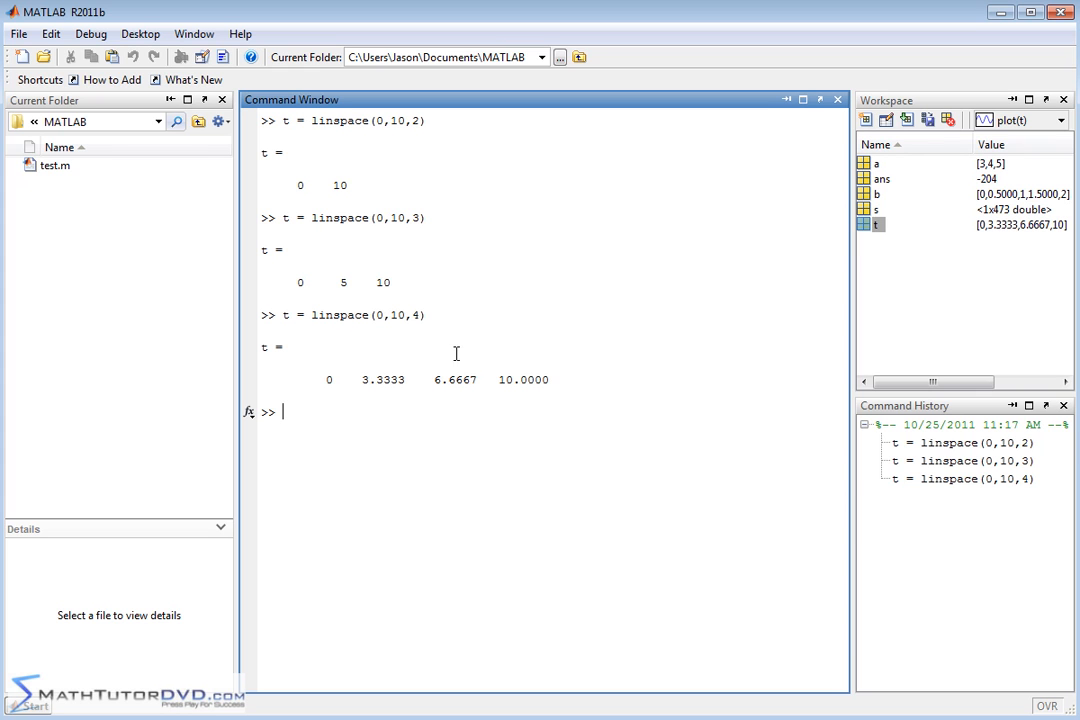
pyautogui.moveTo(520, 352)
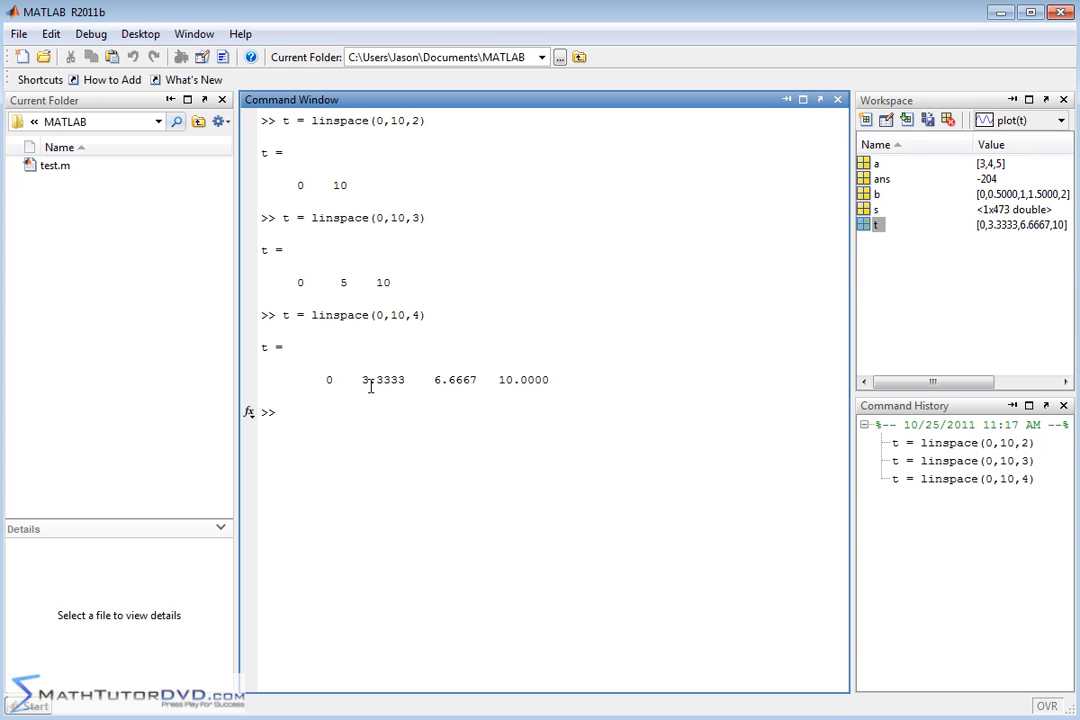
pyautogui.moveTo(428, 394)
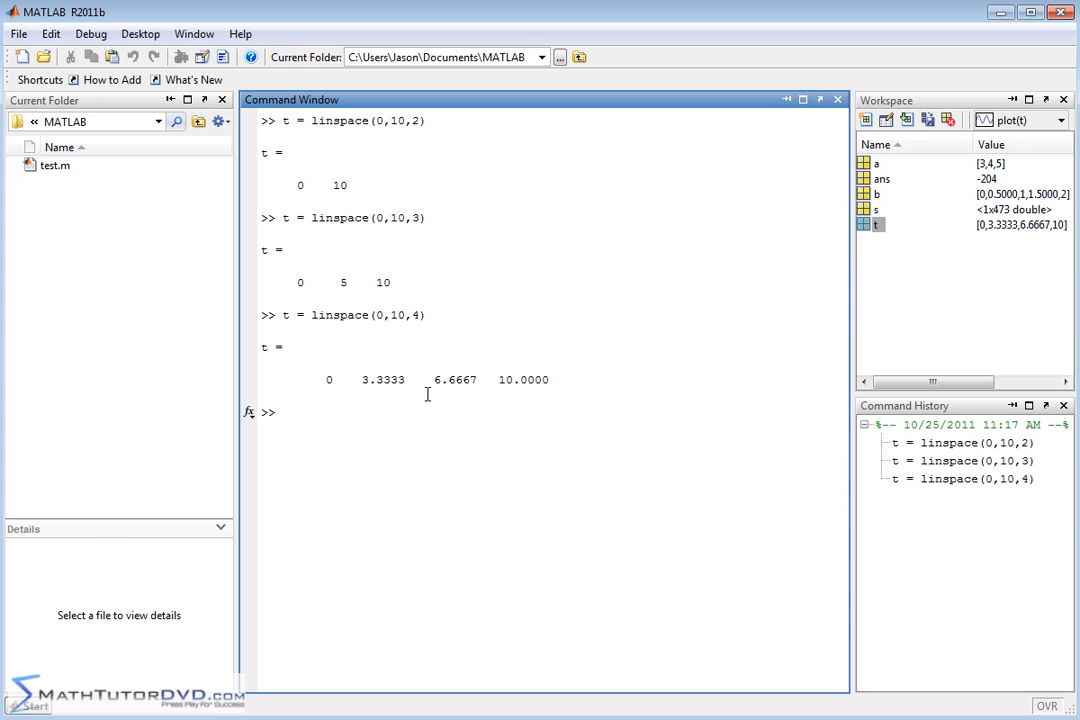
pyautogui.moveTo(336, 386)
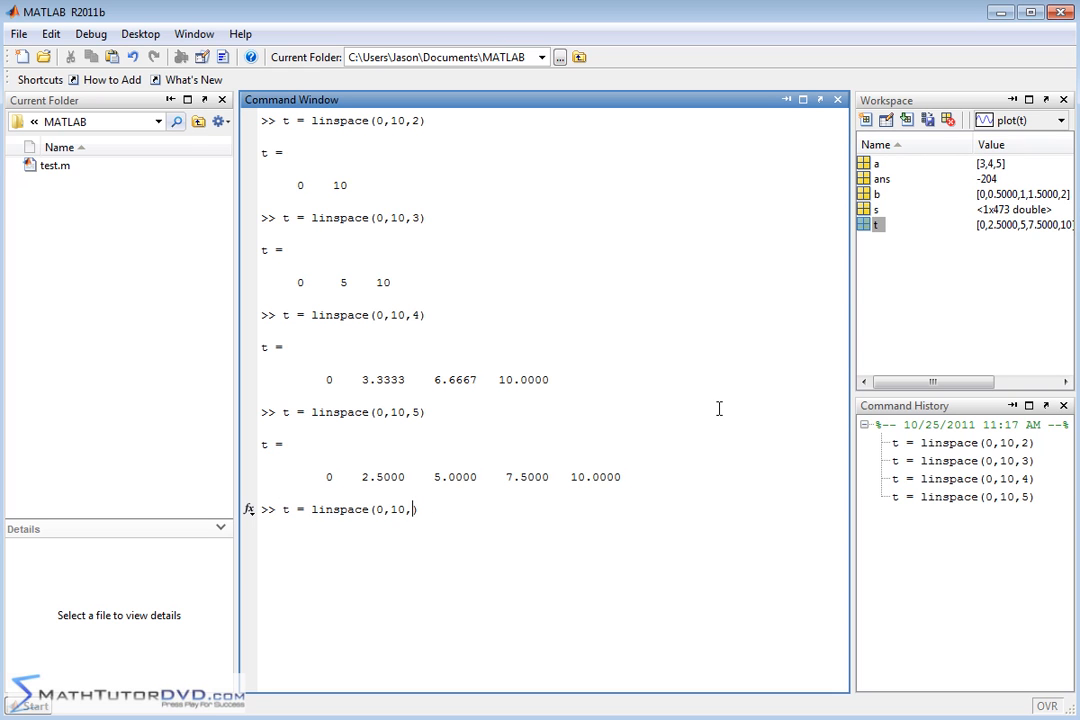
# Step: Rerun t = linspace(0,10,7) to get seven points from 0 to 10 spaced 1.6667
pyautogui.write('7')
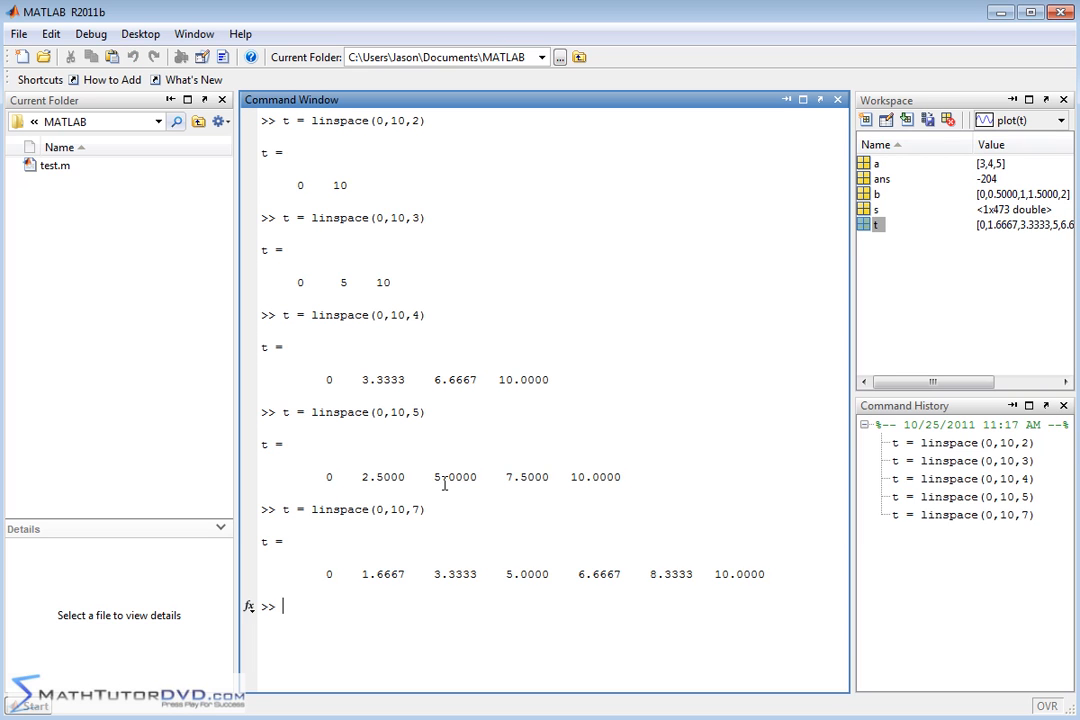
pyautogui.moveTo(396, 512)
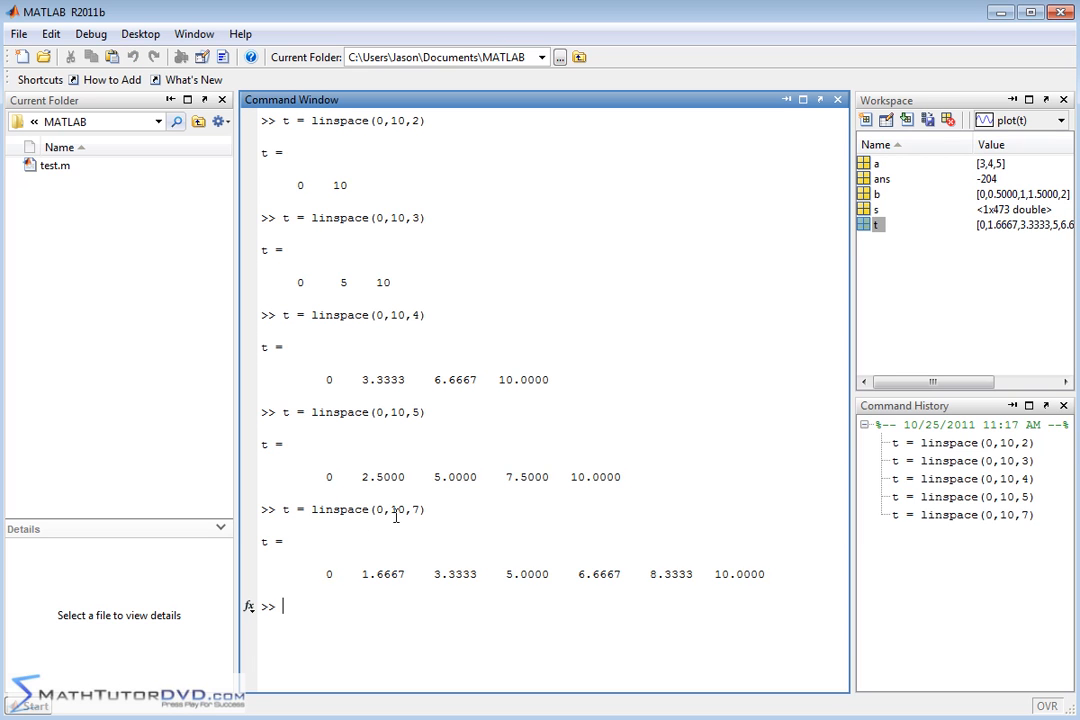
pyautogui.moveTo(484, 560)
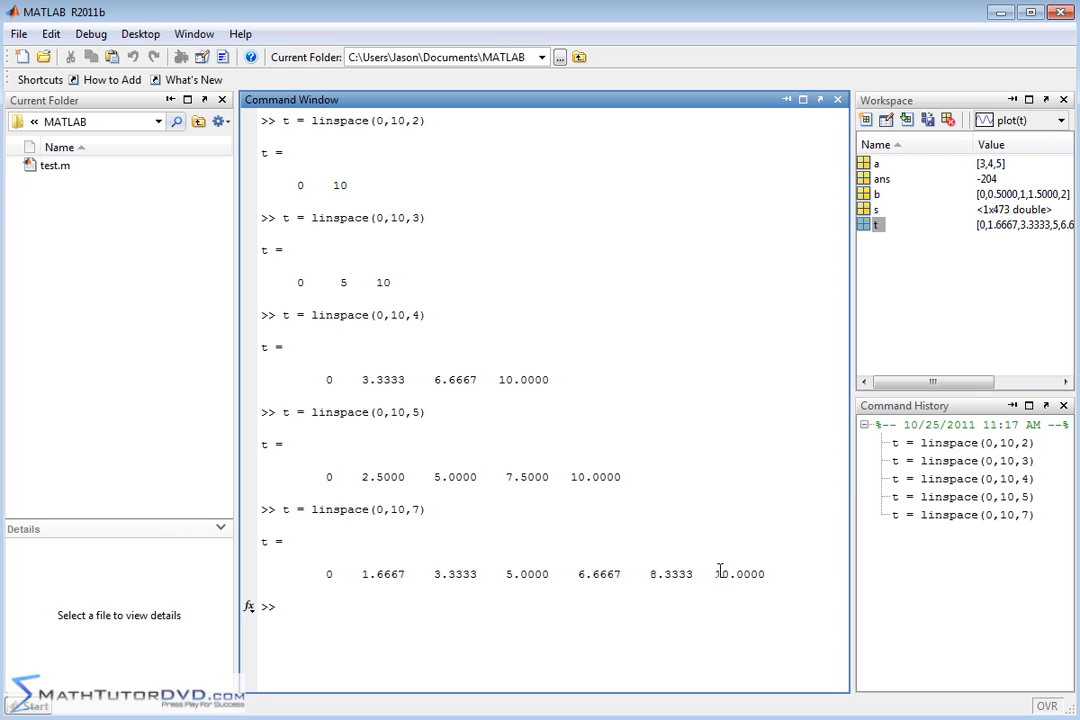
pyautogui.moveTo(704, 556)
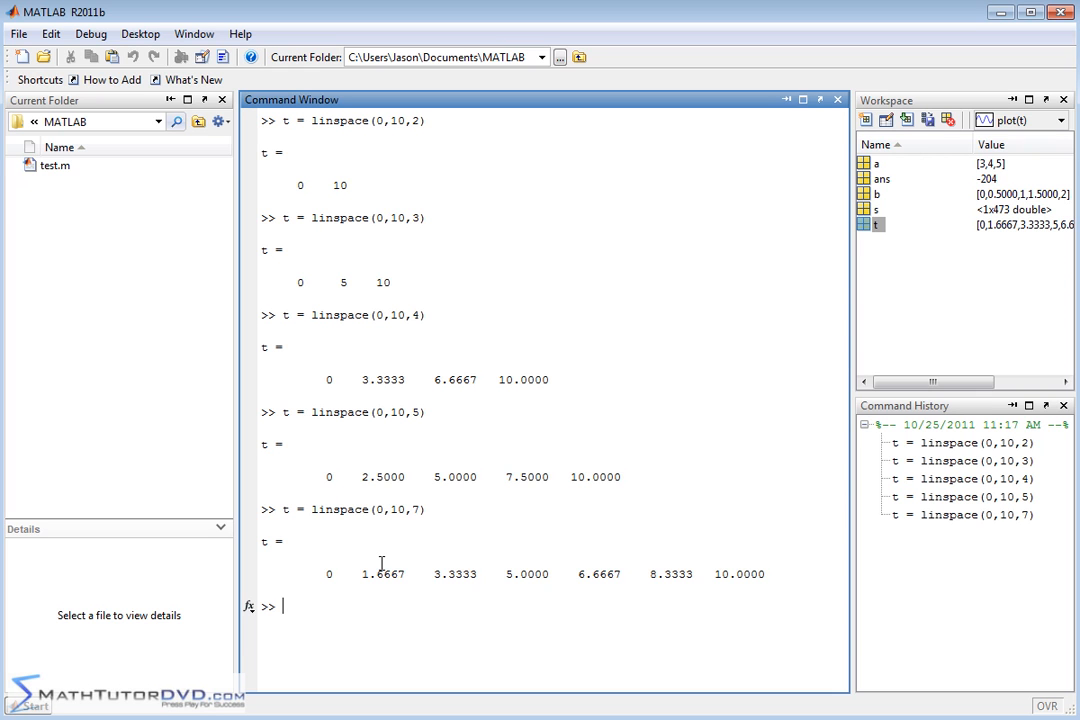
# Step: Run [0:0.25:4] for 17 quarter-step values and highlight the 0.25 step, then begin a linspace command
pyautogui.write('[')
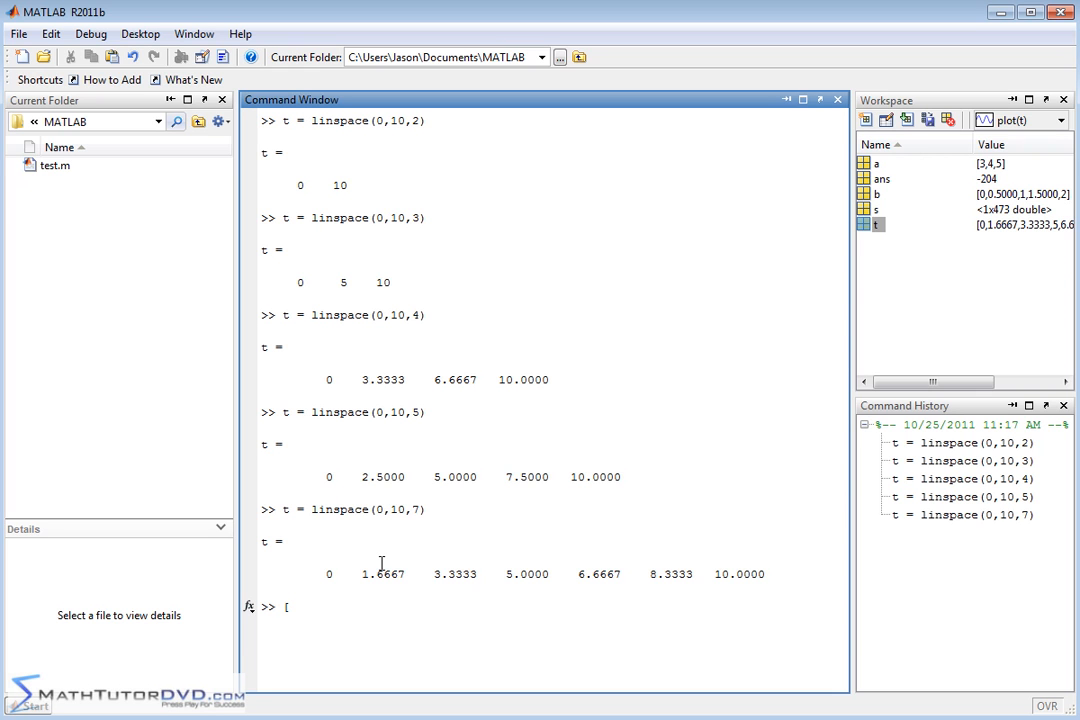
pyautogui.write('0:0.25:')
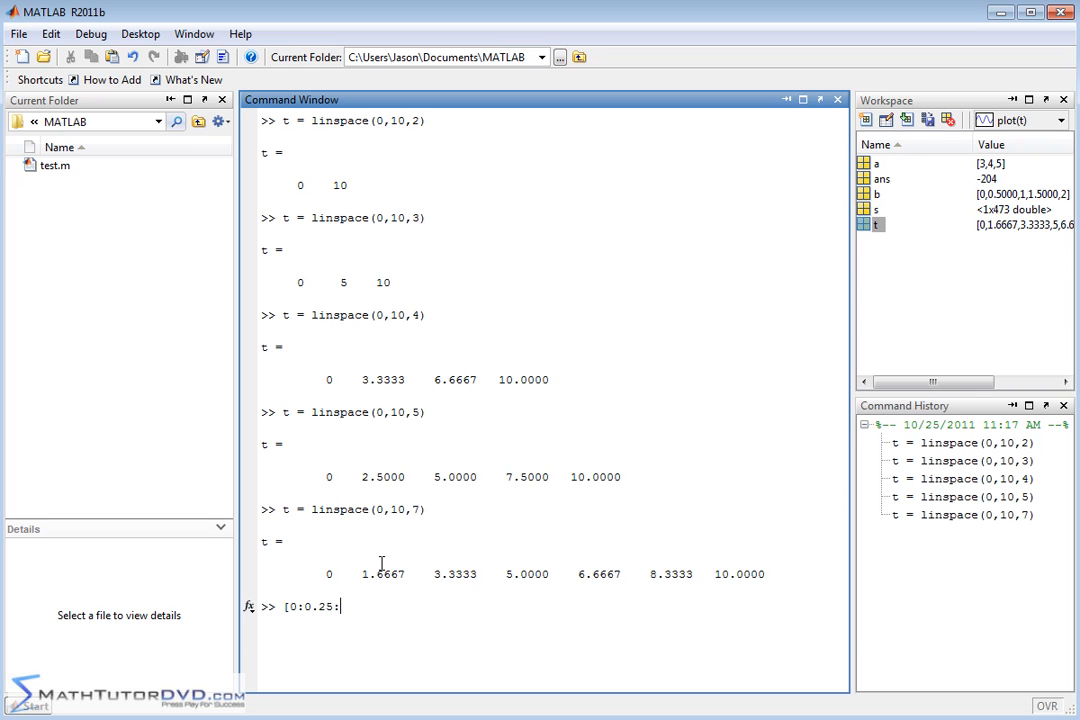
pyautogui.write('4]')
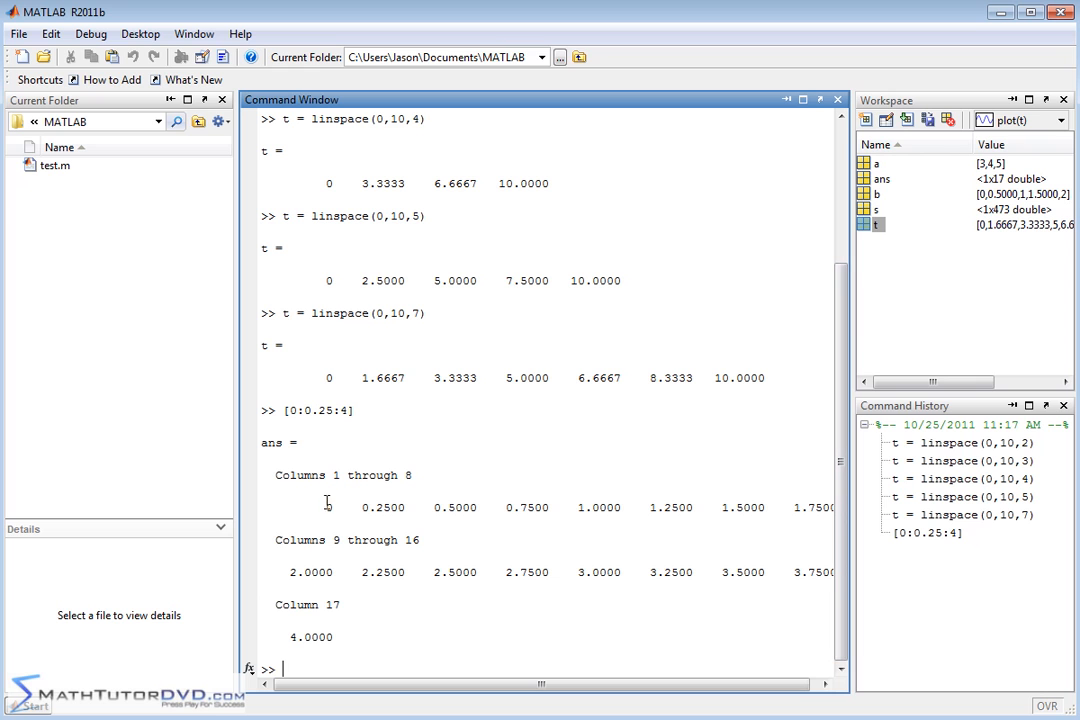
pyautogui.moveTo(396, 528)
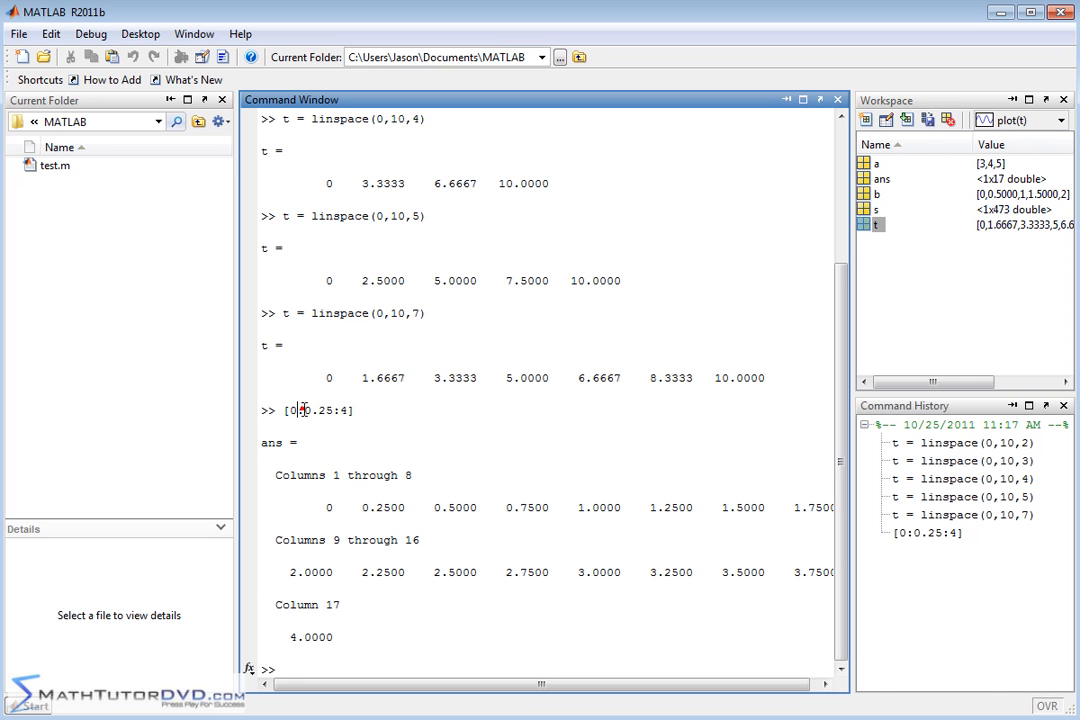
pyautogui.doubleClick(312, 410)
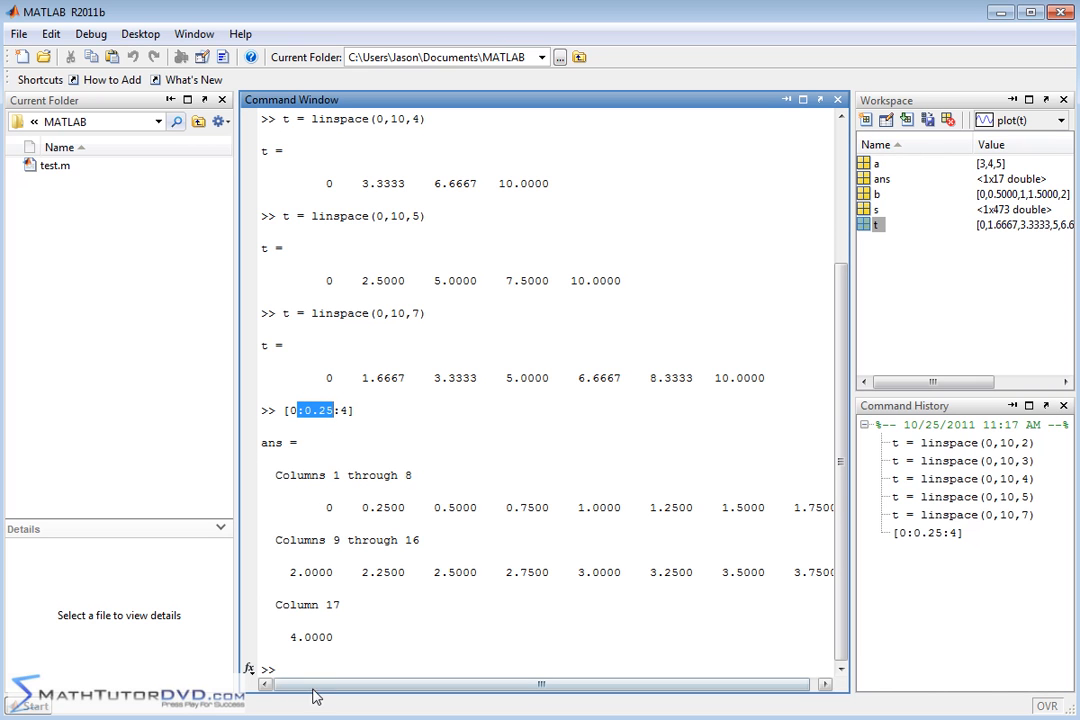
pyautogui.write('linspace(0,')
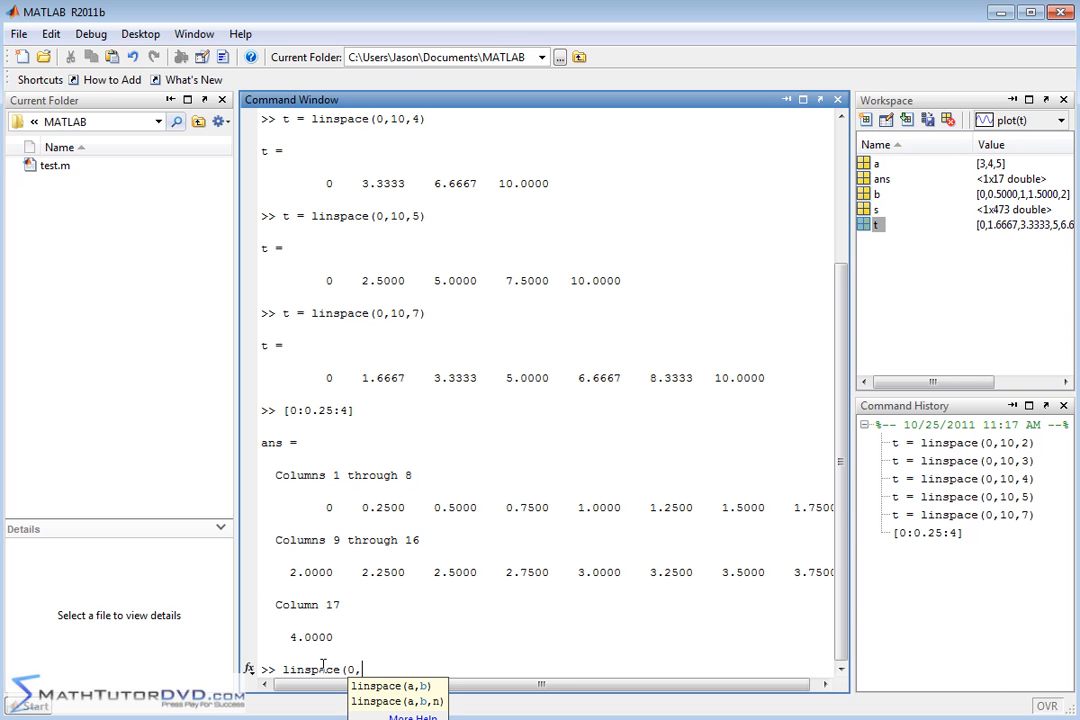
# Step: Run linspace(0,4,9) for 0.5 spacing, then start linspace(0,4,11) for 0.4 spacing
pyautogui.write('4,')
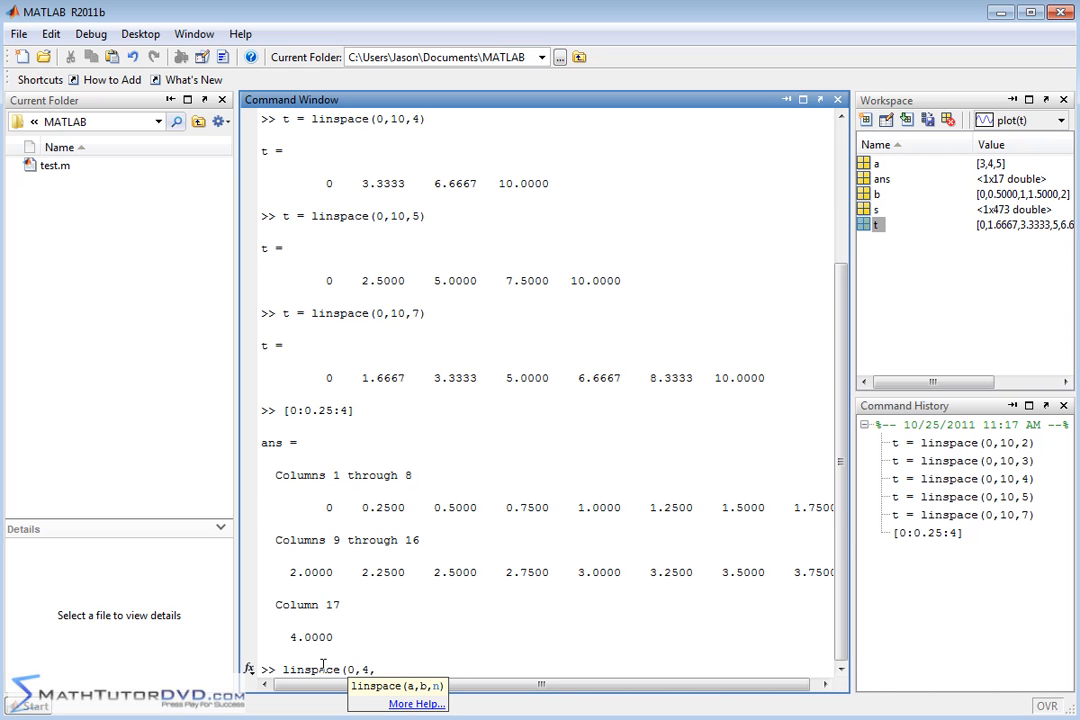
pyautogui.write('9)')
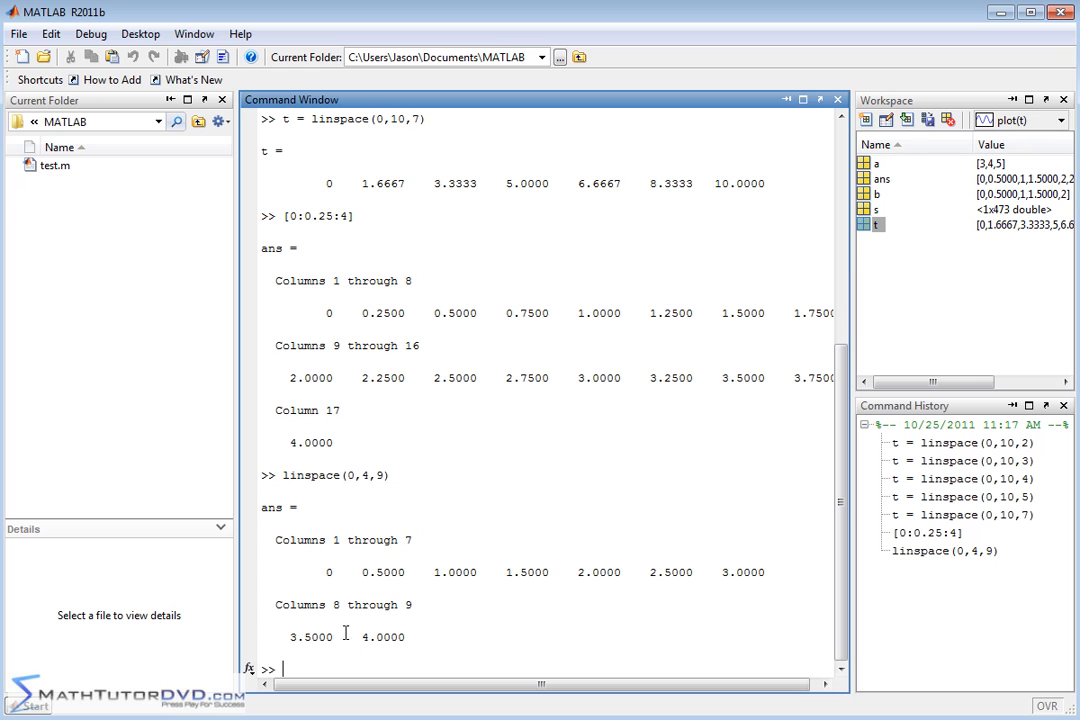
pyautogui.moveTo(608, 572)
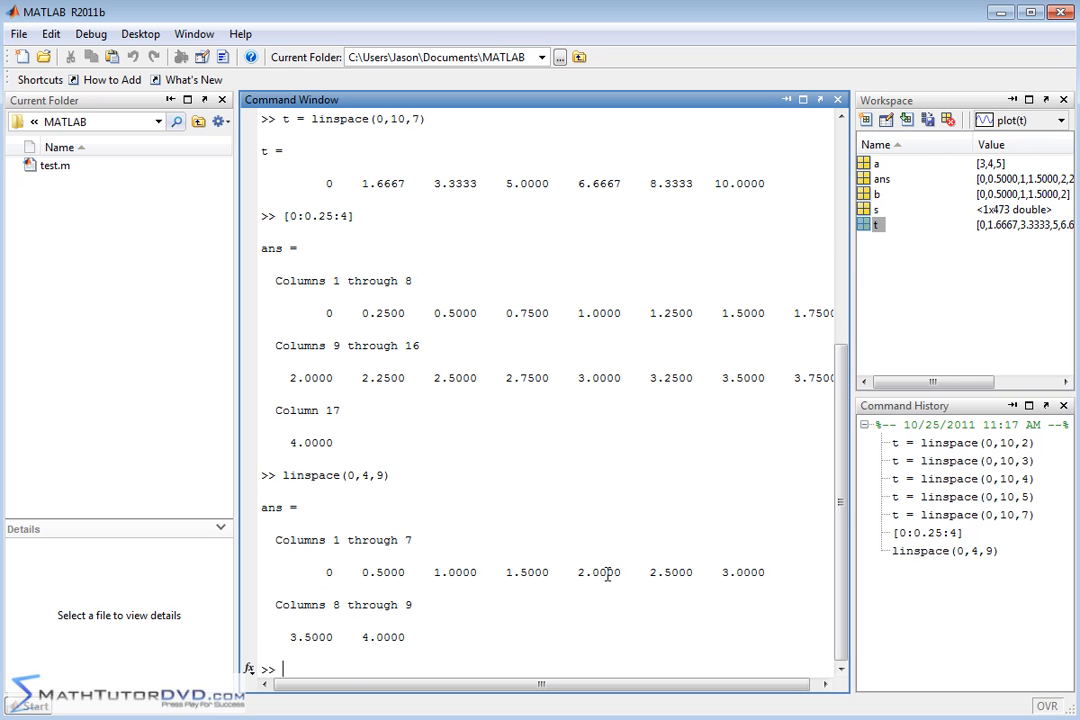
pyautogui.write('linspace(0,4,11')
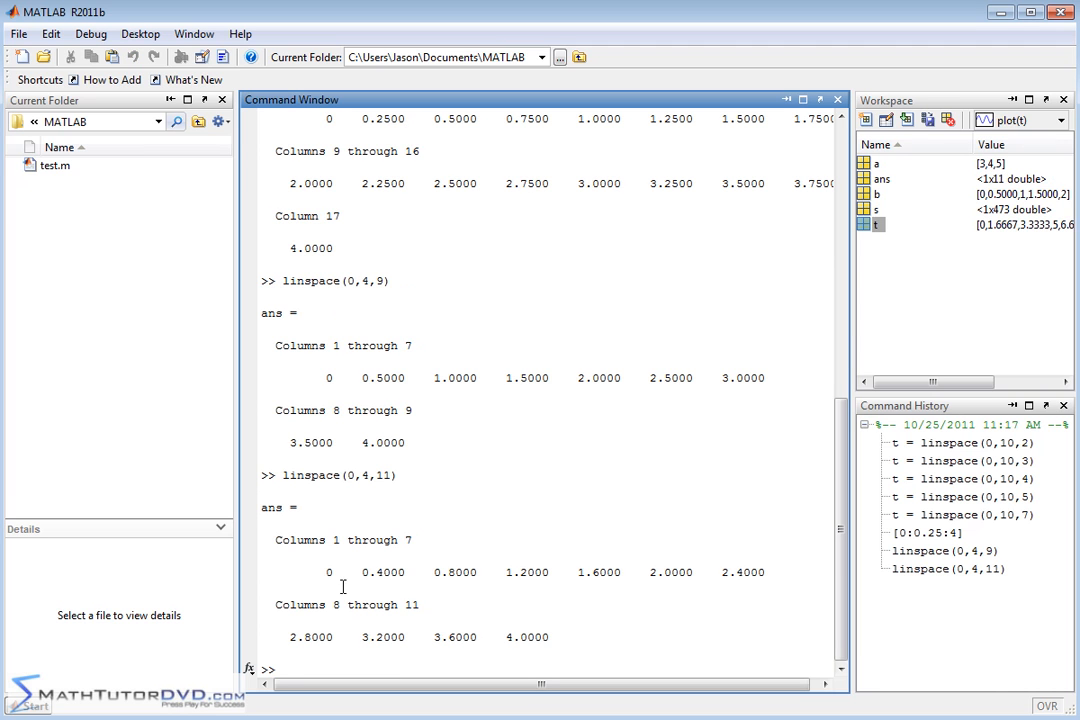
pyautogui.moveTo(764, 576)
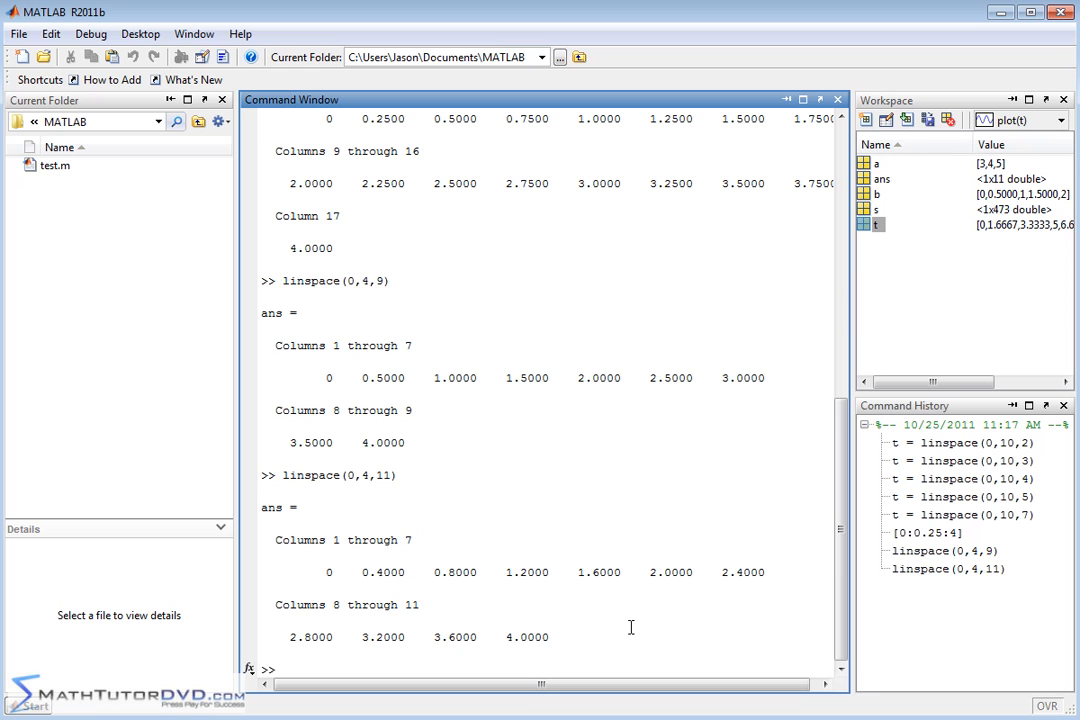
pyautogui.moveTo(644, 620)
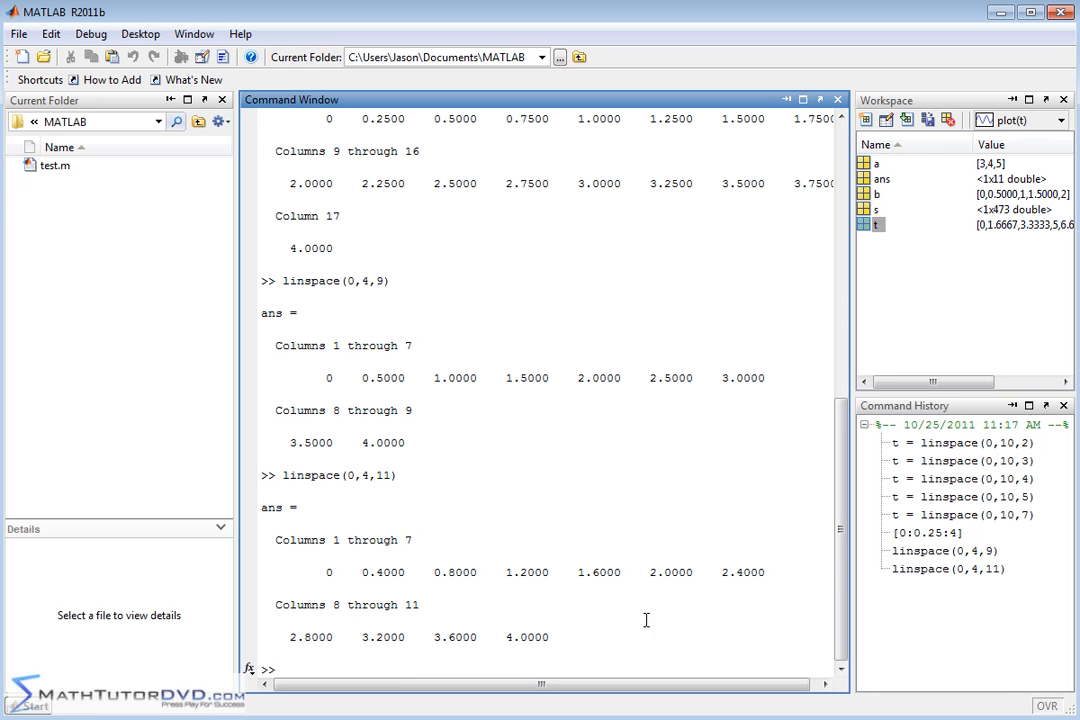
pyautogui.moveTo(440, 304)
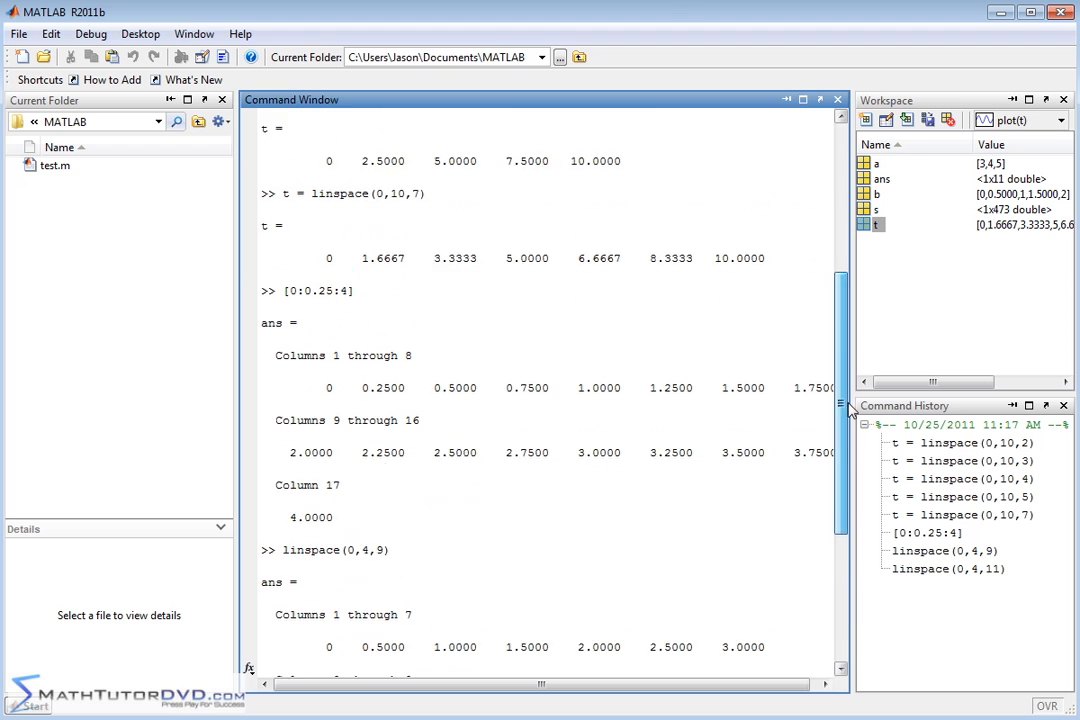
pyautogui.doubleClick(316, 292)
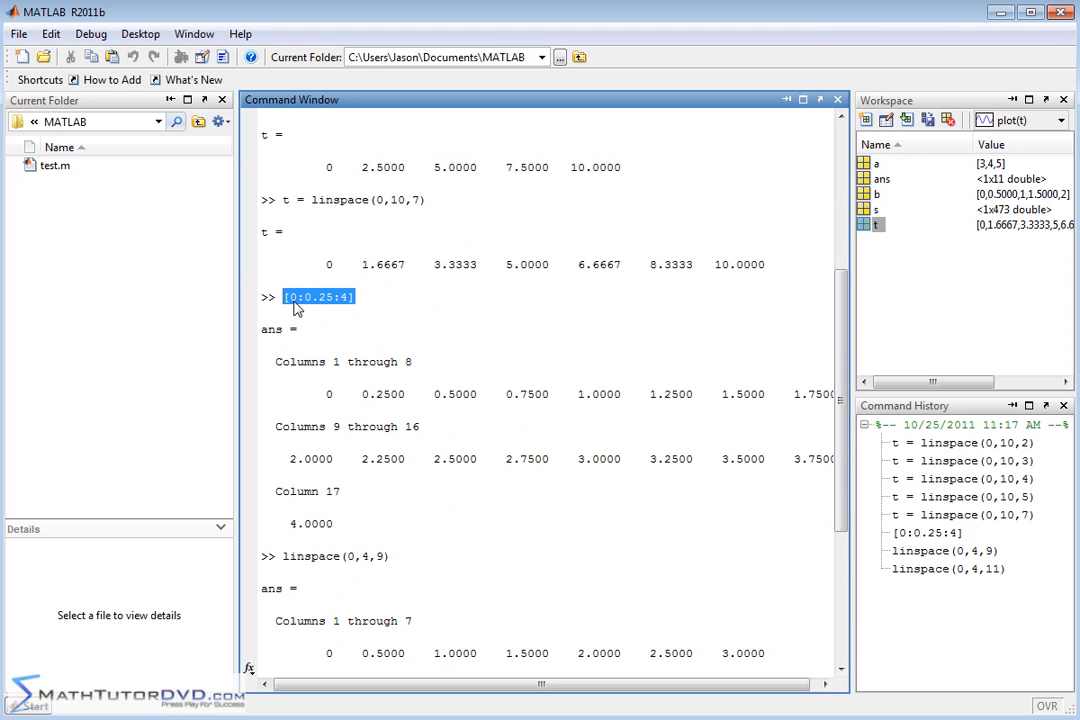